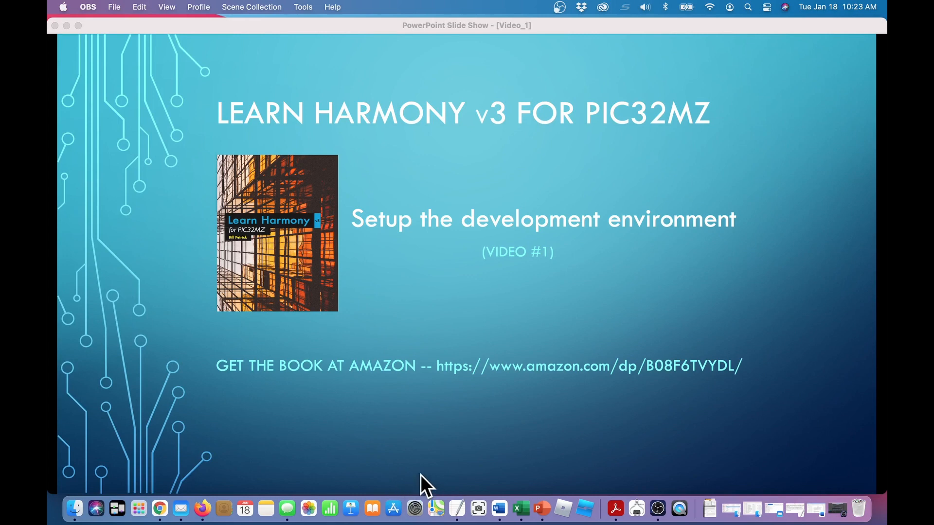
mouse_move(886, 502)
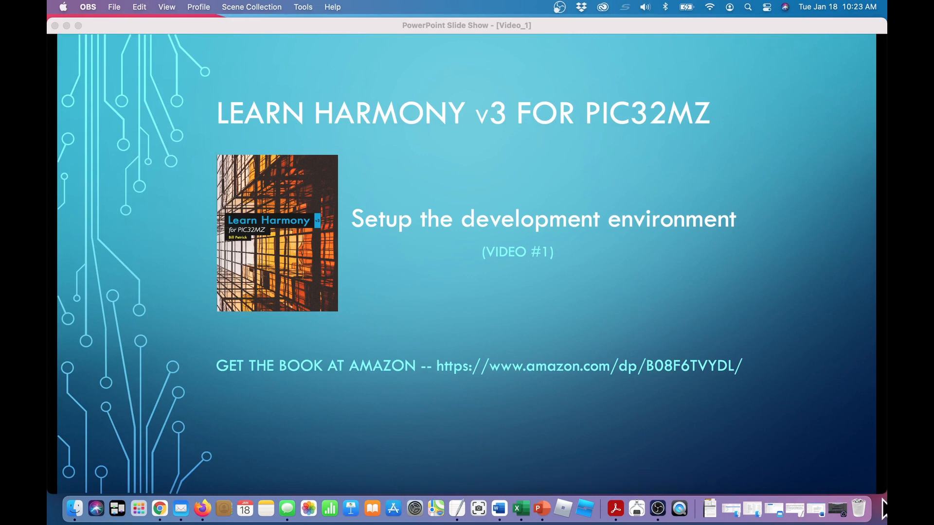
mouse_move(885, 503)
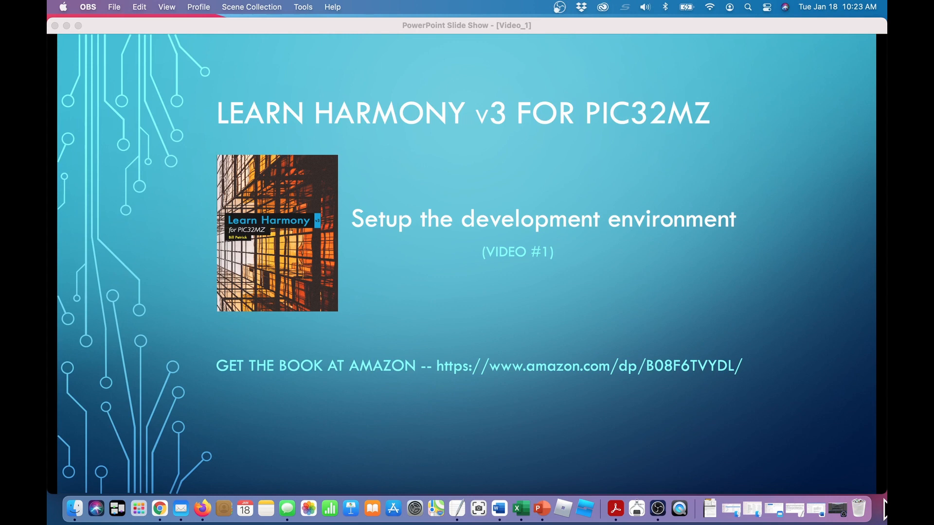
mouse_move(887, 505)
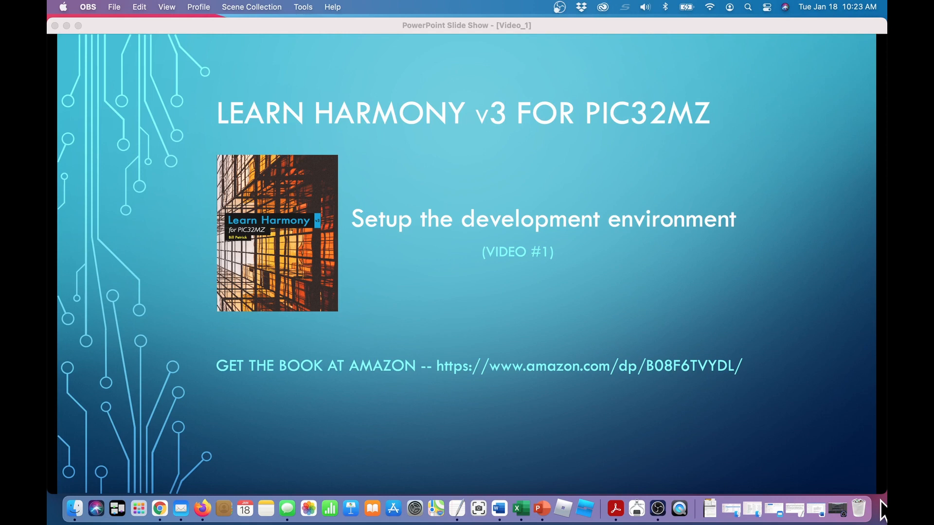
mouse_move(280, 268)
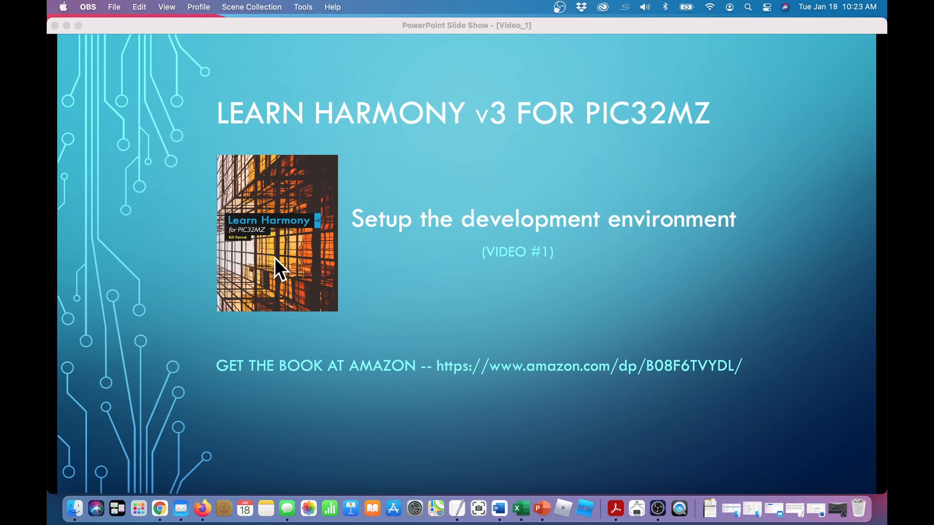
mouse_move(861, 509)
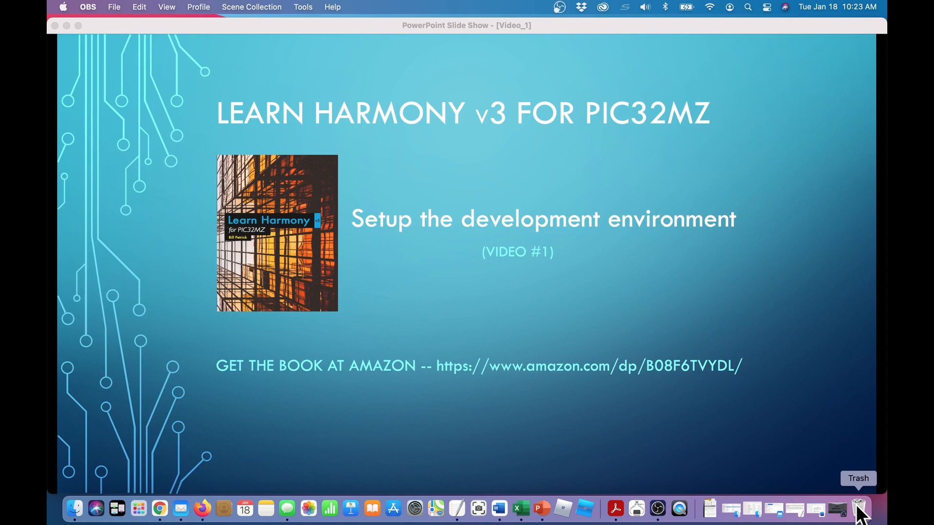
mouse_move(572, 435)
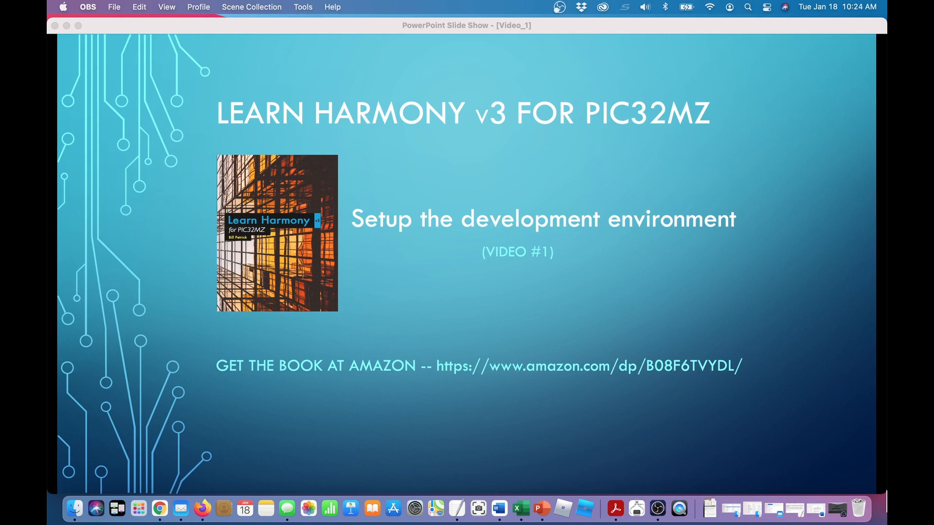
mouse_move(851, 502)
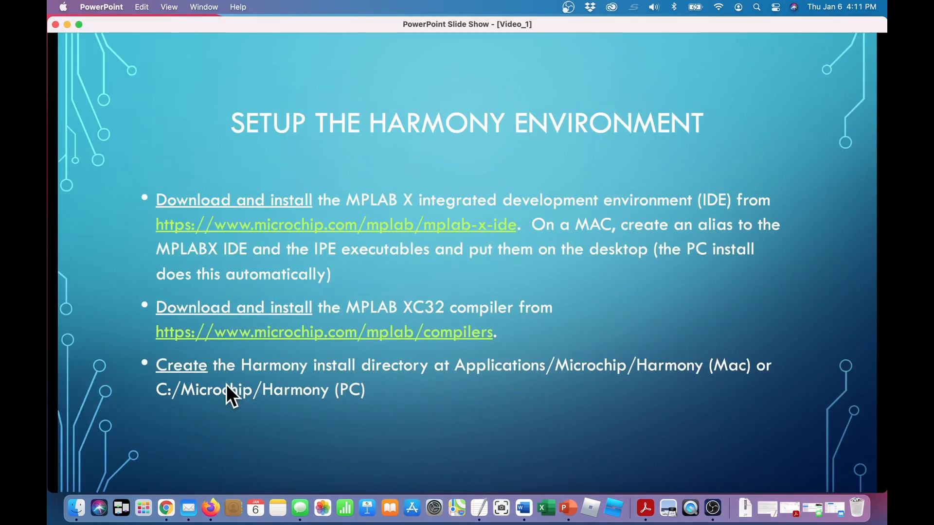
mouse_move(115, 283)
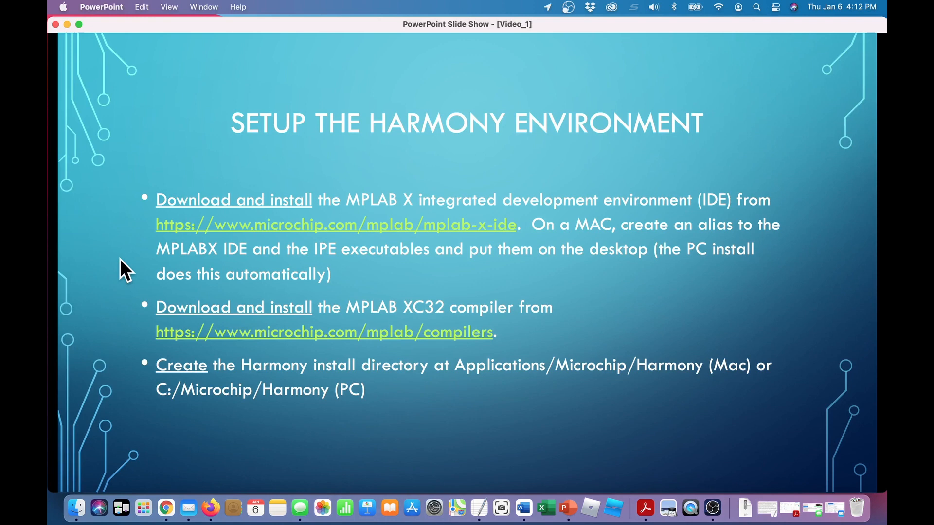
mouse_move(304, 230)
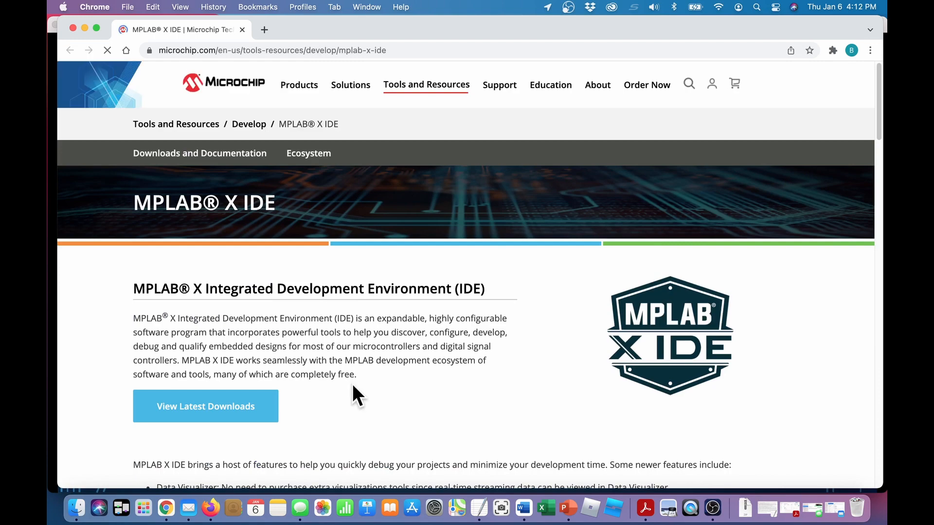
Start the MPLAB X IDE v6.00 macOS dmg download from the Downloads section
scroll(down, 3)
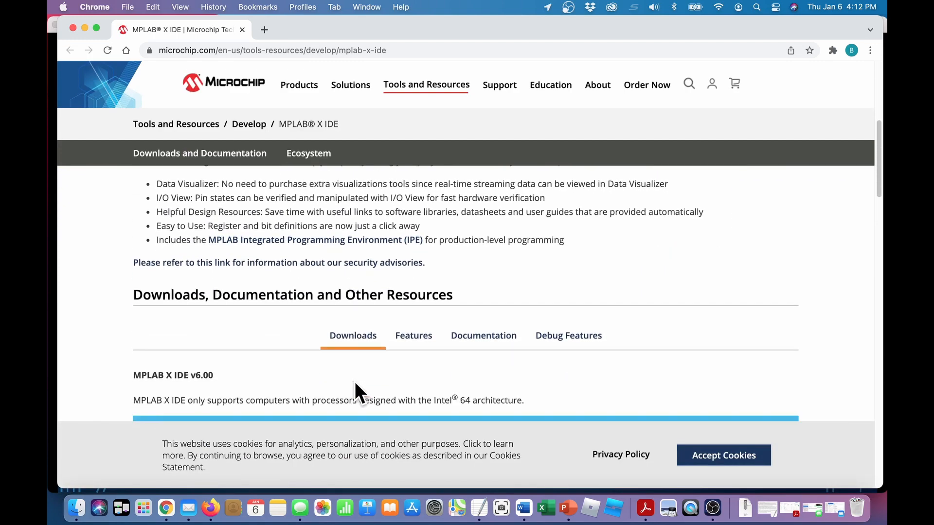
scroll(down, 3)
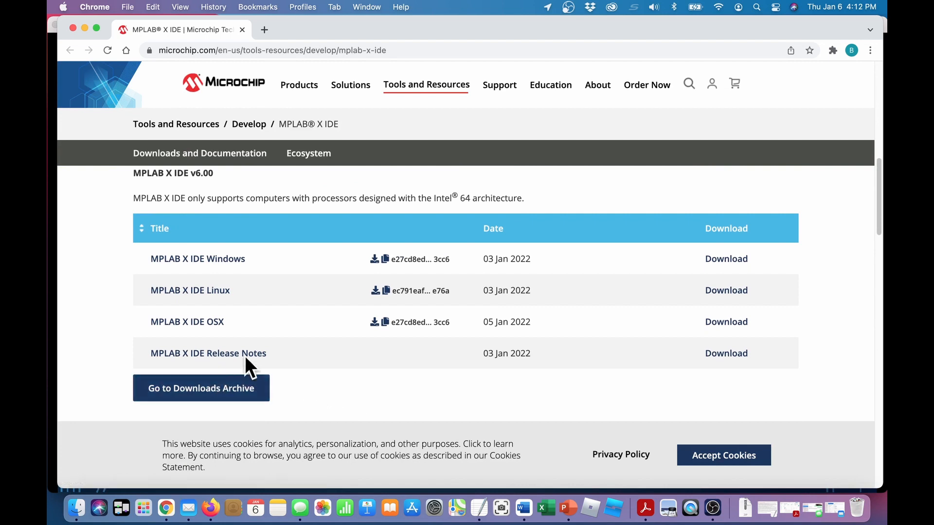
mouse_move(187, 322)
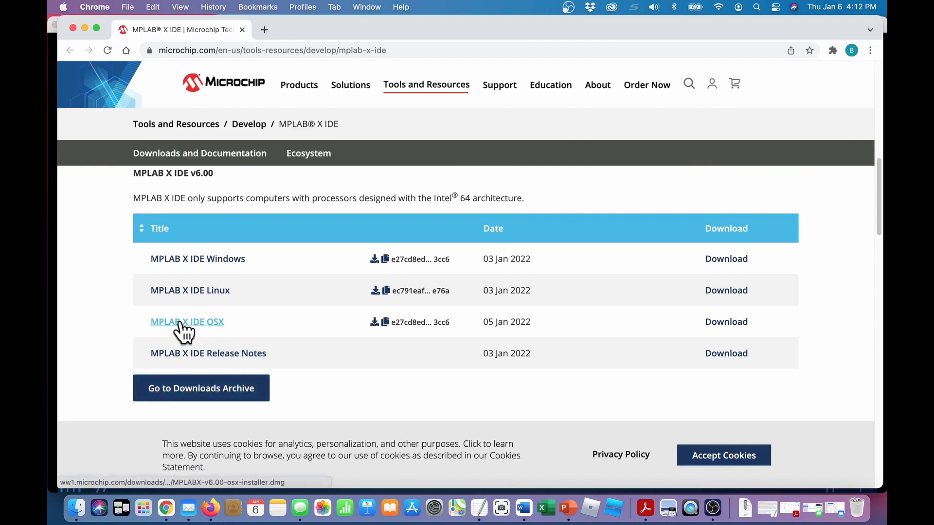
click(187, 322)
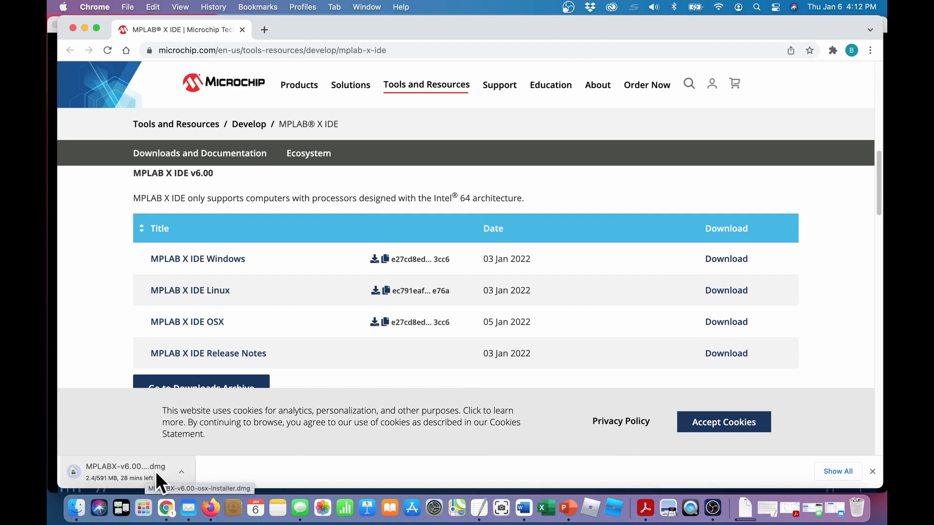
mouse_move(233, 481)
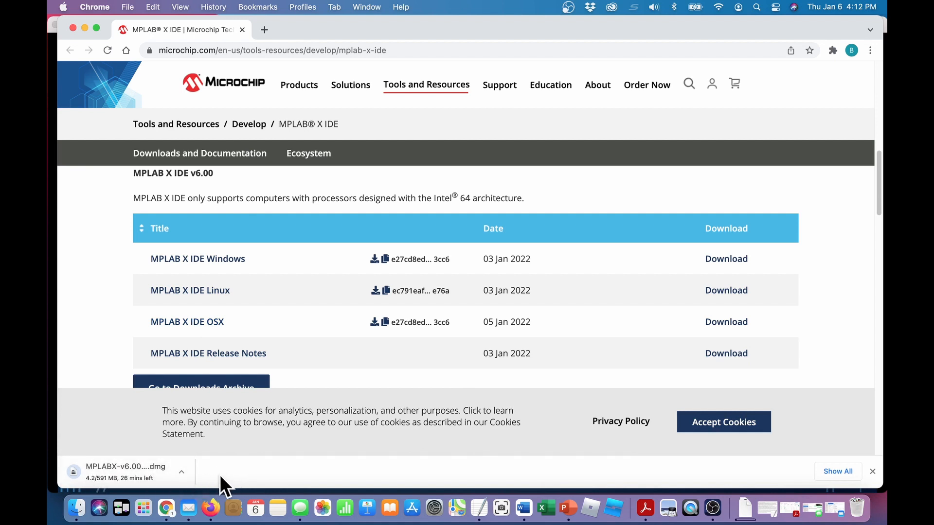
mouse_move(292, 482)
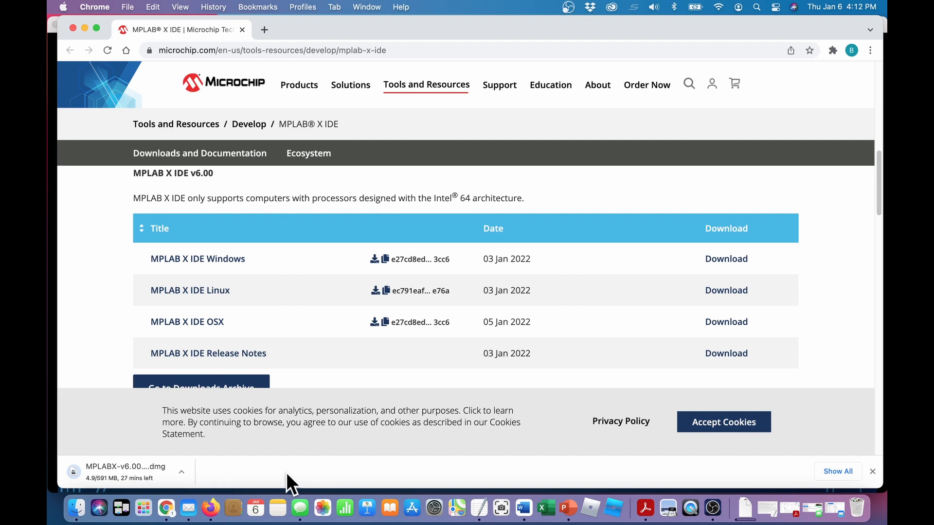
mouse_move(607, 491)
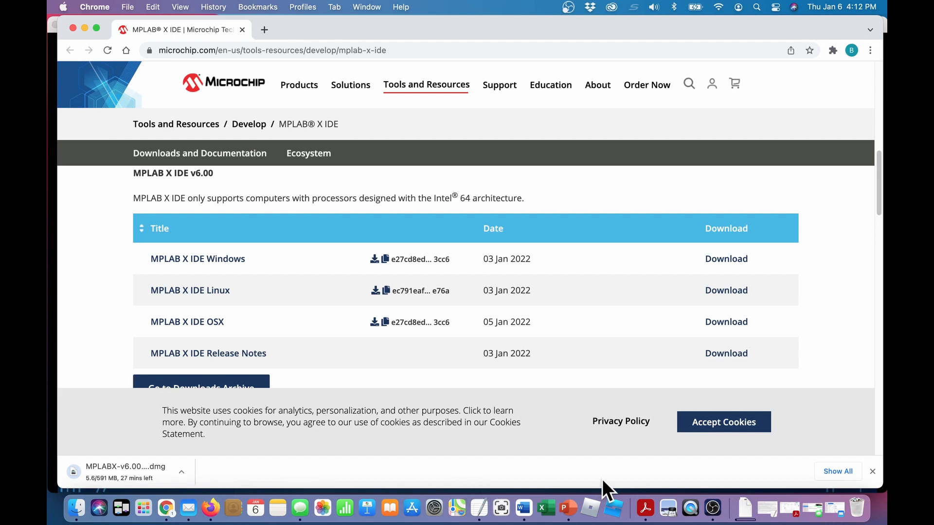
mouse_move(712, 509)
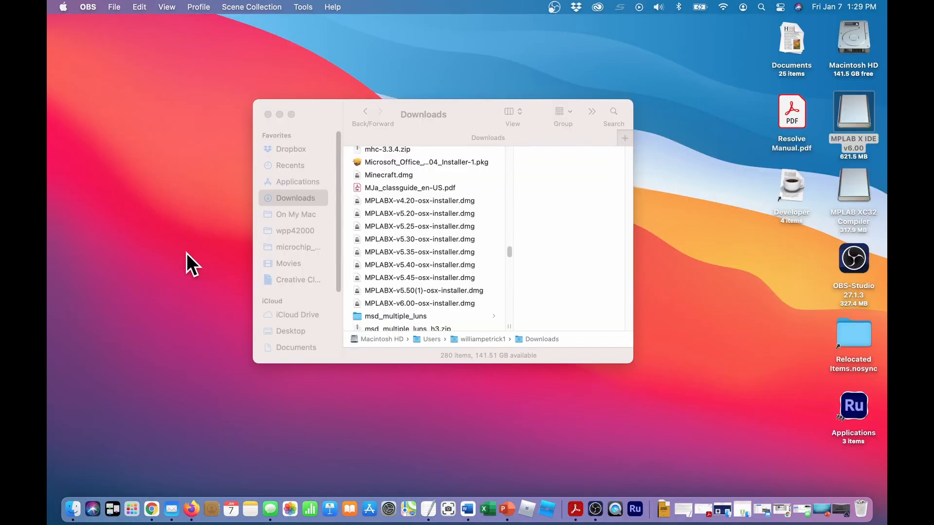
mouse_move(182, 298)
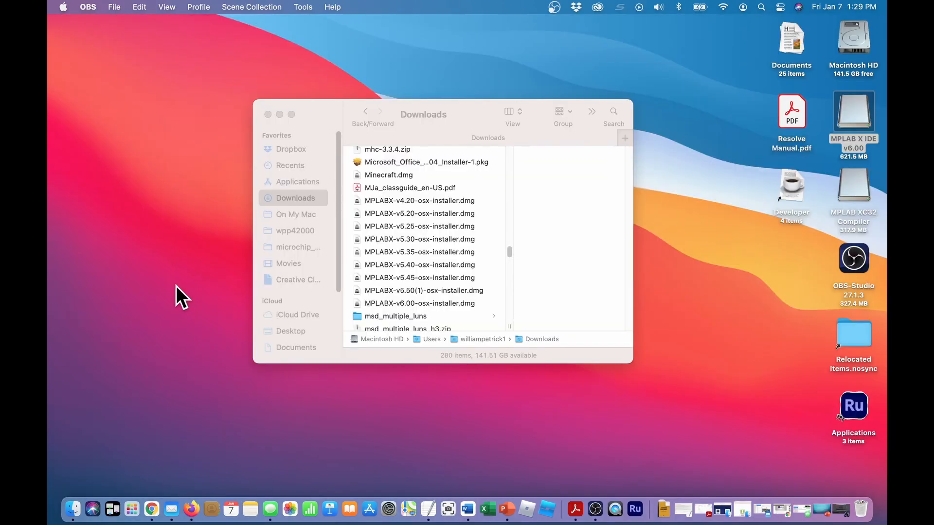
mouse_move(196, 330)
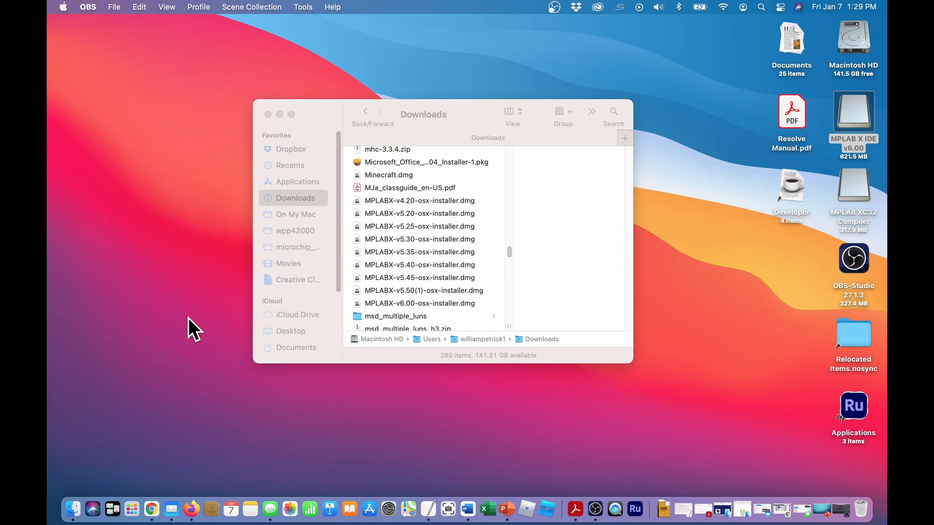
mouse_move(161, 318)
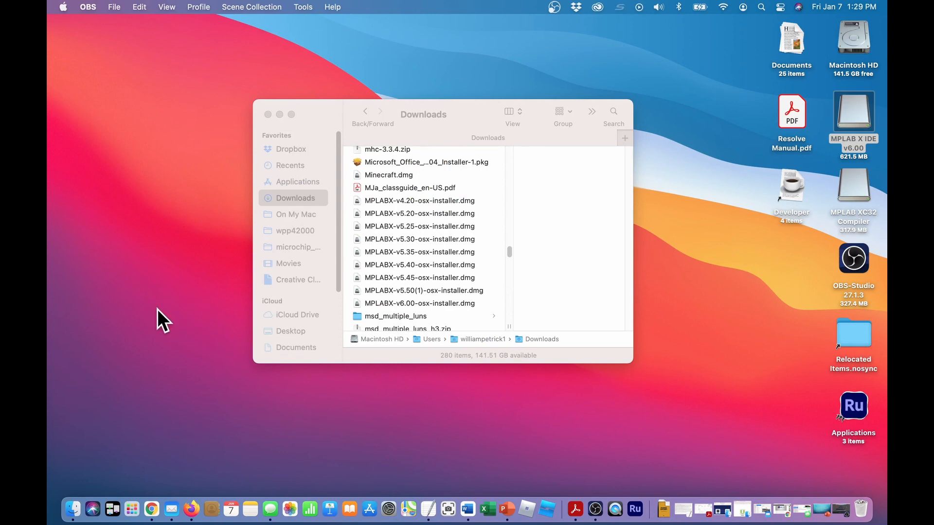
mouse_move(158, 309)
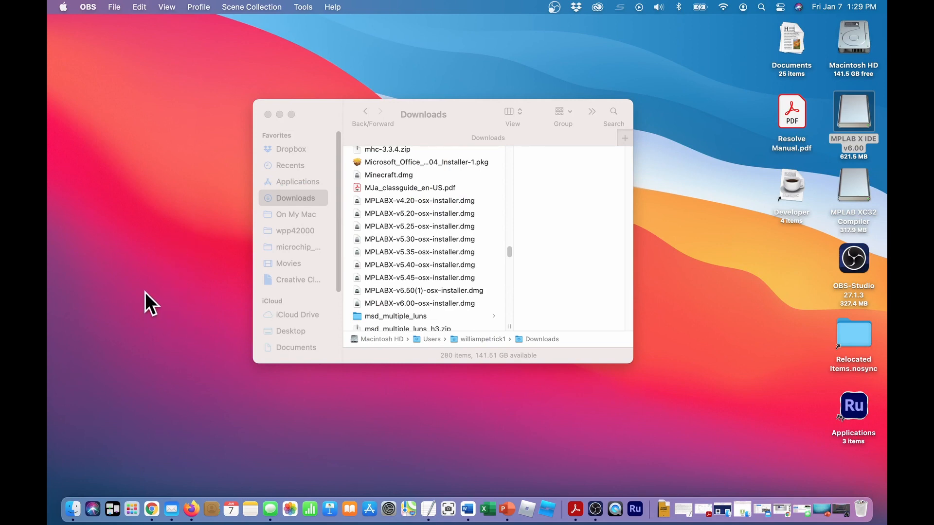
mouse_move(404, 310)
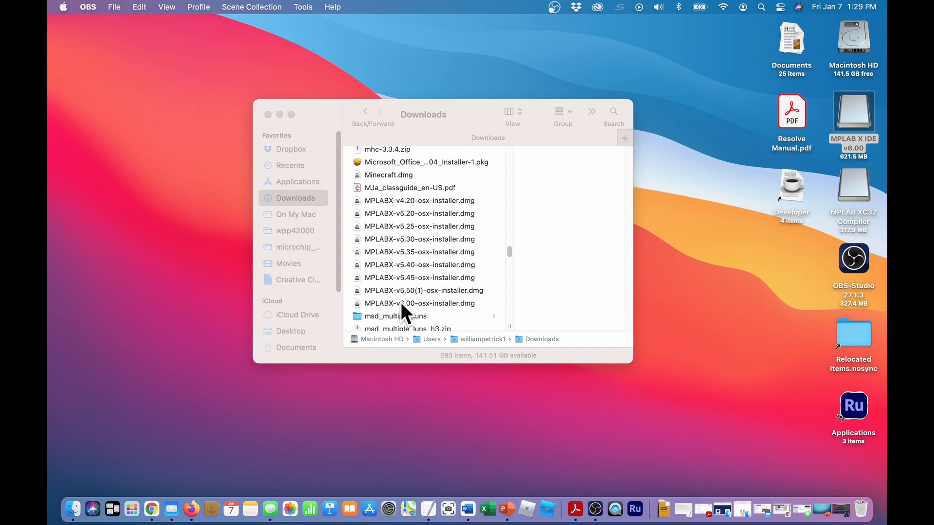
Mount MPLABX-v6.00-osx-installer.dmg from Downloads and launch the installer app inside it
click(420, 304)
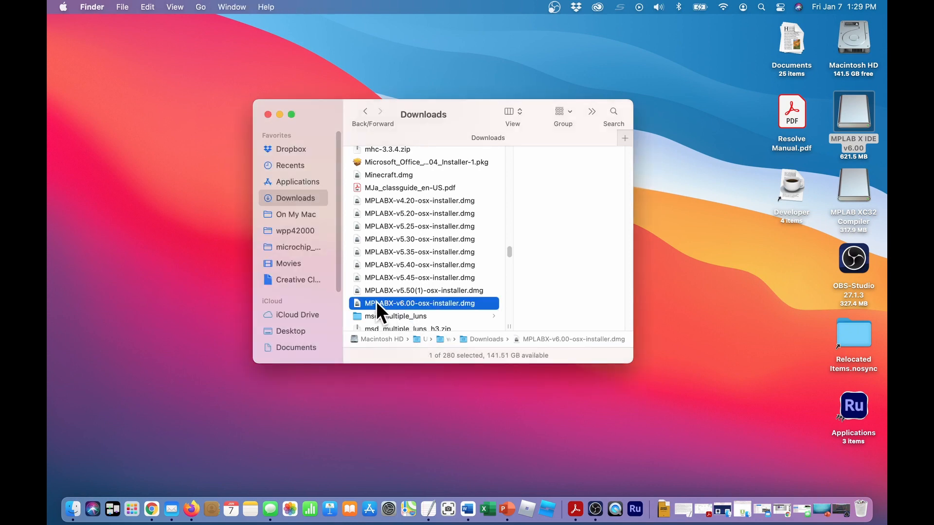
double_click(419, 303)
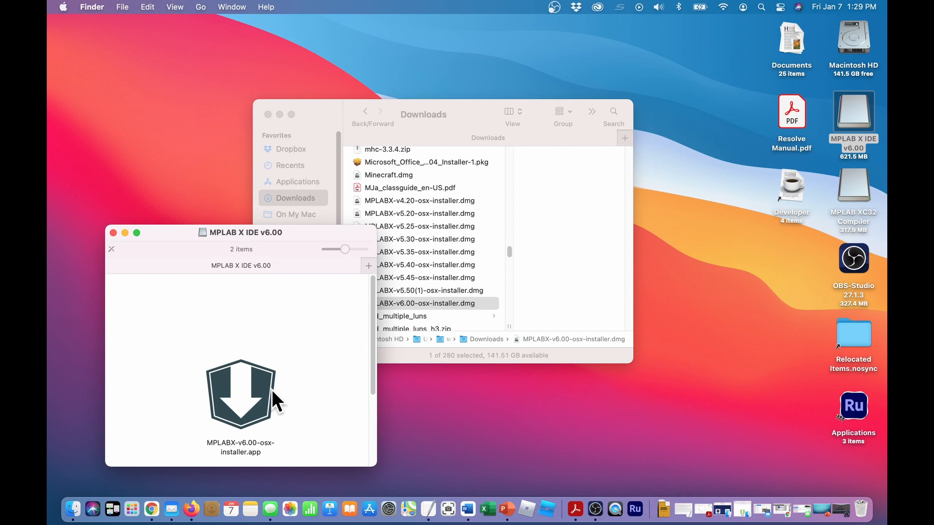
click(241, 392)
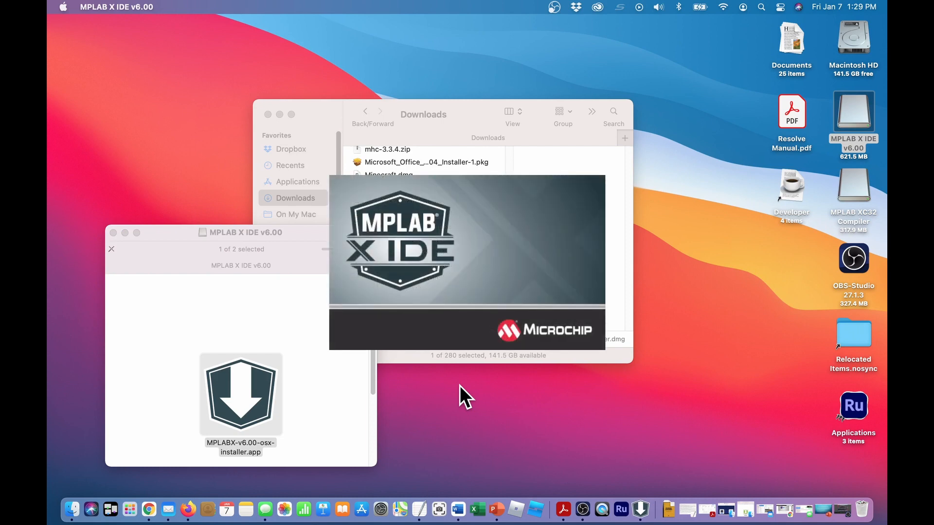
mouse_move(489, 399)
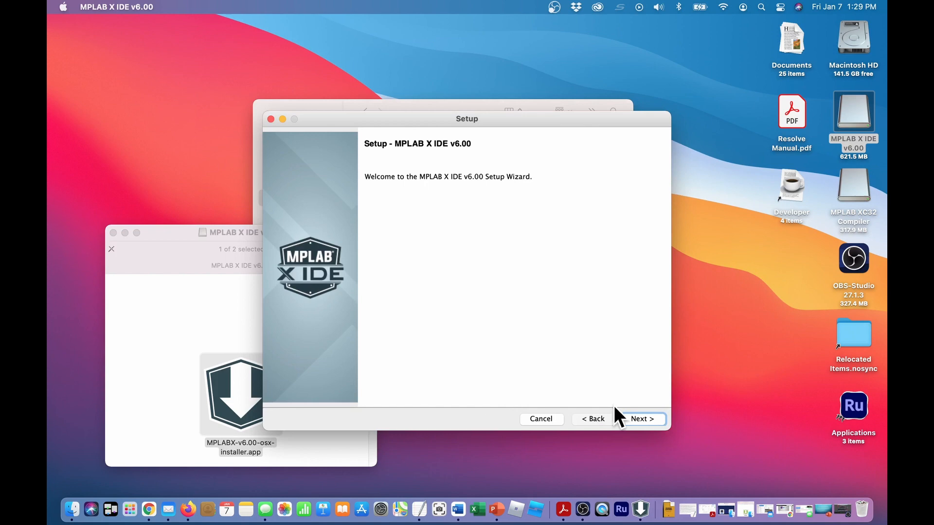
Accept the license agreement and keep the default installation location and options
click(641, 418)
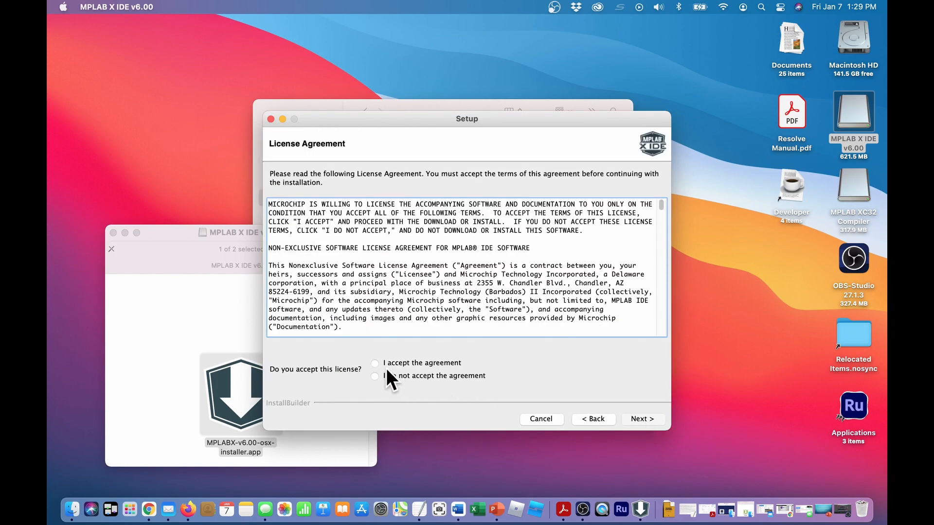
click(374, 363)
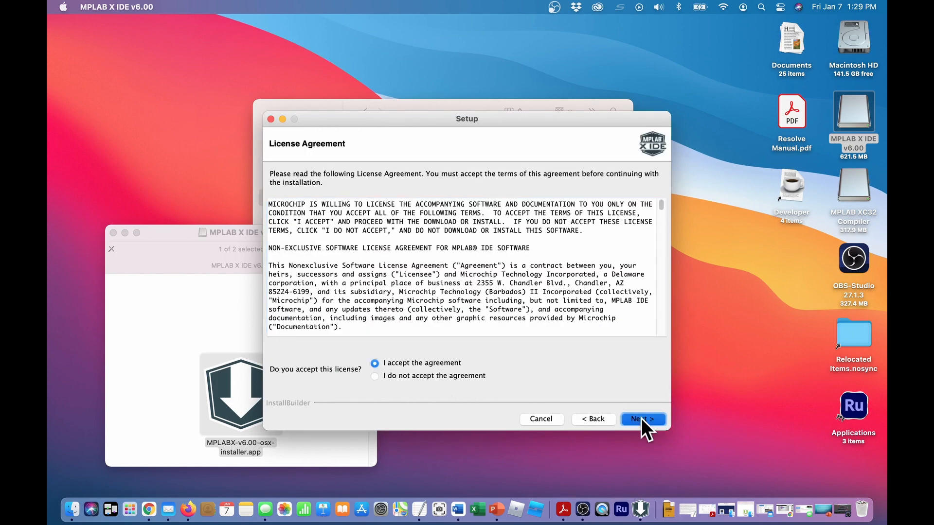
click(641, 418)
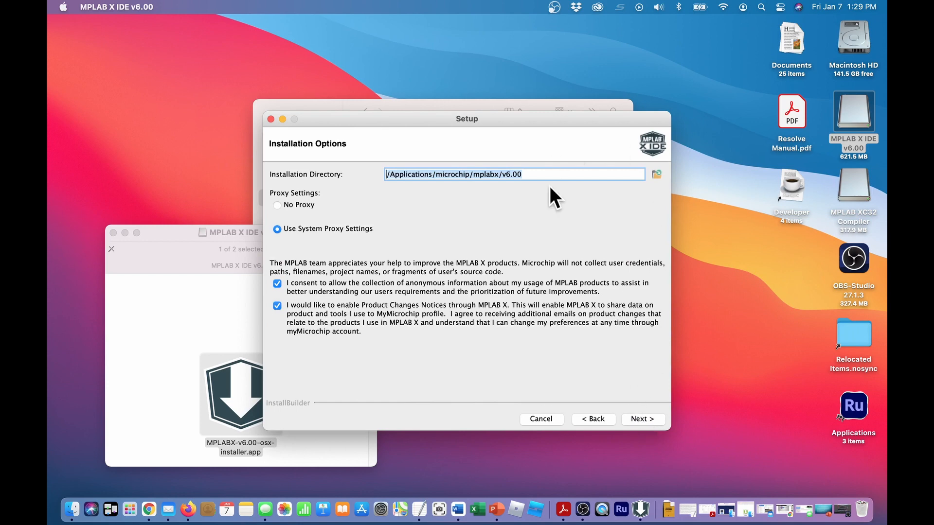
mouse_move(485, 196)
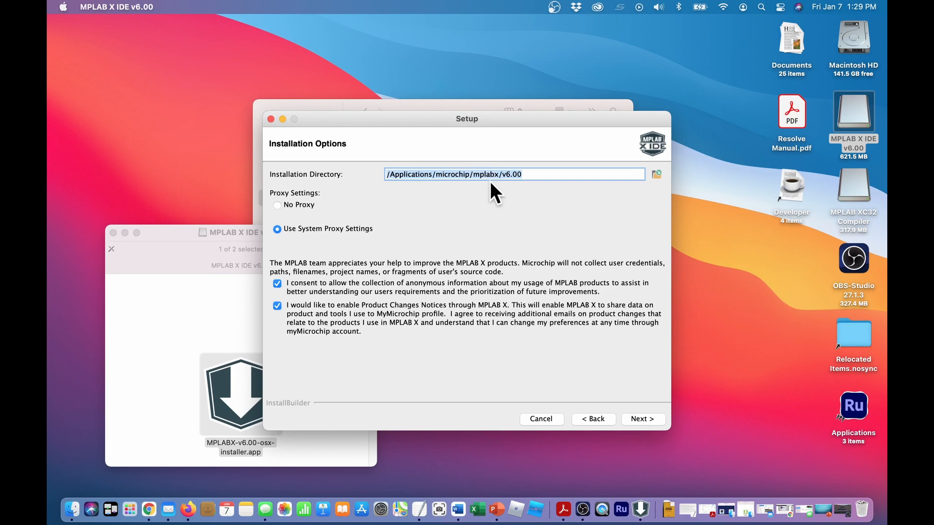
mouse_move(530, 206)
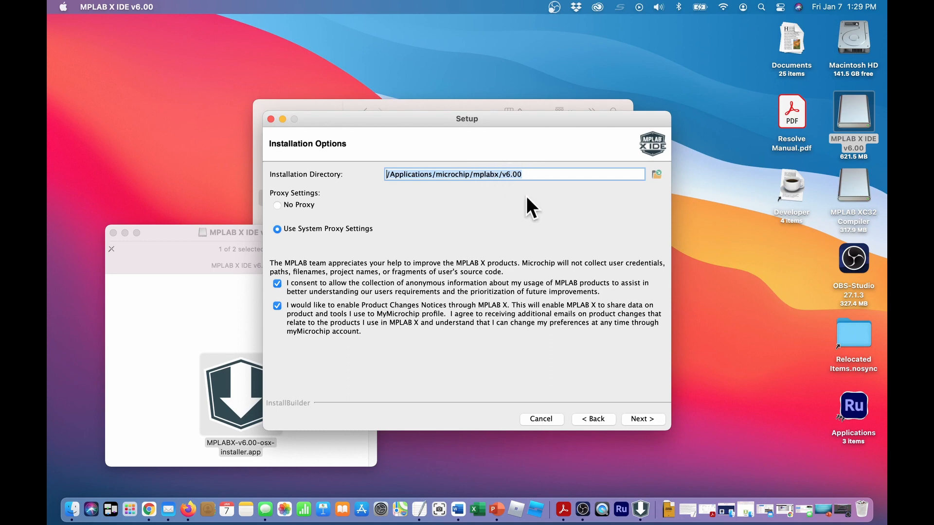
mouse_move(595, 328)
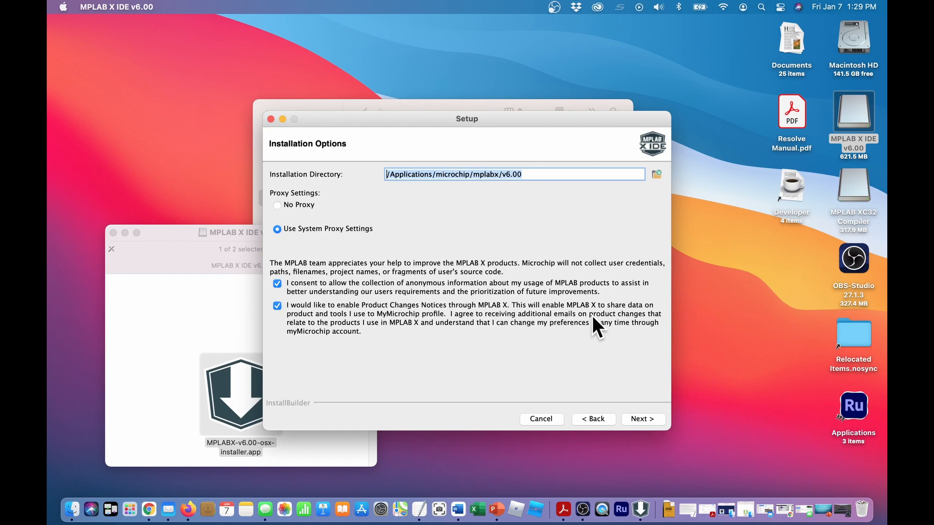
mouse_move(645, 424)
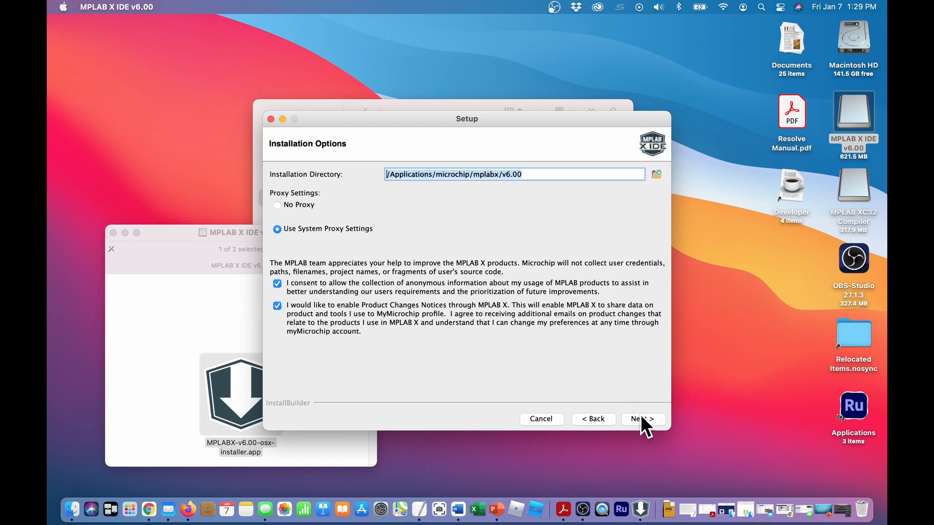
click(642, 418)
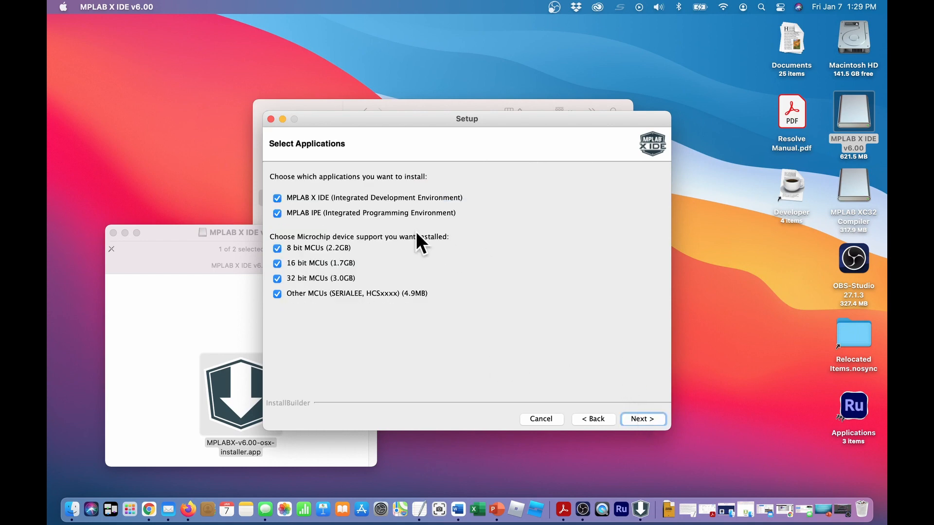
mouse_move(274, 256)
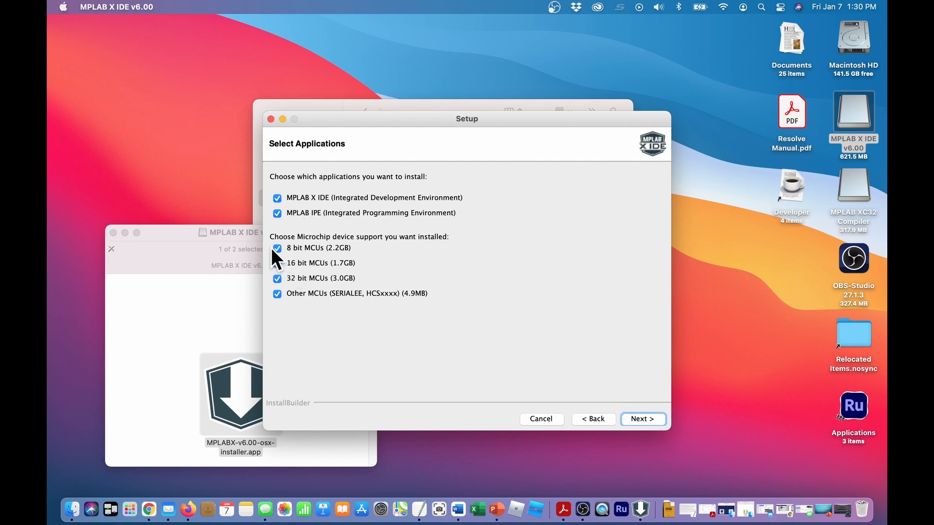
Keep only 32-bit MCU device support, dropping 8-bit, 16-bit and other MCUs, and reach Ready to Install
click(277, 248)
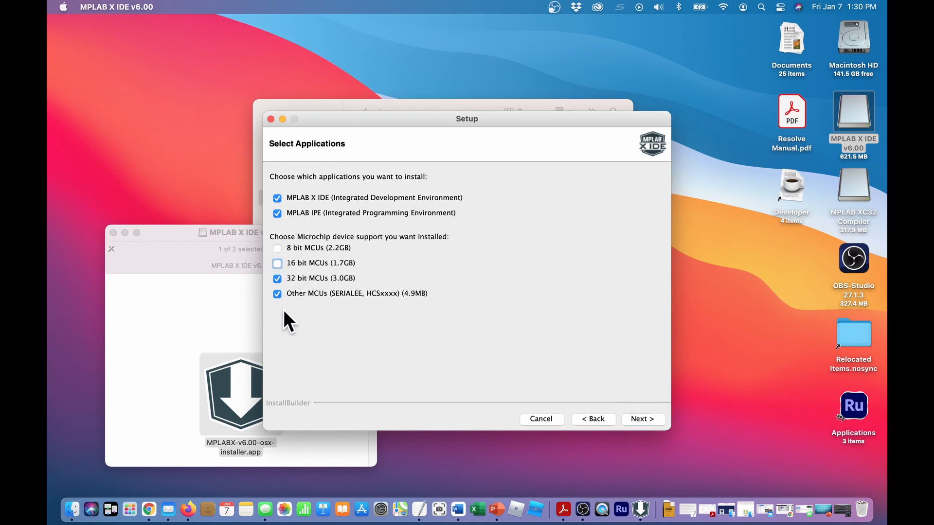
click(277, 293)
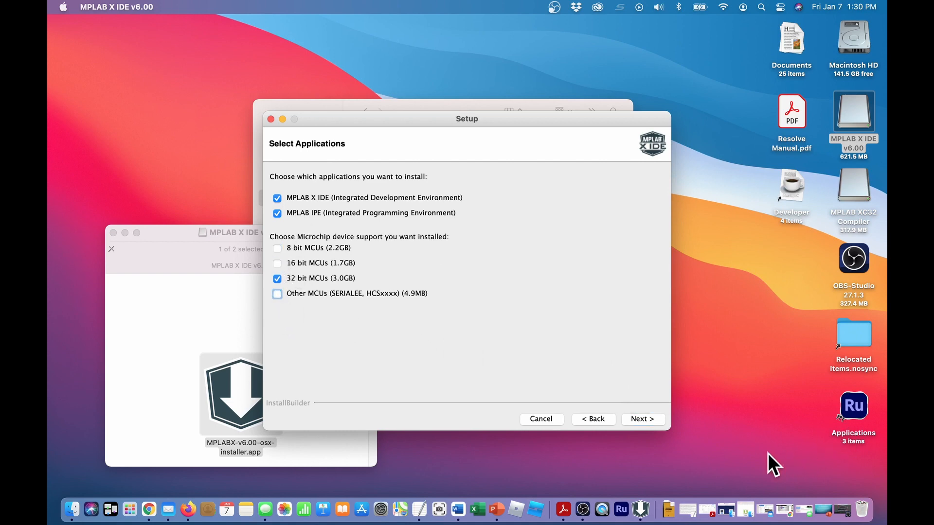
click(641, 418)
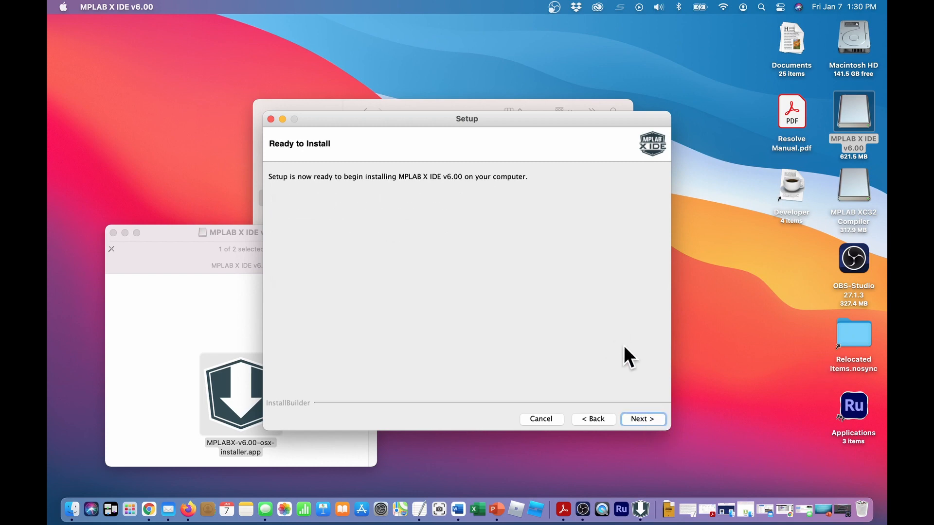
Run the MPLAB X IDE v6.00 installation and finish the wizard with Launch MPLABX IDE kept checked
click(642, 418)
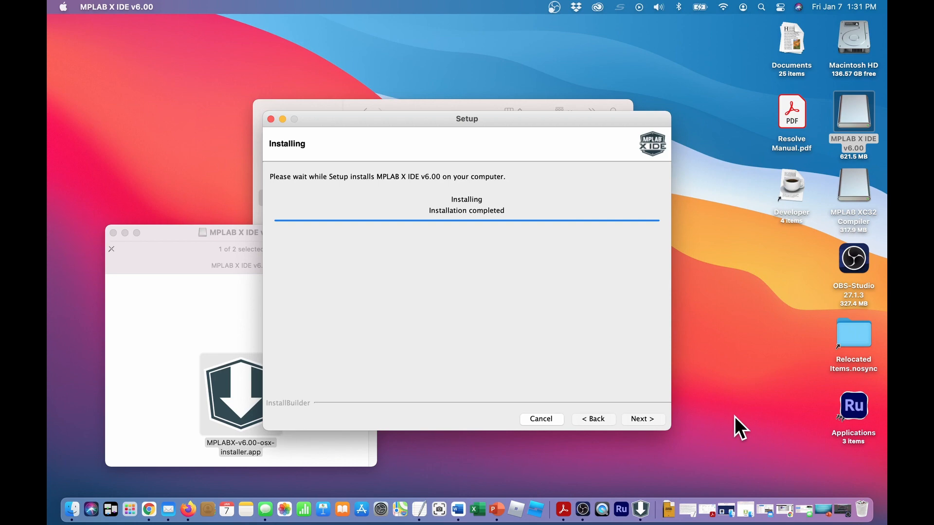
click(642, 418)
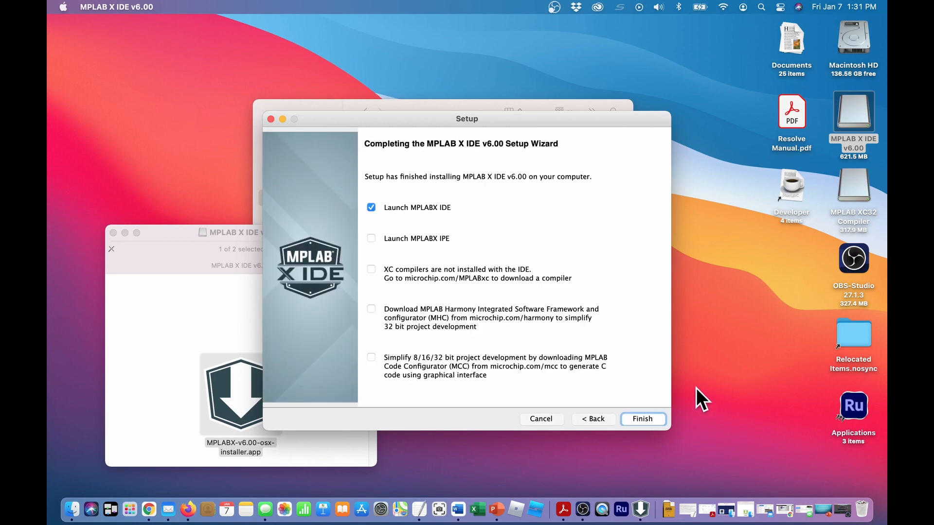
mouse_move(723, 405)
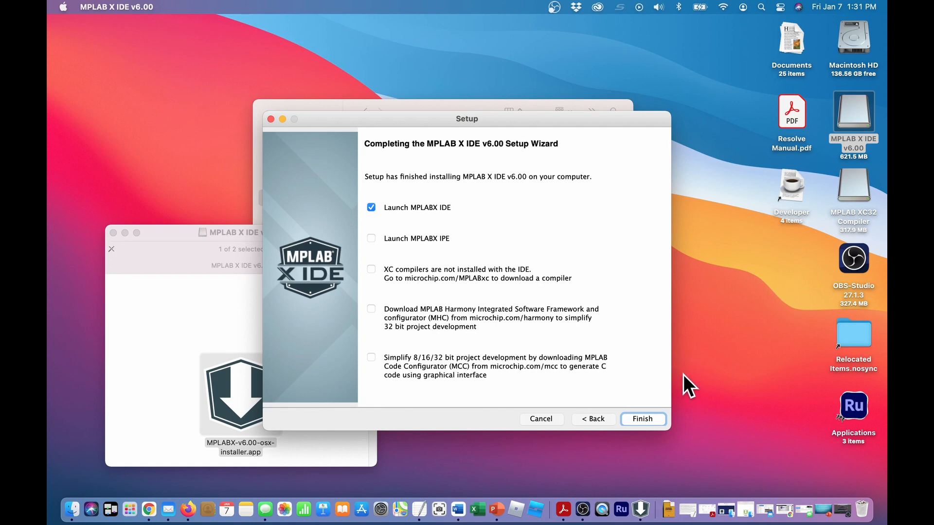
mouse_move(482, 211)
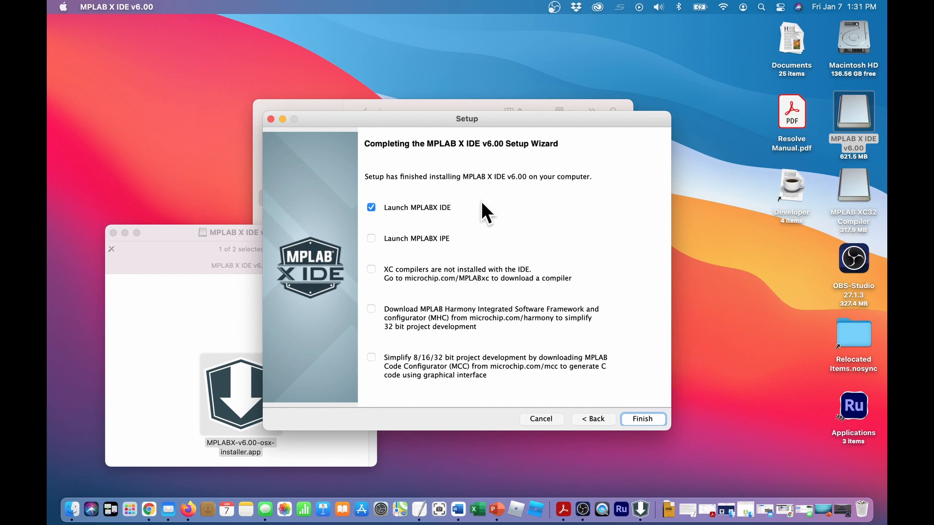
mouse_move(718, 407)
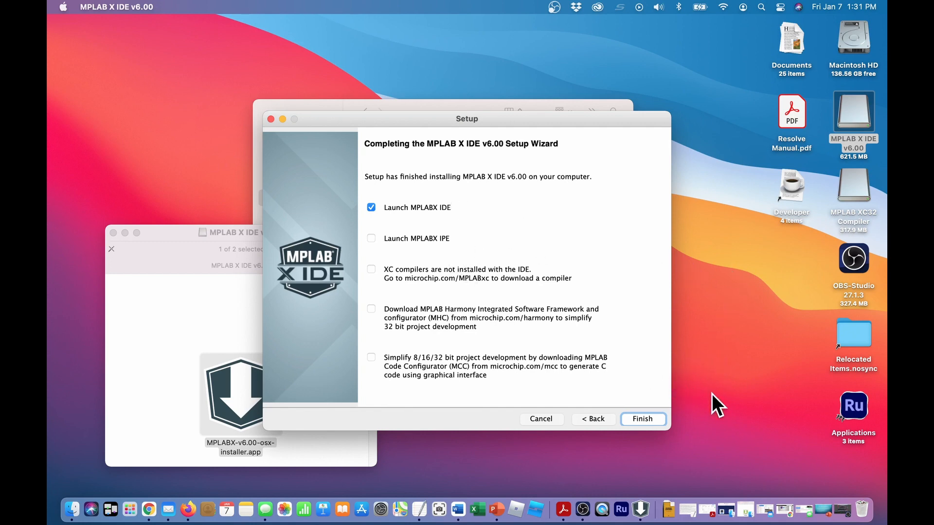
mouse_move(706, 445)
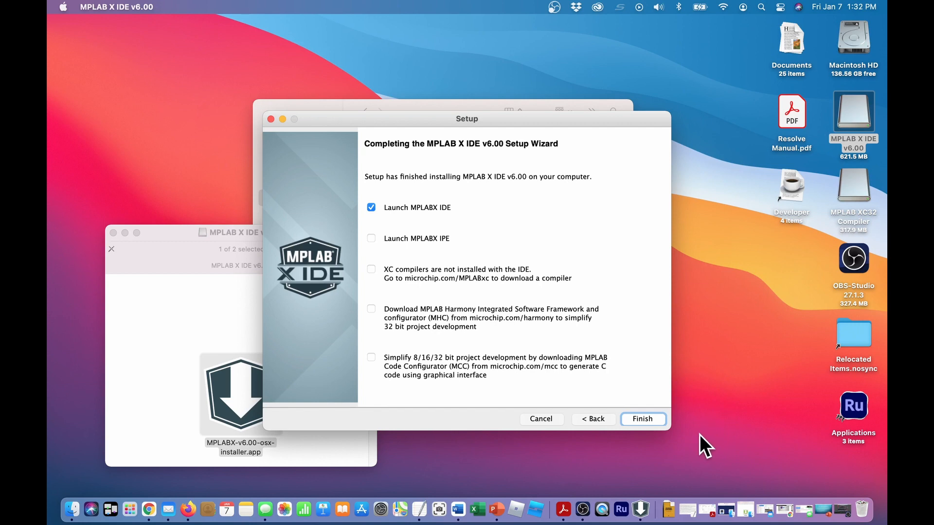
mouse_move(662, 443)
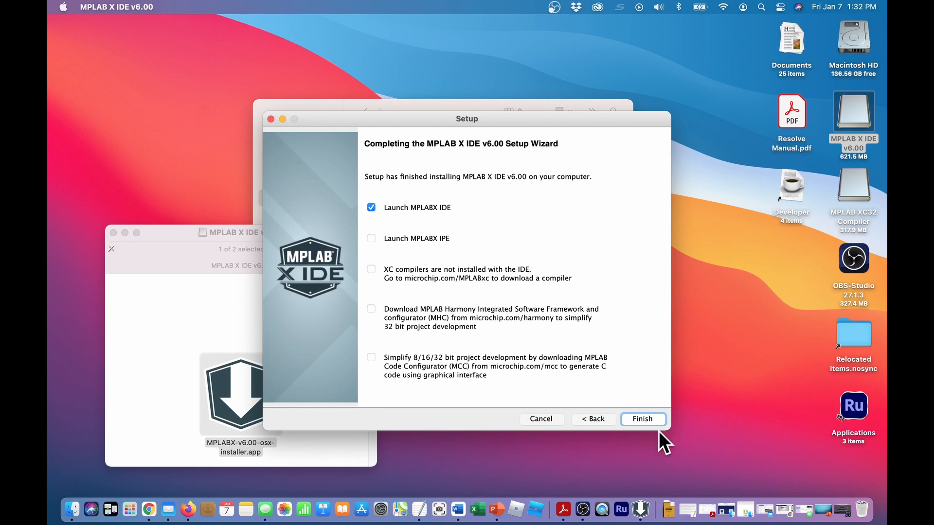
mouse_move(645, 434)
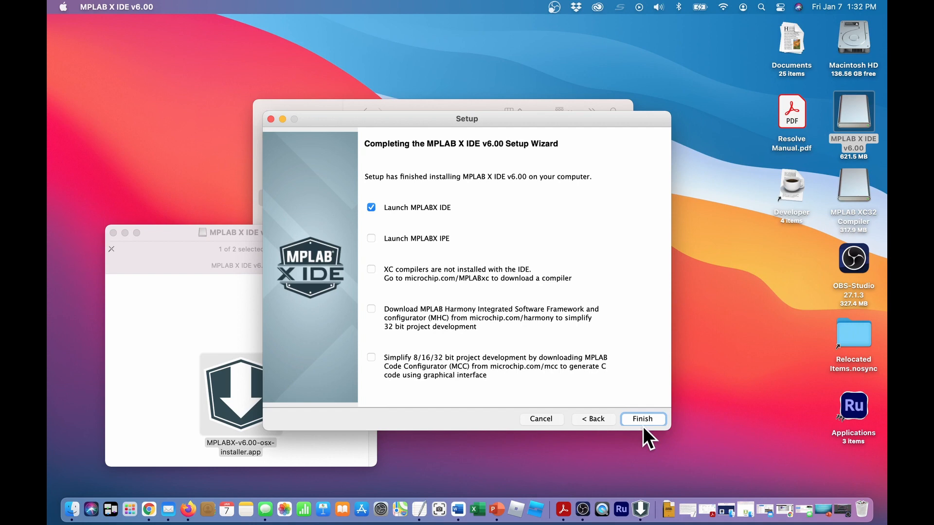
click(643, 418)
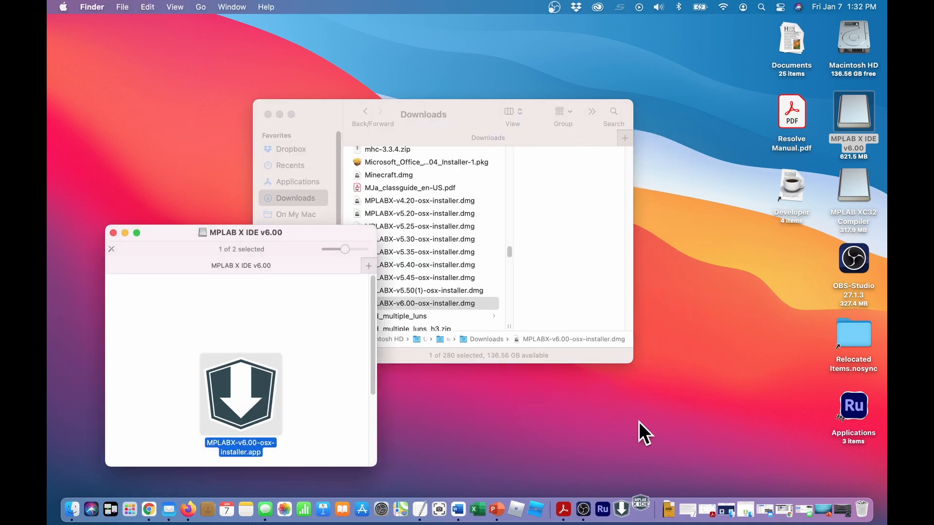
mouse_move(112, 232)
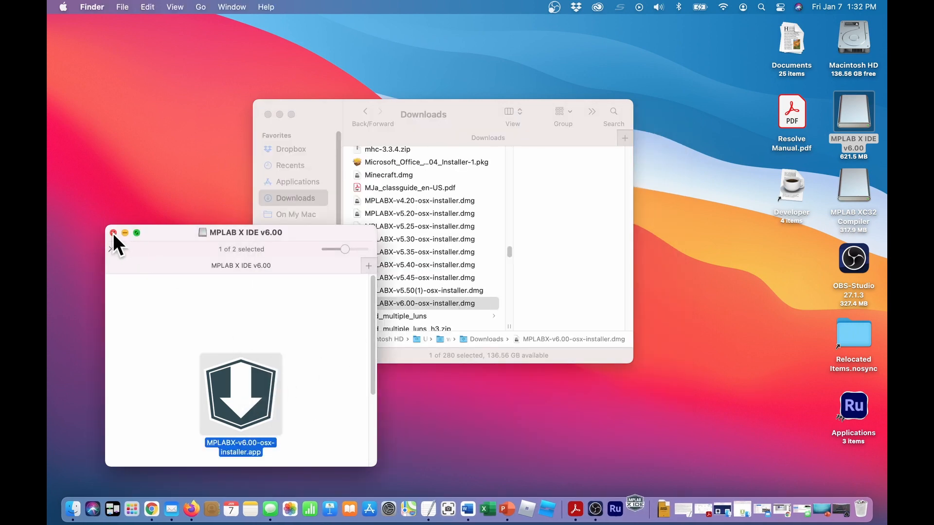
Close the installer disk image window while the new IDE loads its Start Page
click(113, 232)
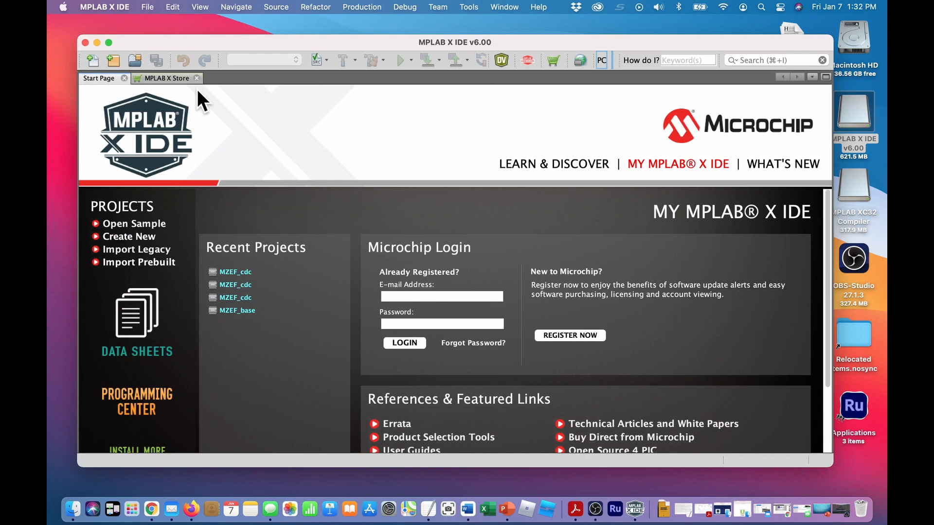
mouse_move(452, 51)
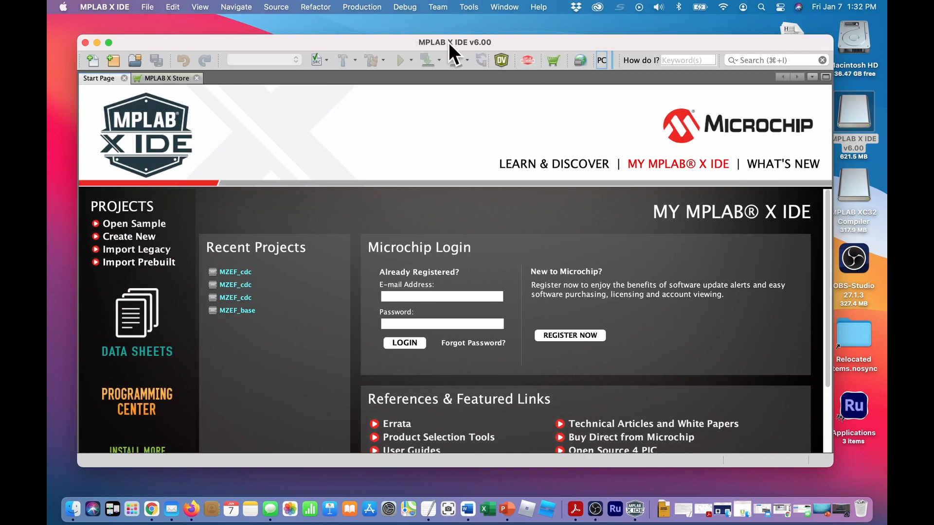
mouse_move(499, 54)
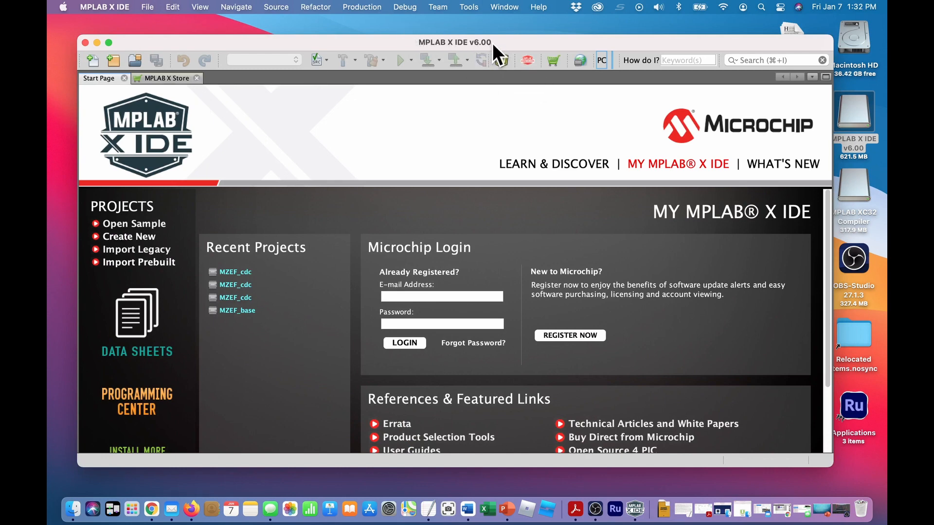
mouse_move(90, 47)
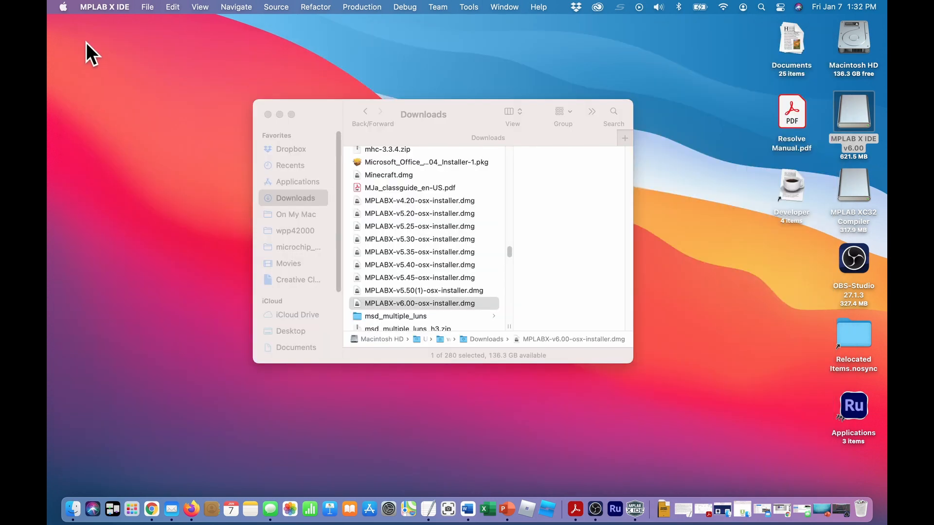
mouse_move(285, 191)
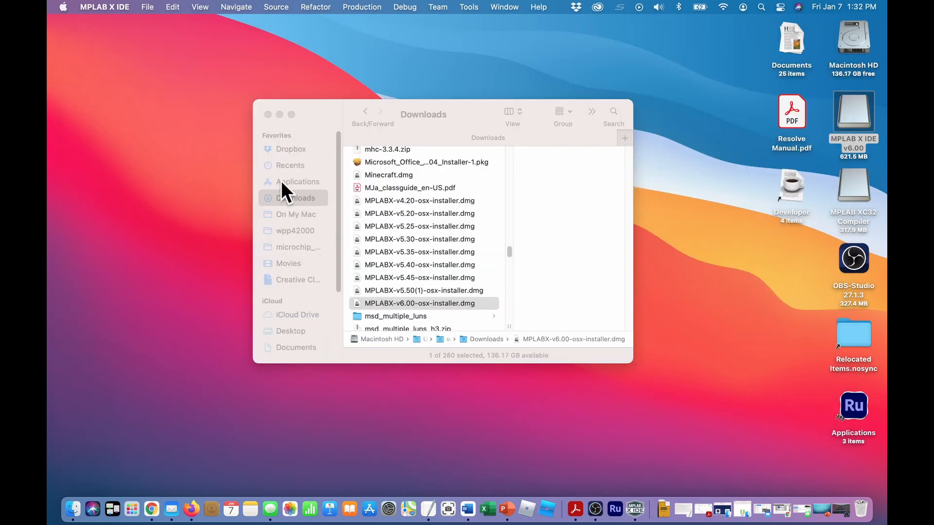
Show Applications > microchip > mplabx > v6.00 with mplab_ide.app, mplab_ipe.app, docs and packs
click(299, 182)
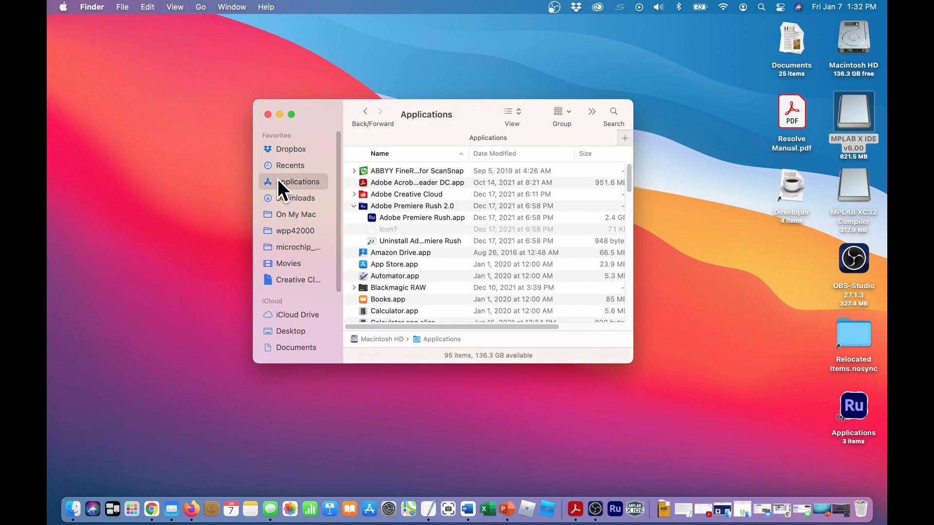
mouse_move(434, 250)
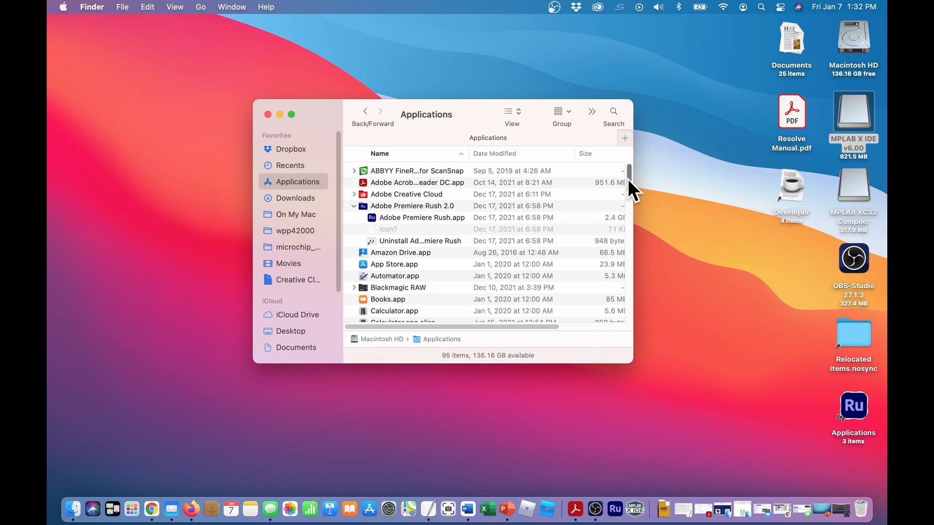
scroll(down, 3)
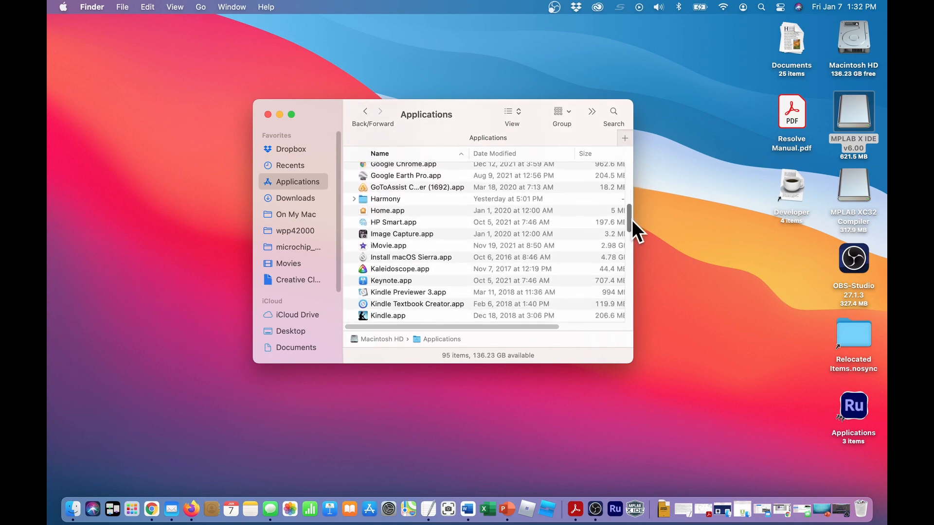
scroll(down, 3)
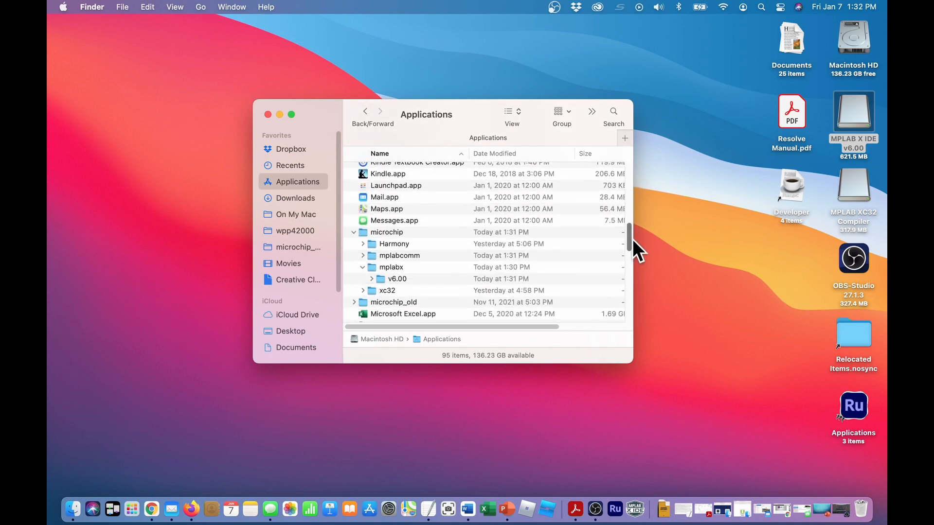
scroll(down, 3)
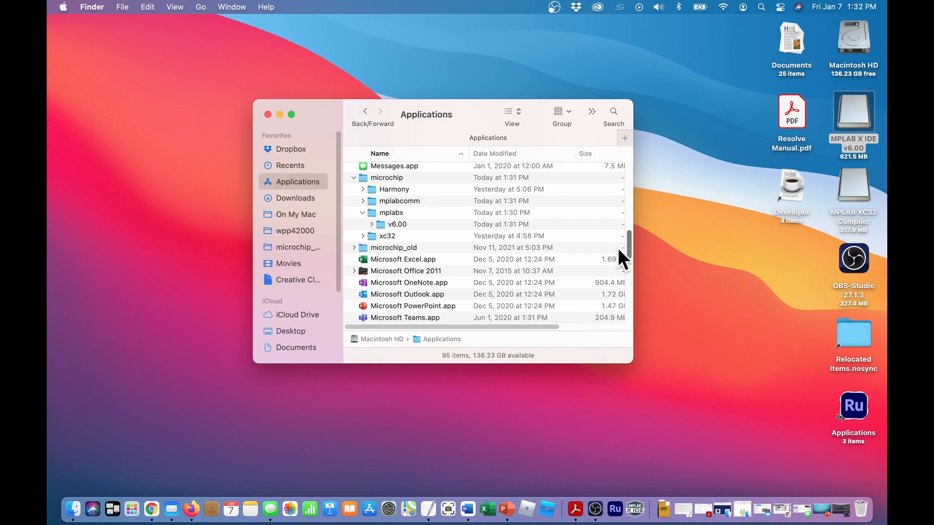
mouse_move(376, 233)
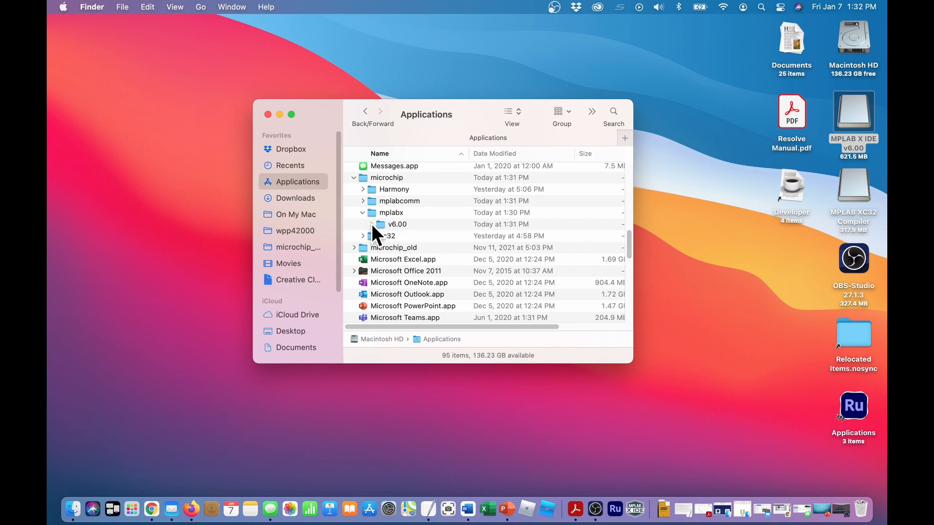
click(362, 224)
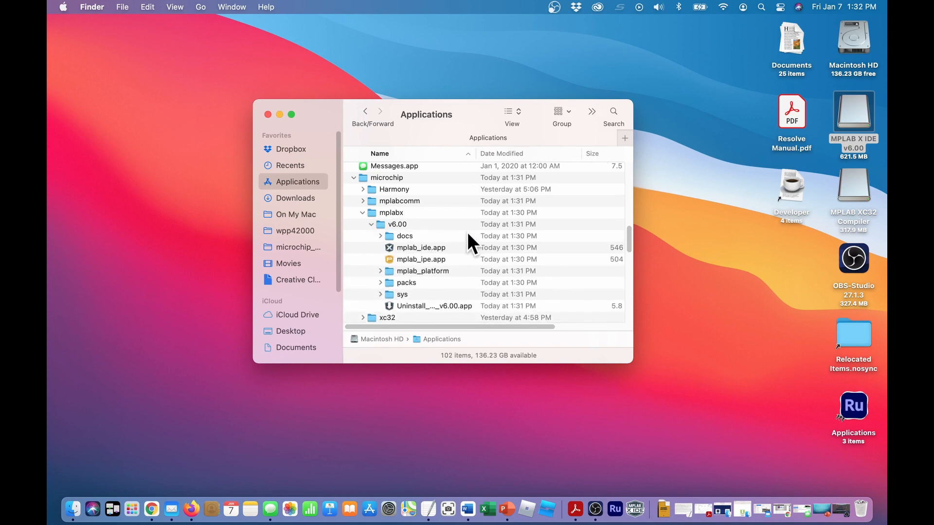
mouse_move(435, 257)
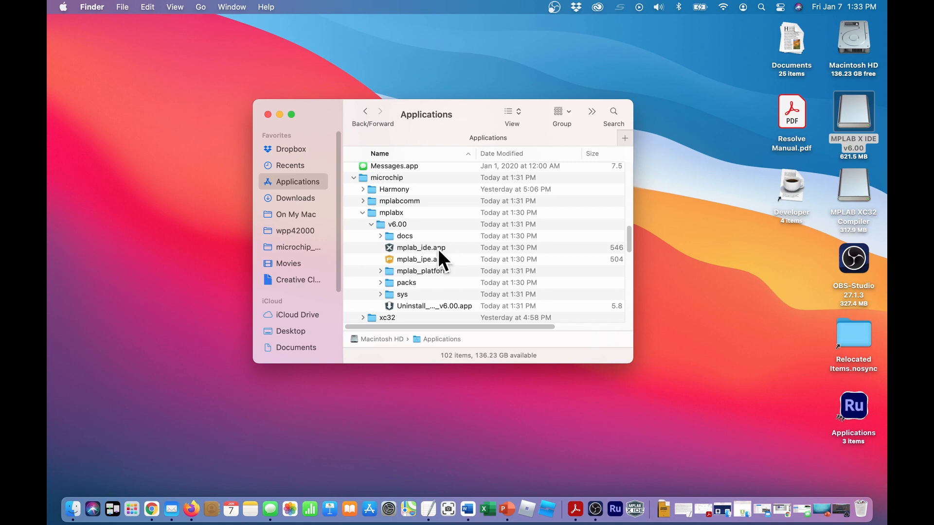
mouse_move(636, 356)
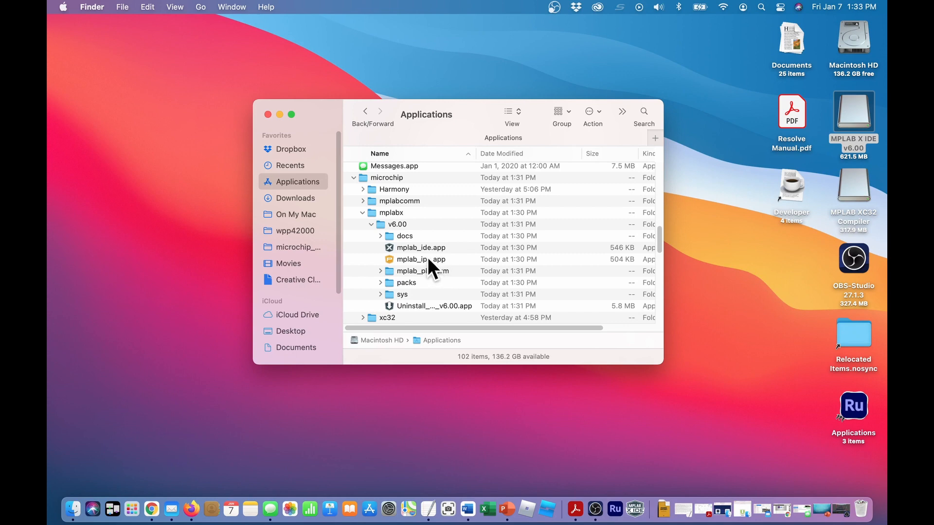
mouse_move(399, 266)
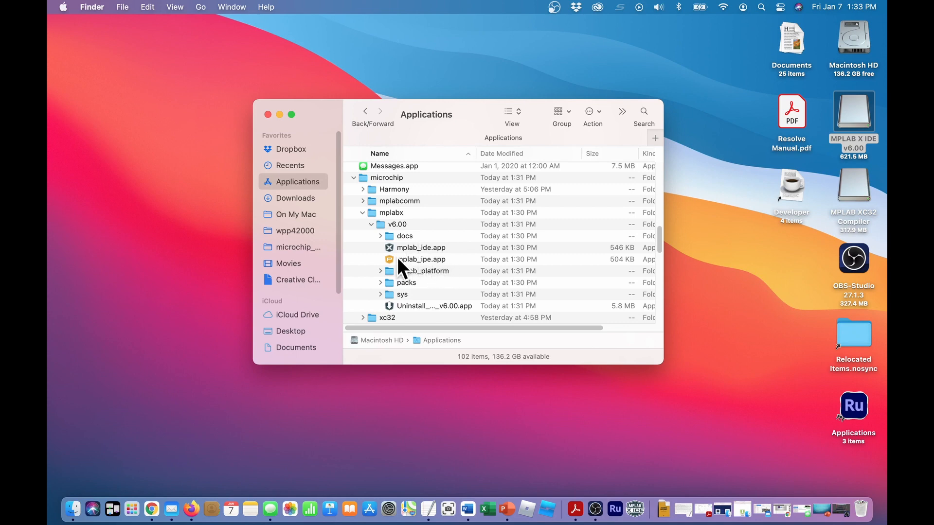
mouse_move(399, 269)
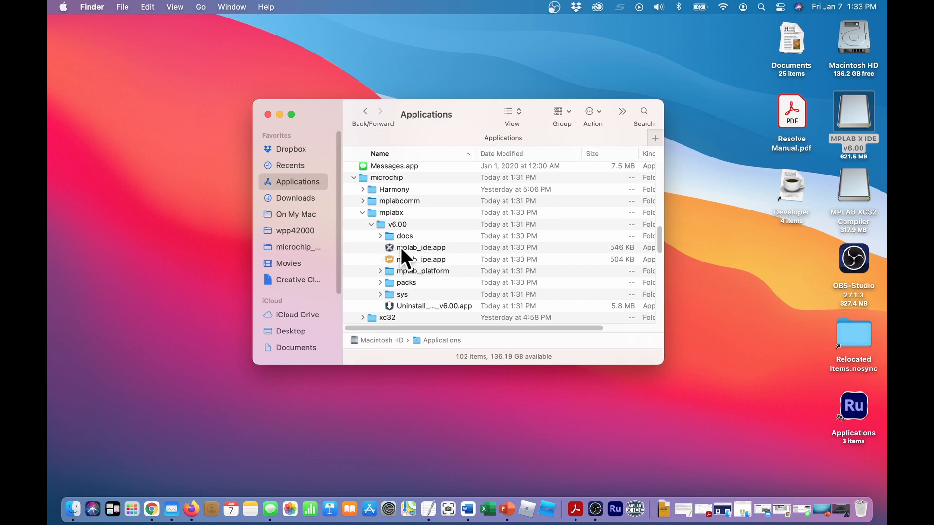
mouse_move(402, 265)
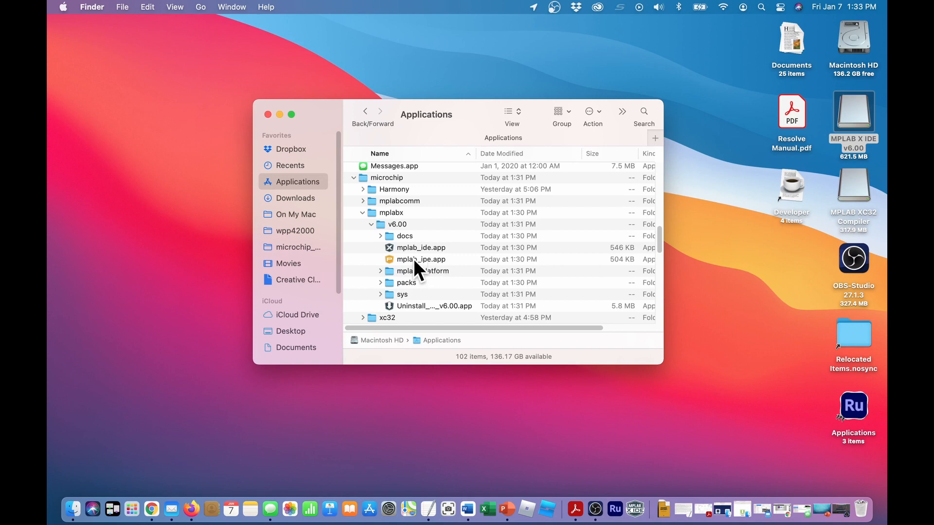
mouse_move(439, 272)
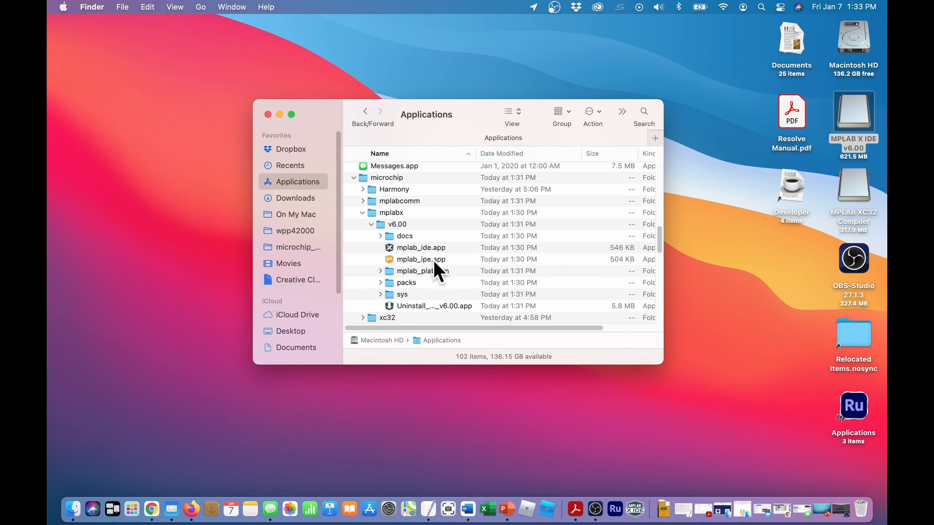
mouse_move(423, 256)
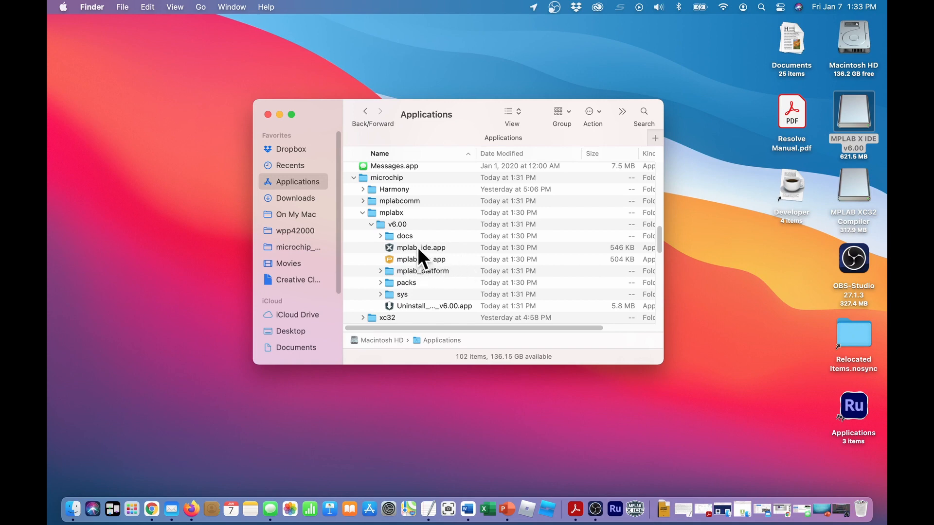
Select mplab_ide.app in the v6.00 folder to alias it and mplab_ipe.app onto the desktop
click(420, 247)
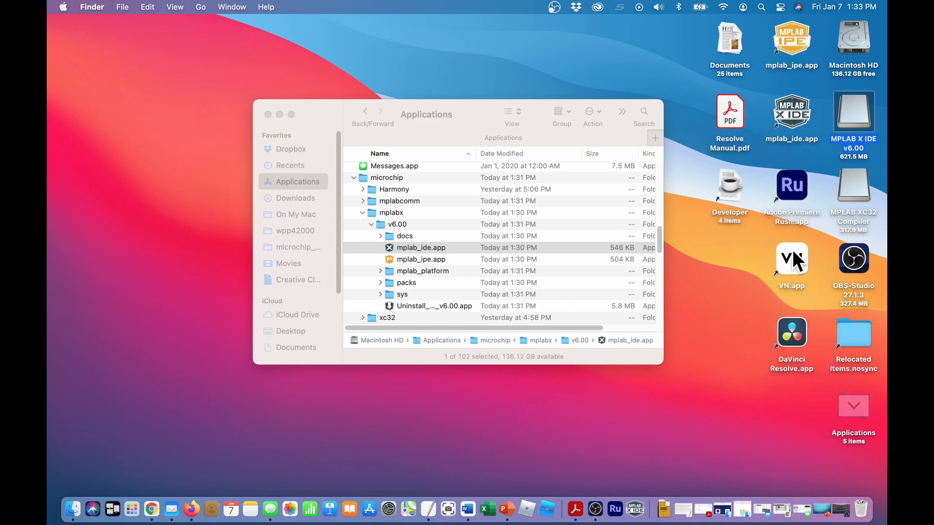
mouse_move(807, 44)
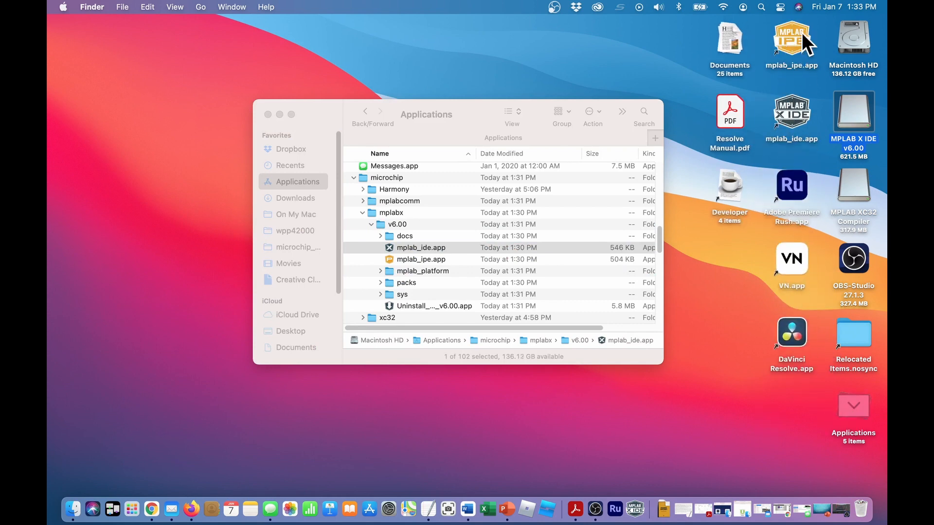
mouse_move(292, 123)
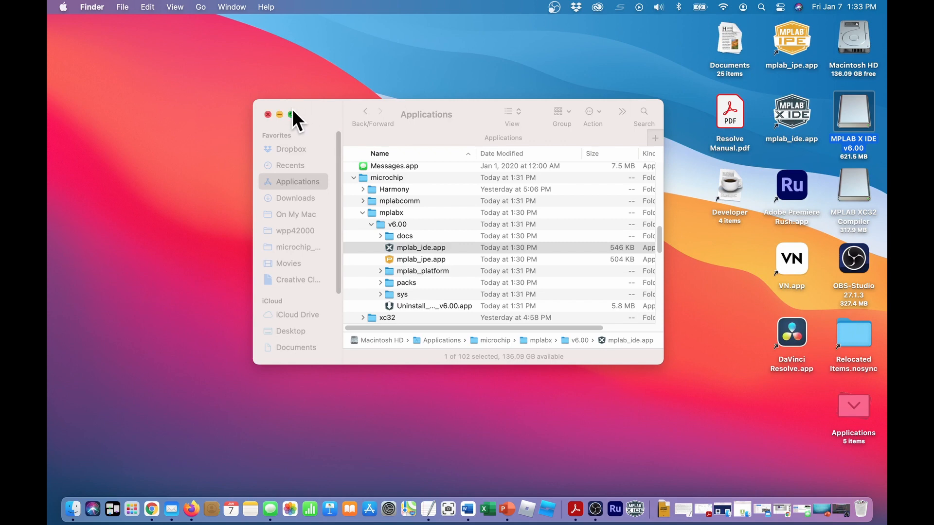
mouse_move(380, 244)
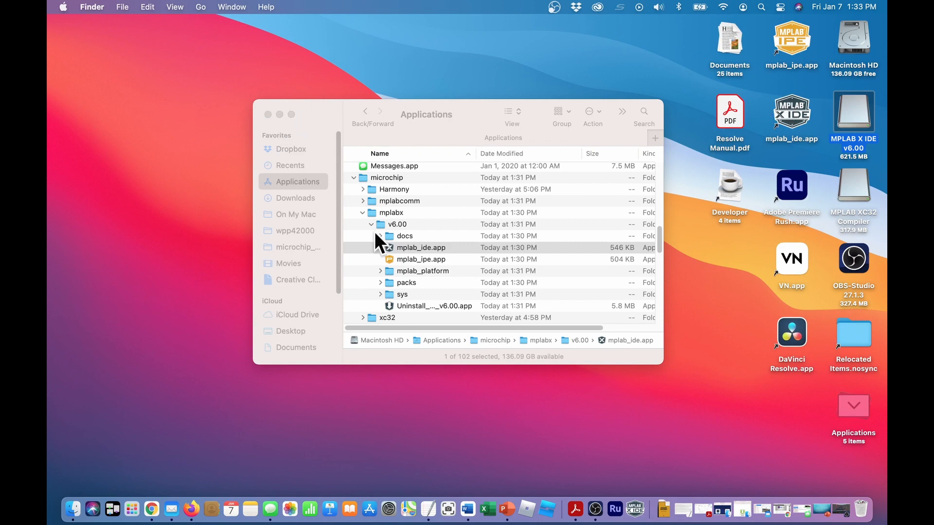
mouse_move(614, 508)
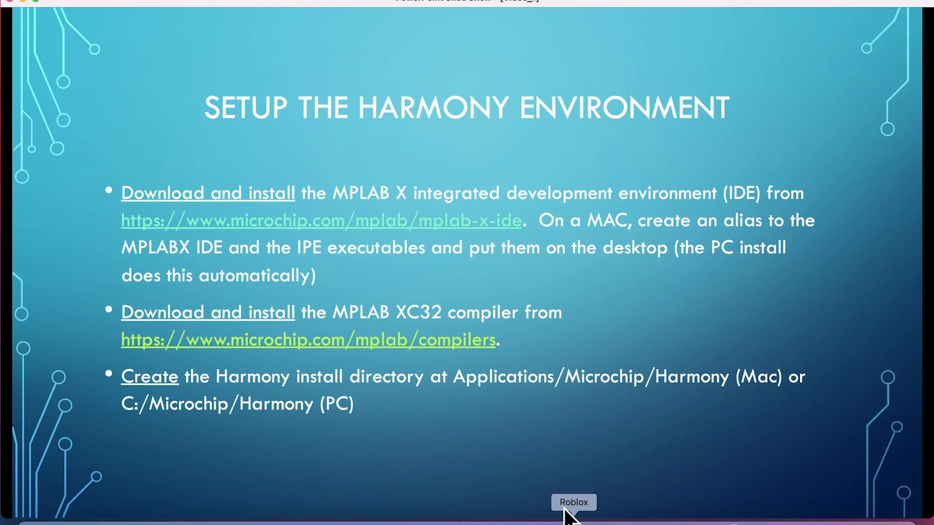
mouse_move(298, 334)
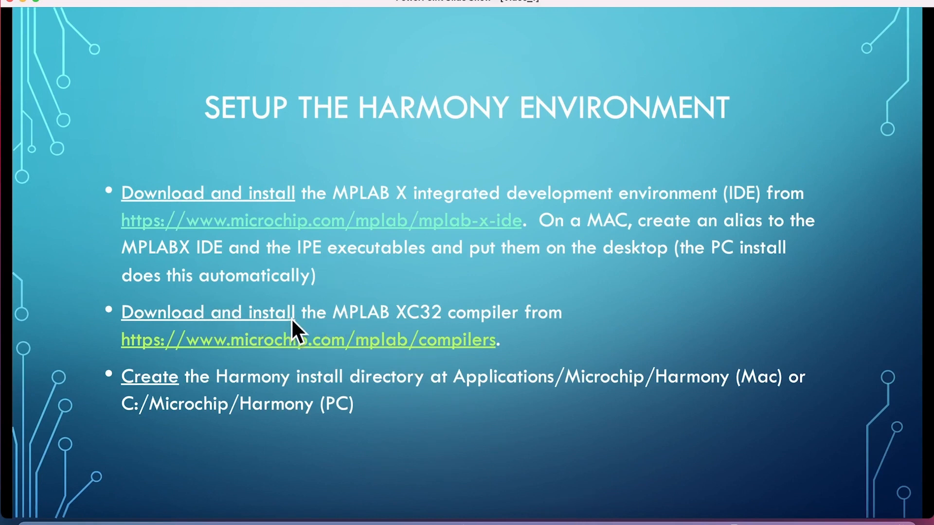
mouse_move(312, 348)
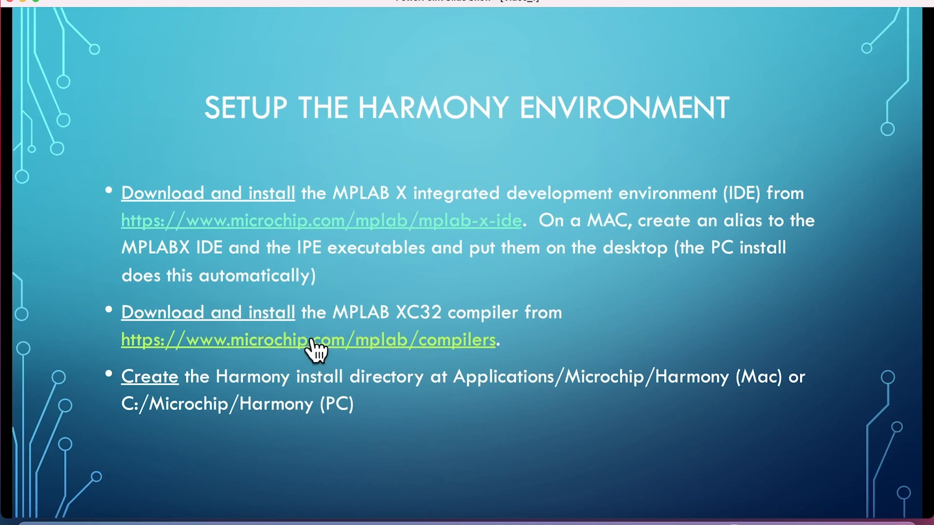
click(307, 340)
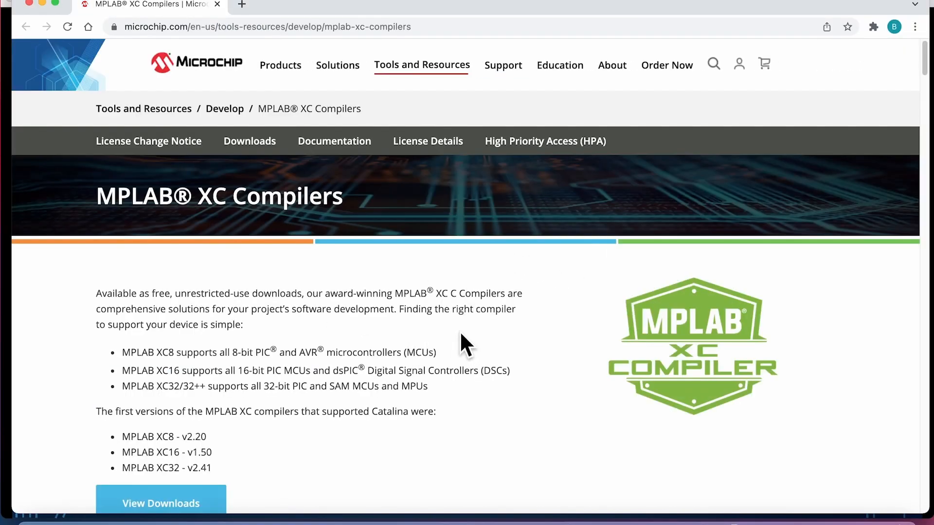
From Compiler Downloads, start the Mac MPLAB XC32/32++ Compiler v4.00 installer download
scroll(down, 3)
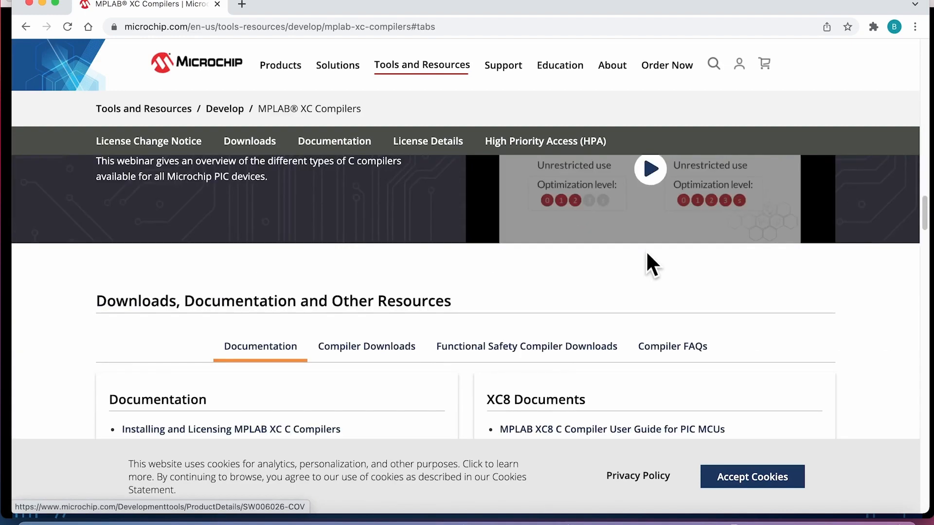
click(366, 346)
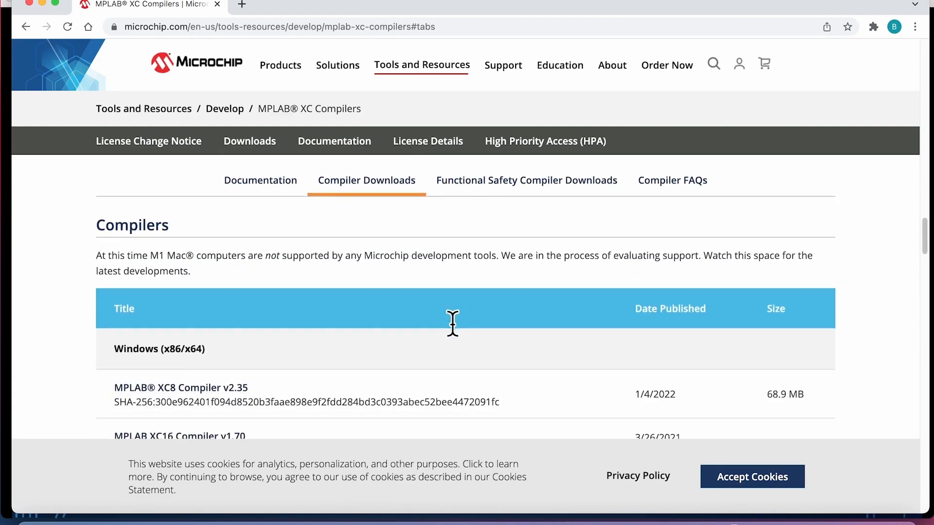
scroll(down, 3)
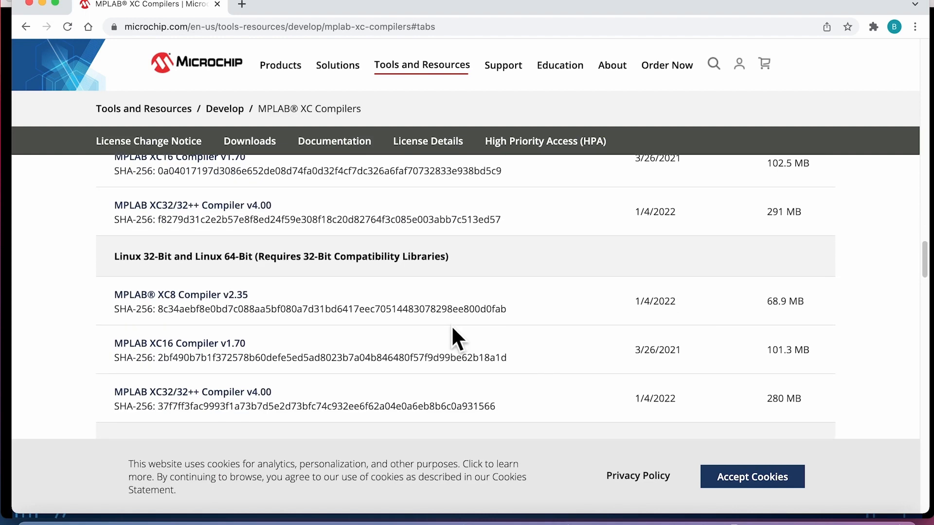
scroll(down, 3)
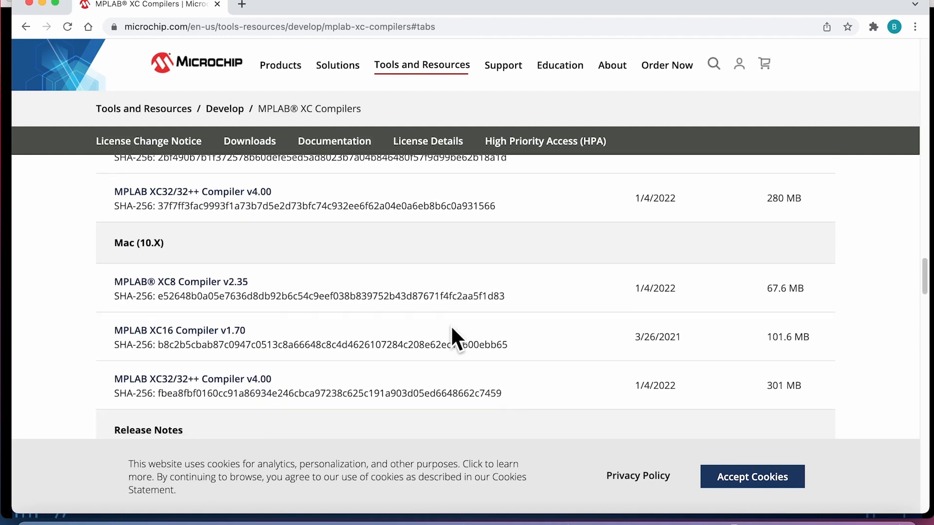
scroll(down, 3)
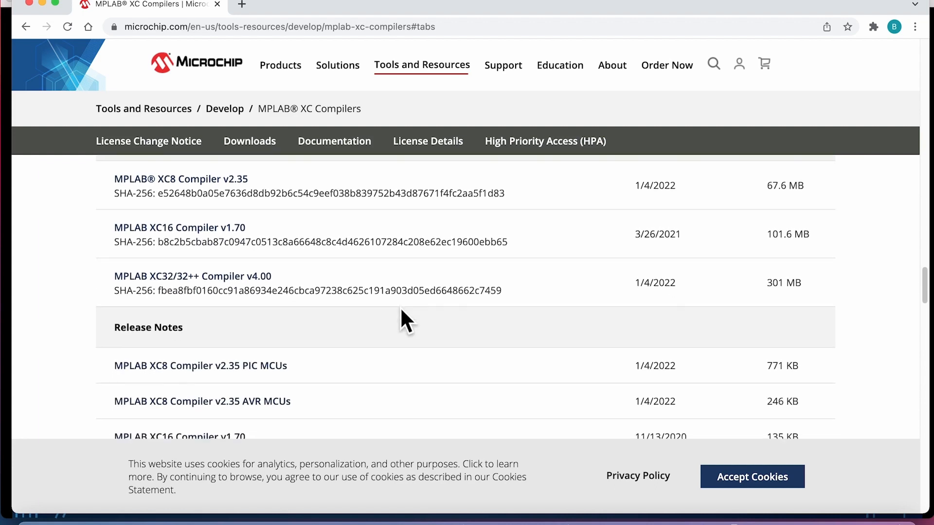
mouse_move(112, 306)
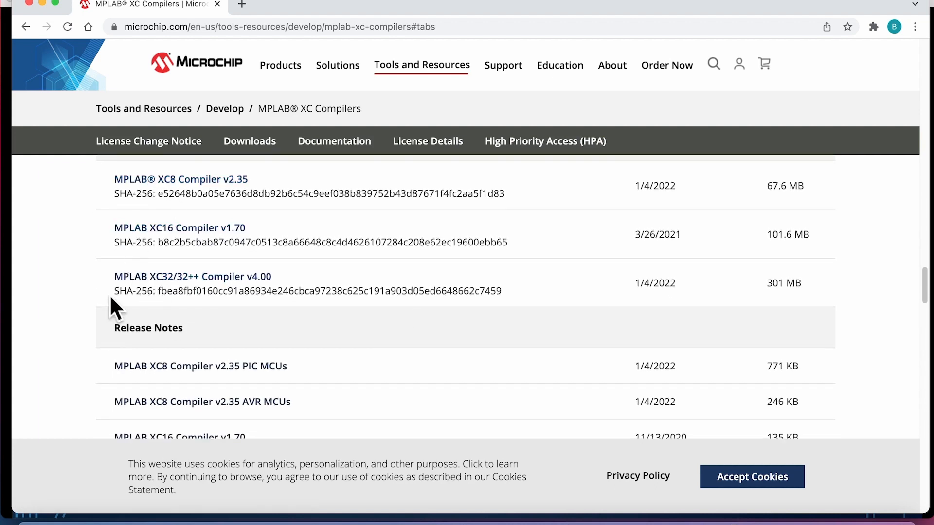
mouse_move(173, 283)
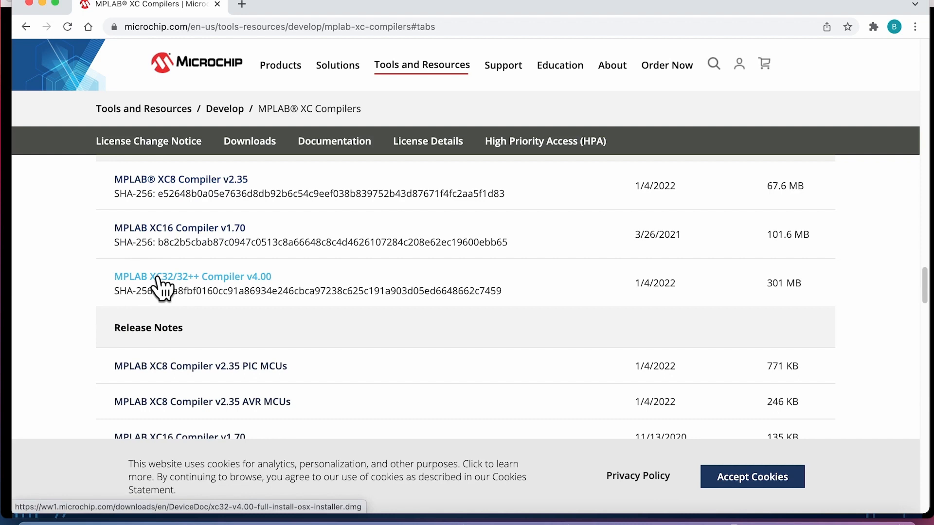
click(192, 276)
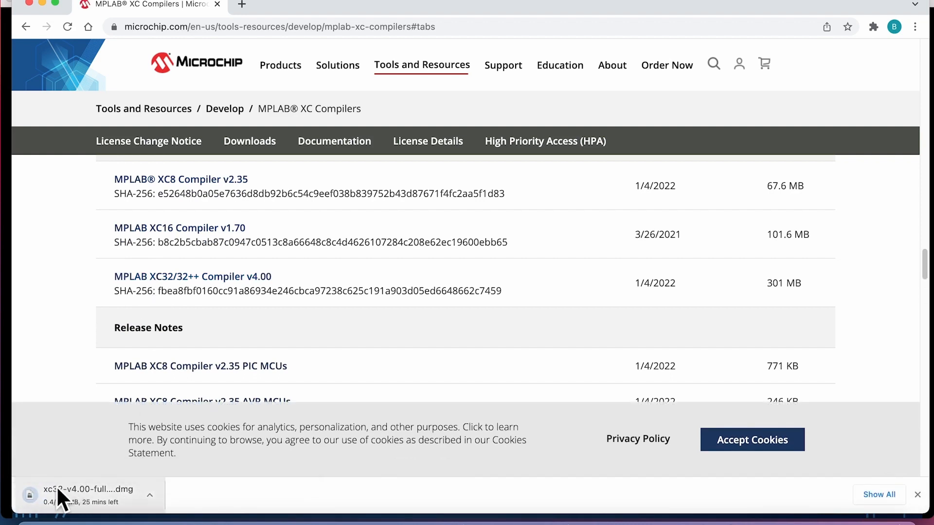
mouse_move(199, 495)
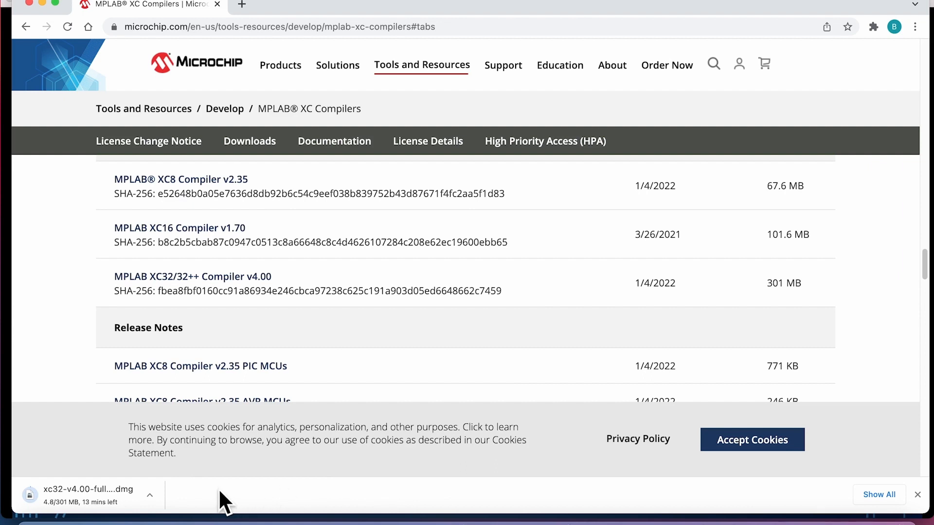
mouse_move(587, 509)
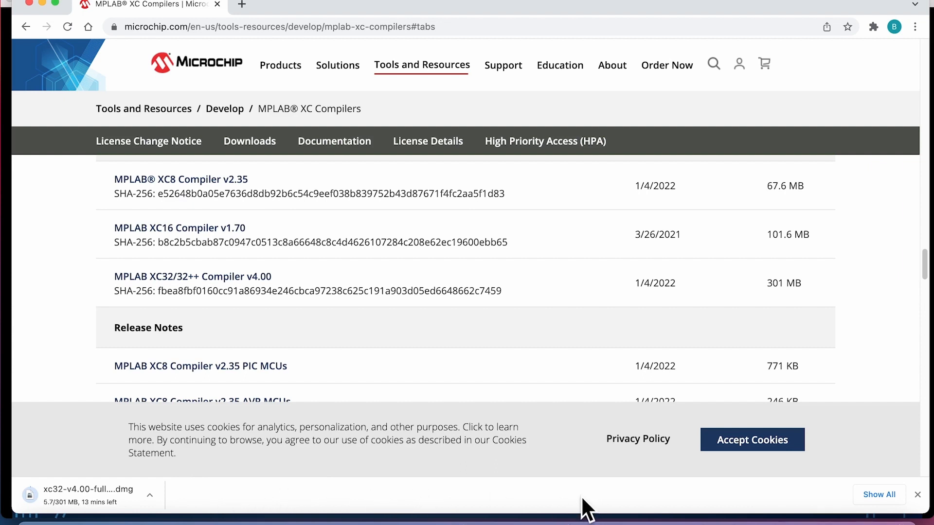
mouse_move(608, 494)
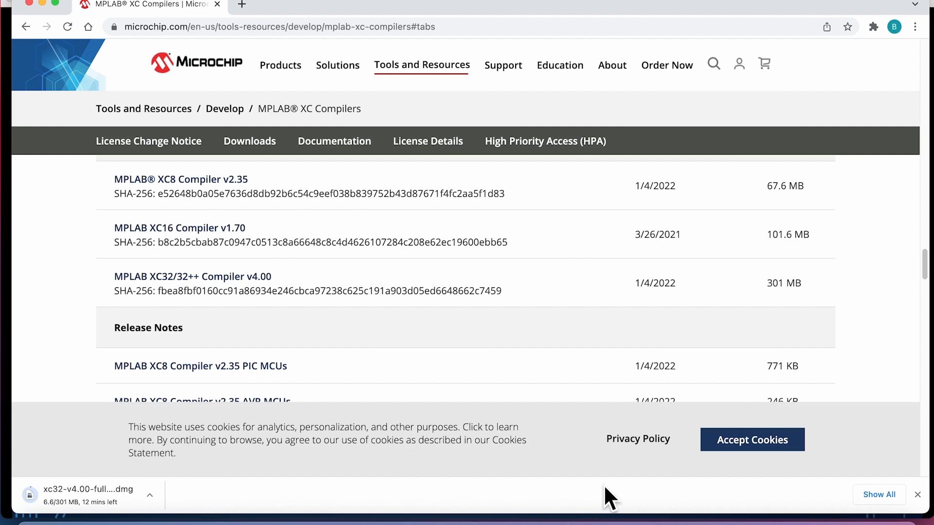
mouse_move(662, 509)
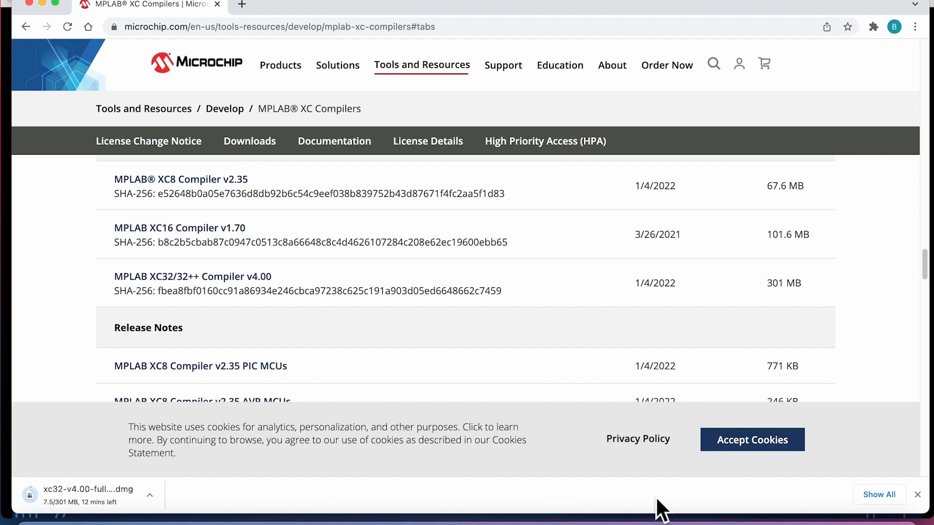
mouse_move(685, 515)
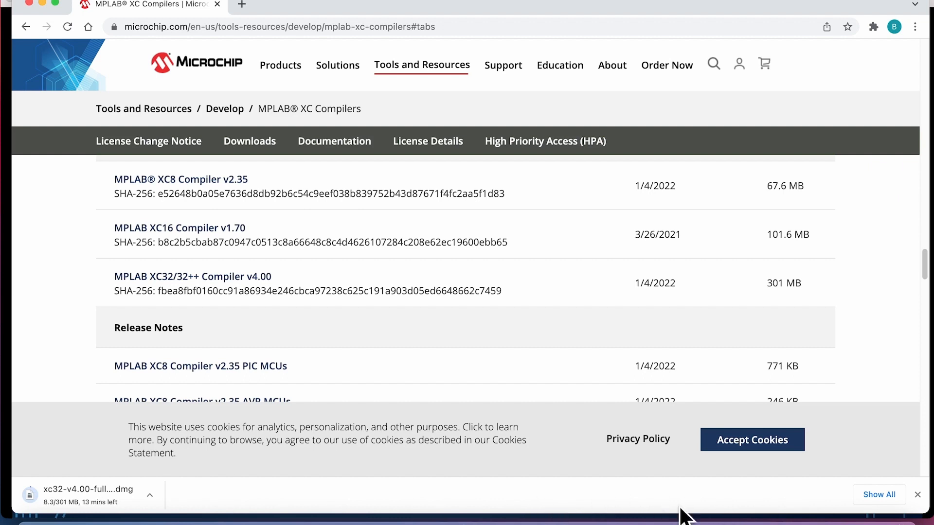
scroll(down, 3)
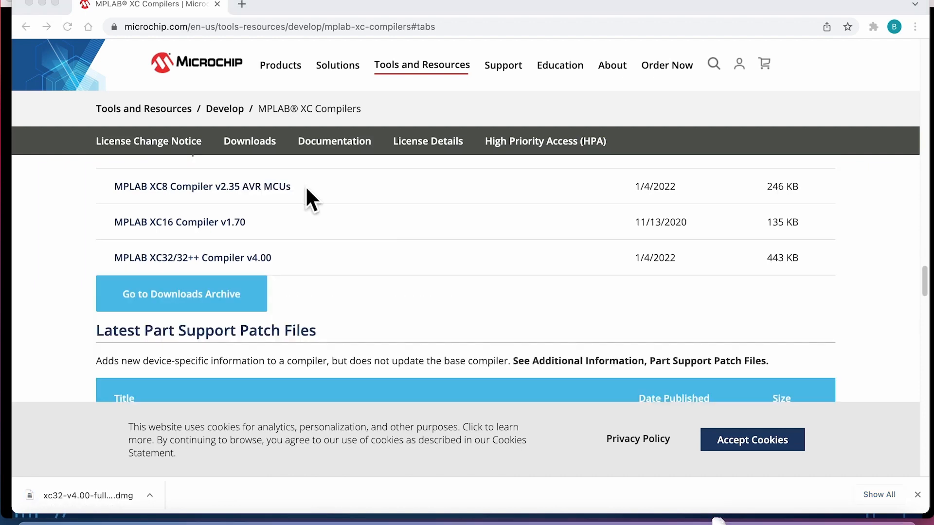
mouse_move(220, 11)
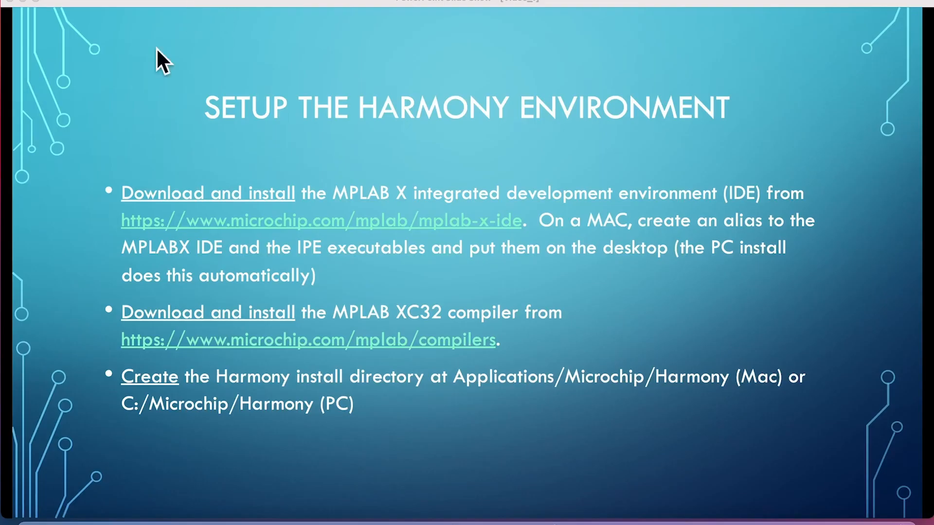
mouse_move(329, 521)
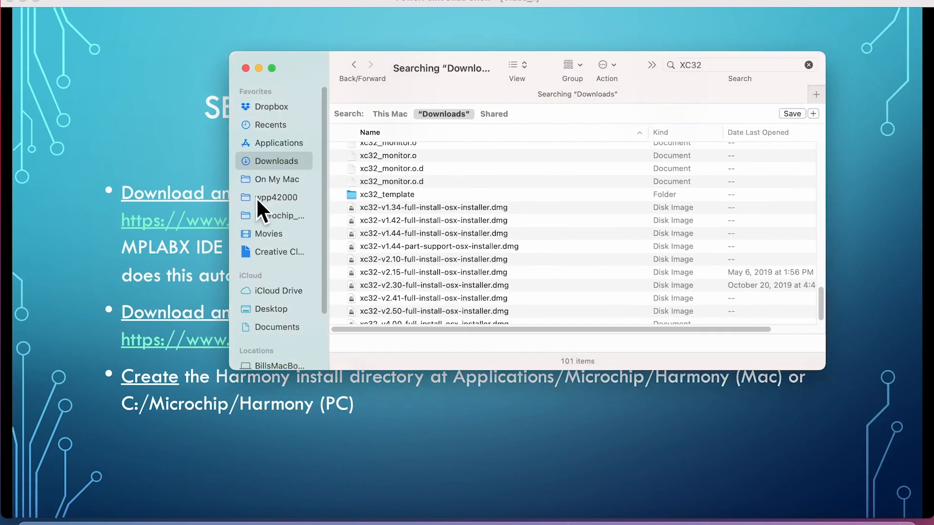
Mount xc32-v4.00-full-install-osx-installer.dmg to reveal xc32-v4.00-osx-installer.app
scroll(down, 3)
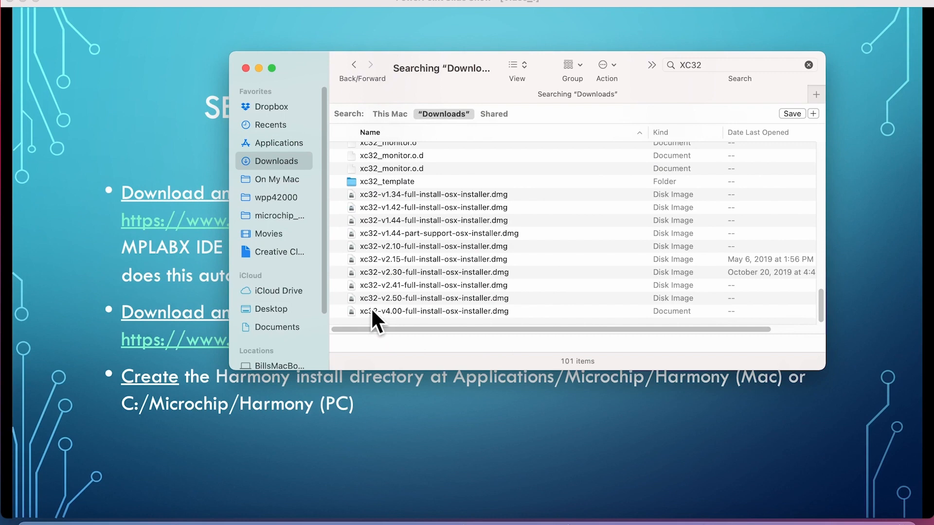
click(434, 311)
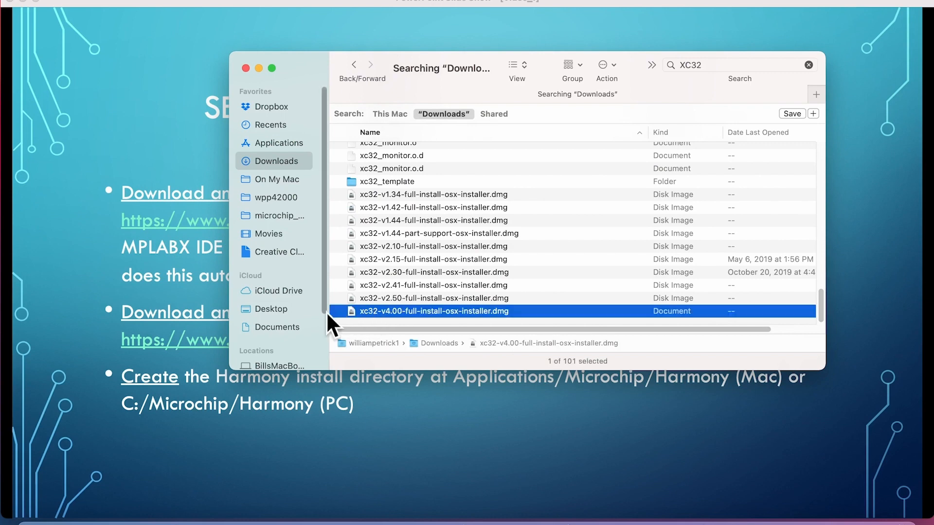
mouse_move(336, 322)
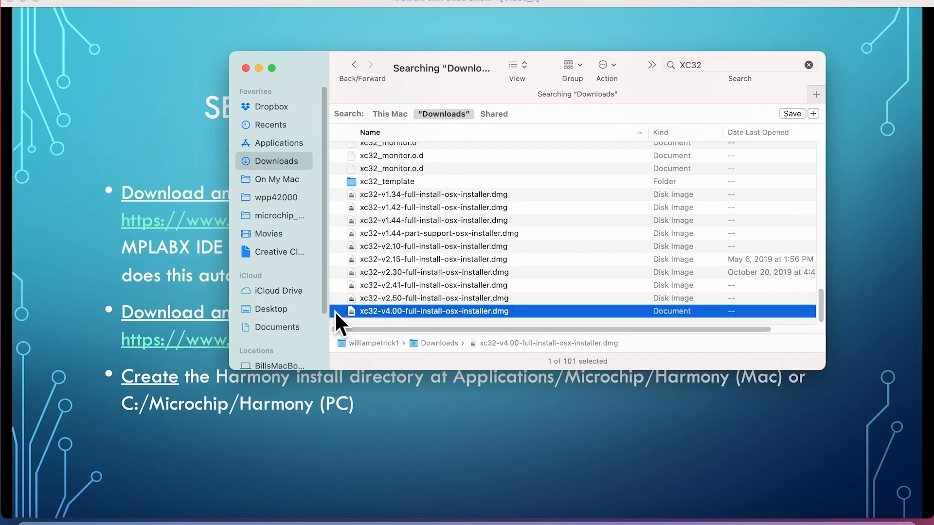
double_click(432, 311)
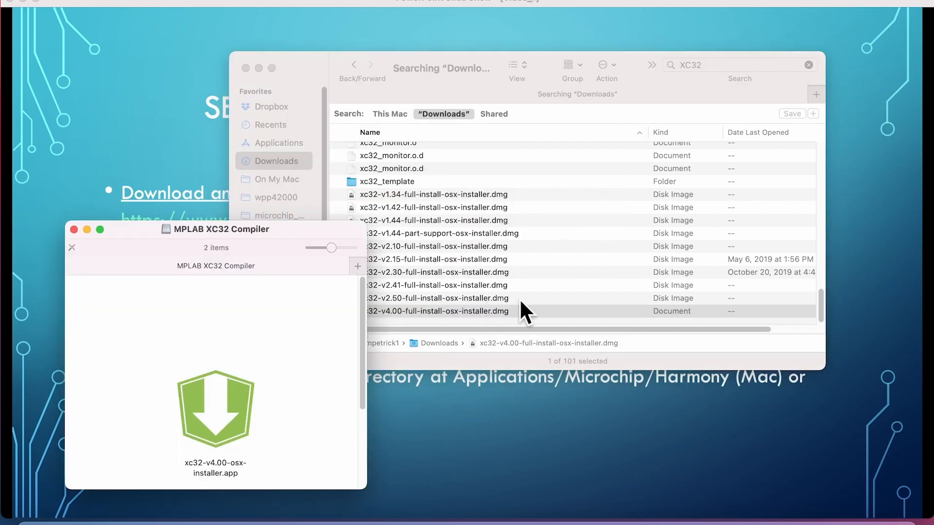
mouse_move(215, 411)
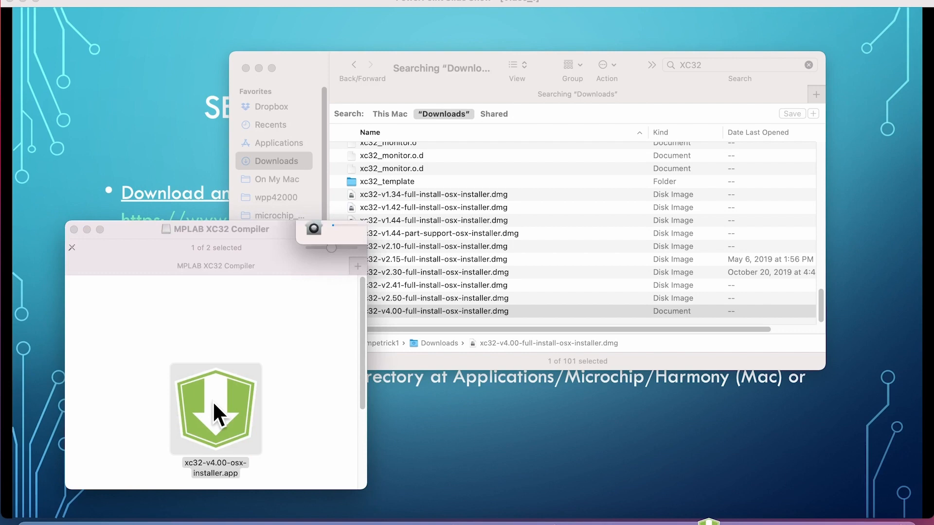
Clear the Gatekeeper warning and password prompt for xc32-v4.00-osx-installer.app and relaunch it
double_click(214, 409)
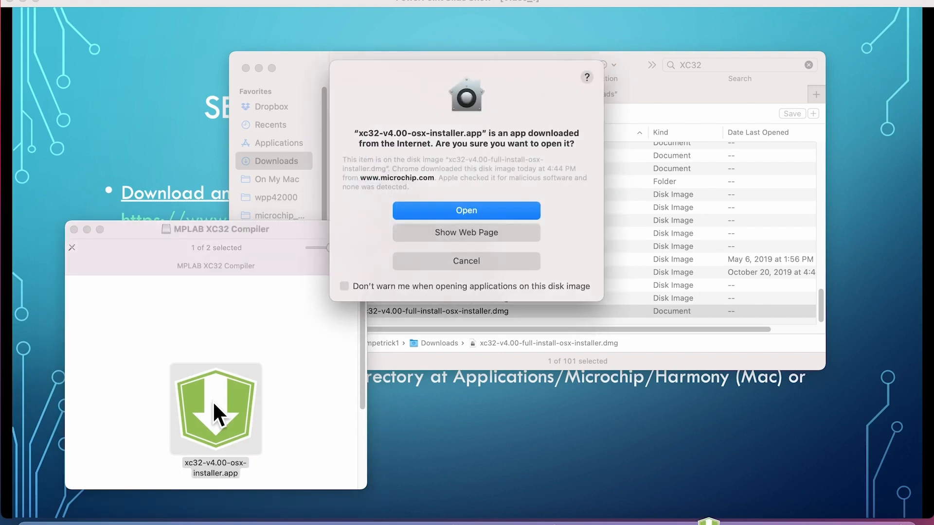
mouse_move(455, 242)
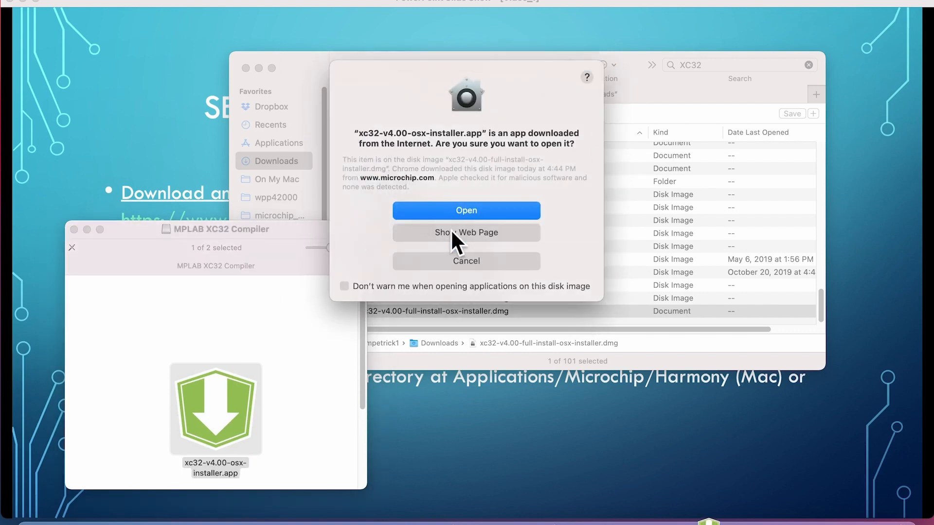
click(466, 211)
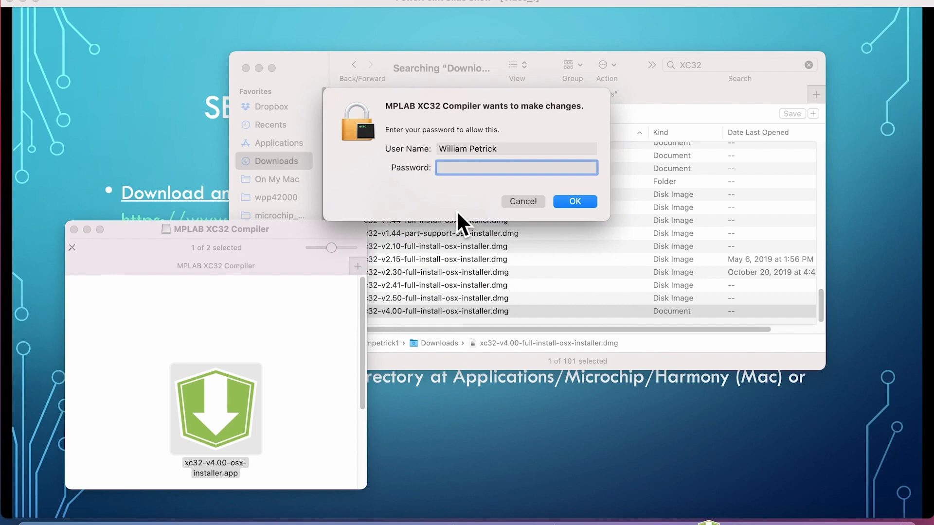
click(522, 201)
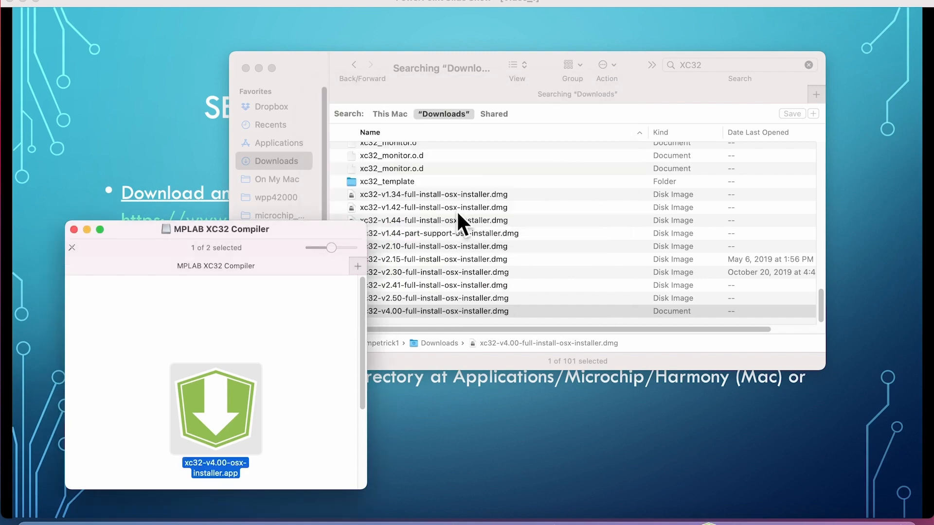
mouse_move(134, 166)
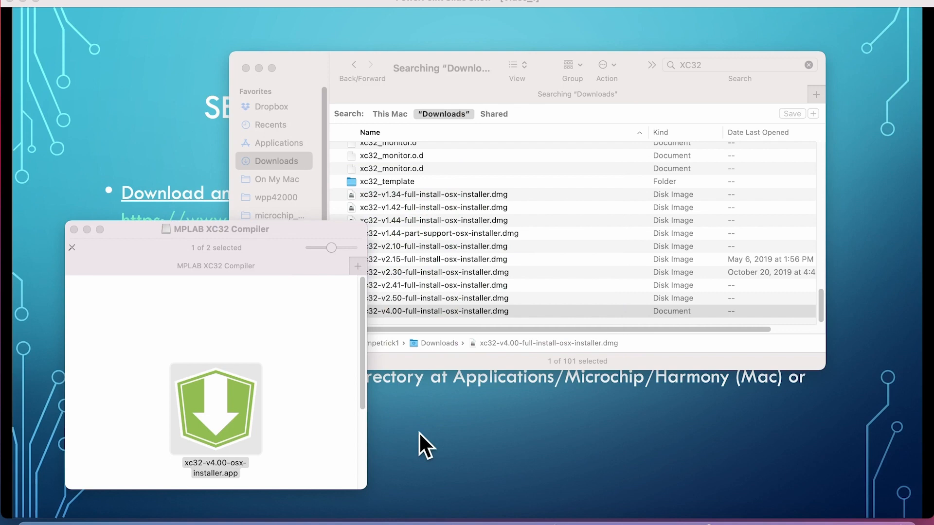
double_click(216, 409)
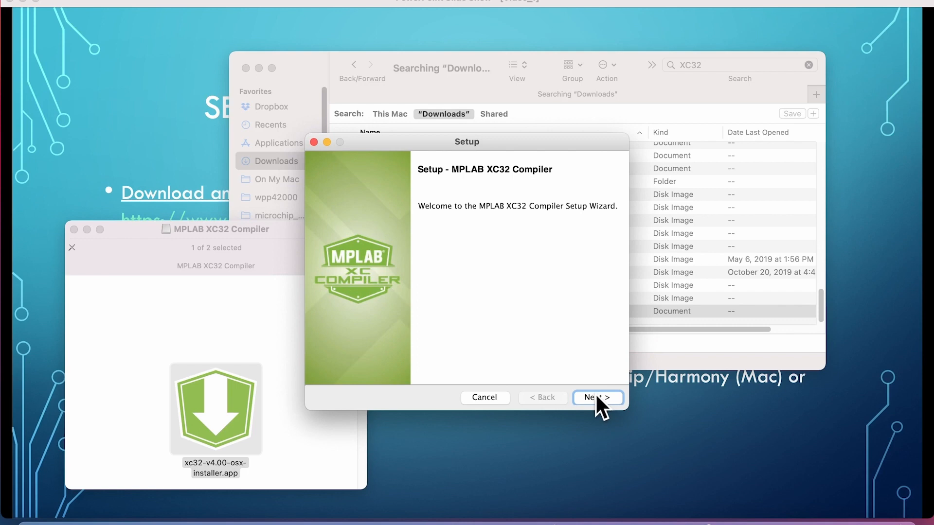
Accept the XC32 license agreement and keep the Free license mode
click(597, 397)
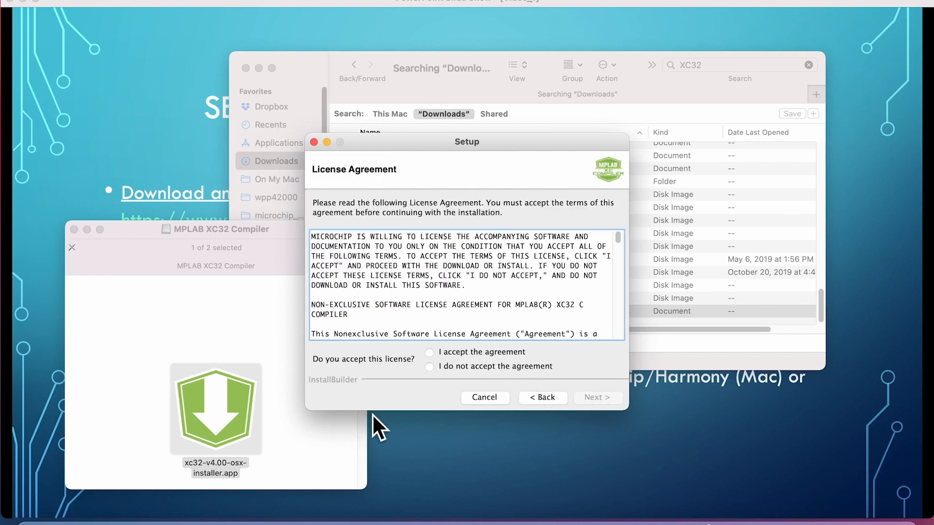
mouse_move(430, 461)
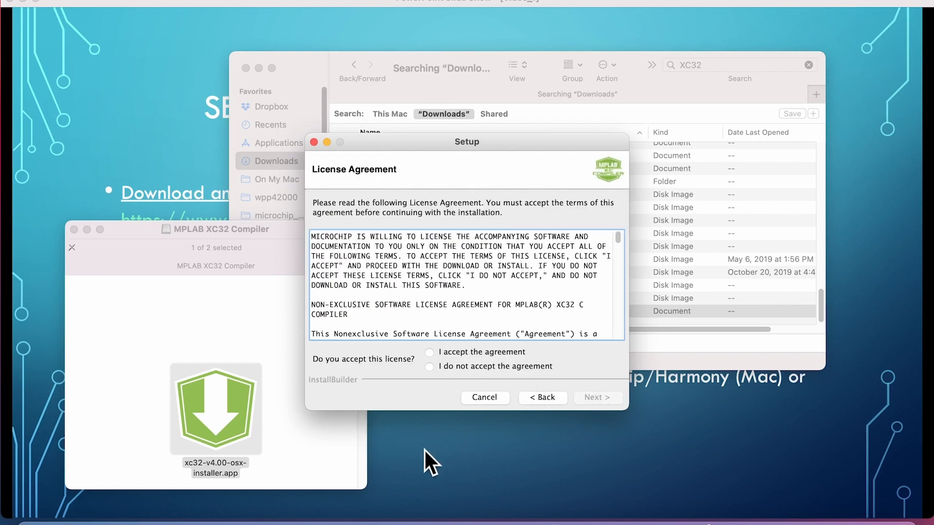
mouse_move(430, 332)
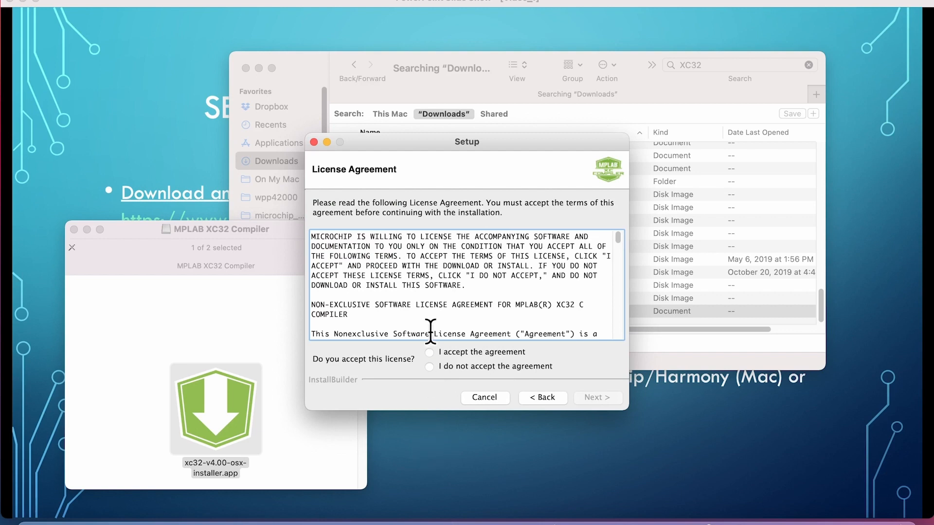
click(428, 352)
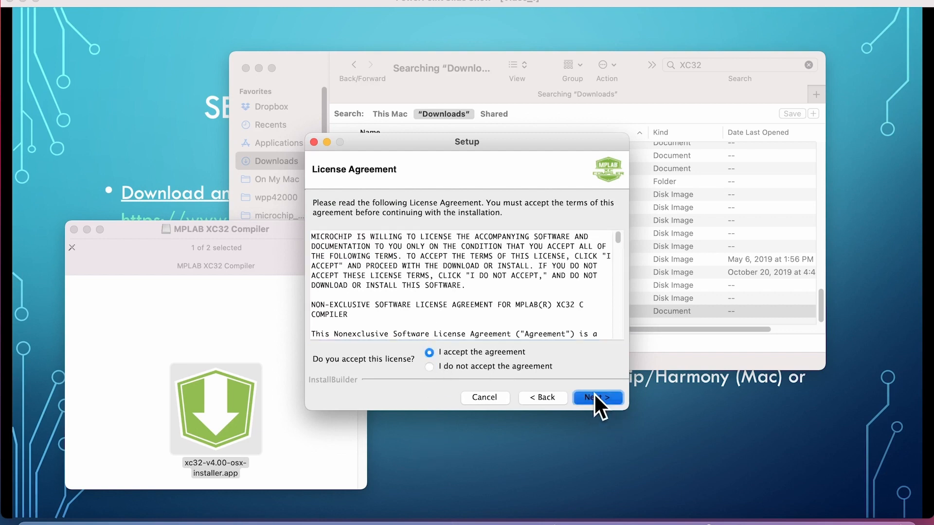
click(597, 397)
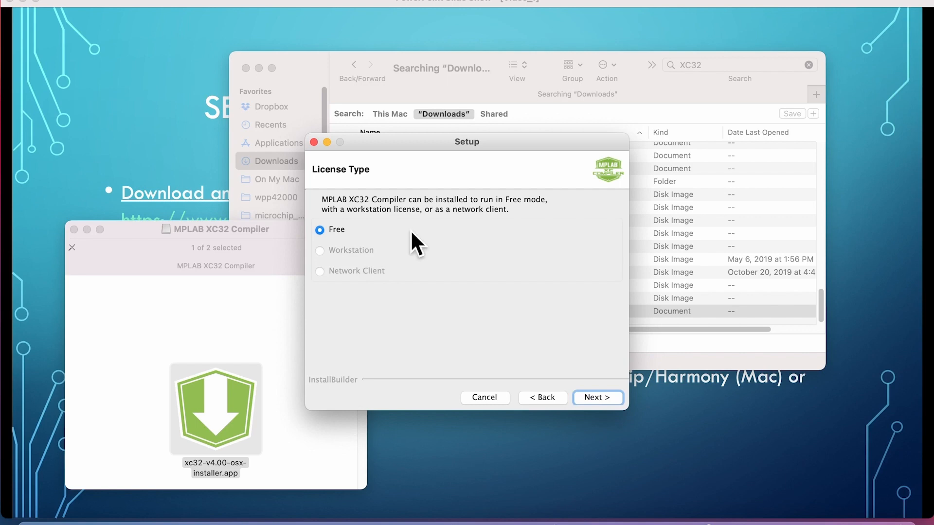
click(597, 397)
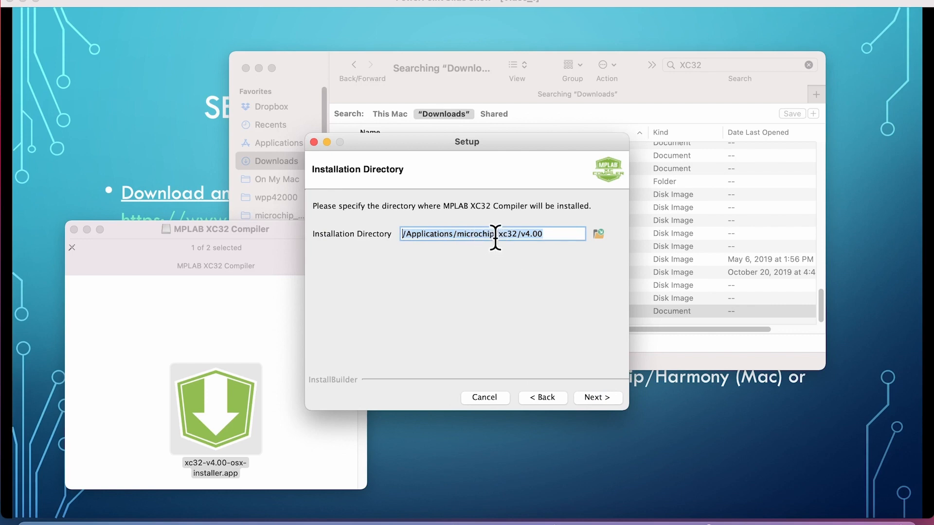
mouse_move(563, 327)
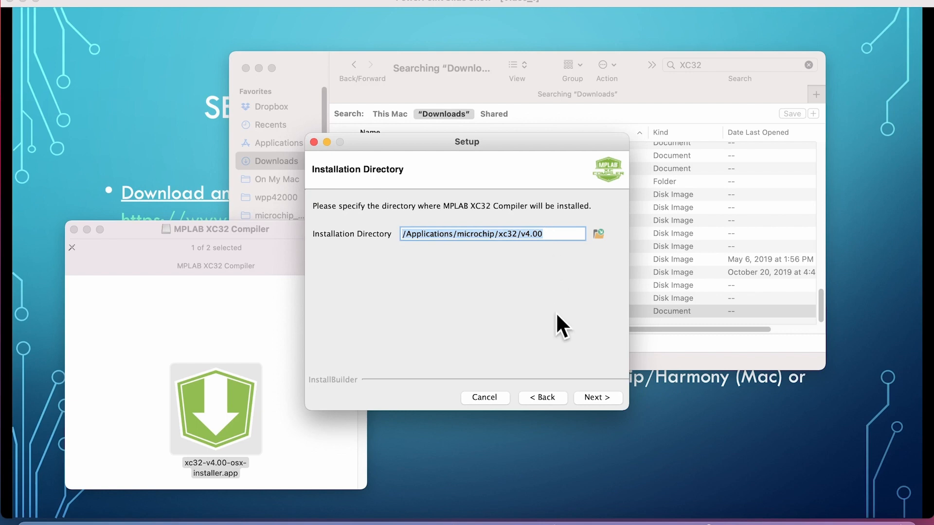
Keep /Applications/microchip/xc32/v4.00, add xc32 to PATH and start the installation
click(597, 397)
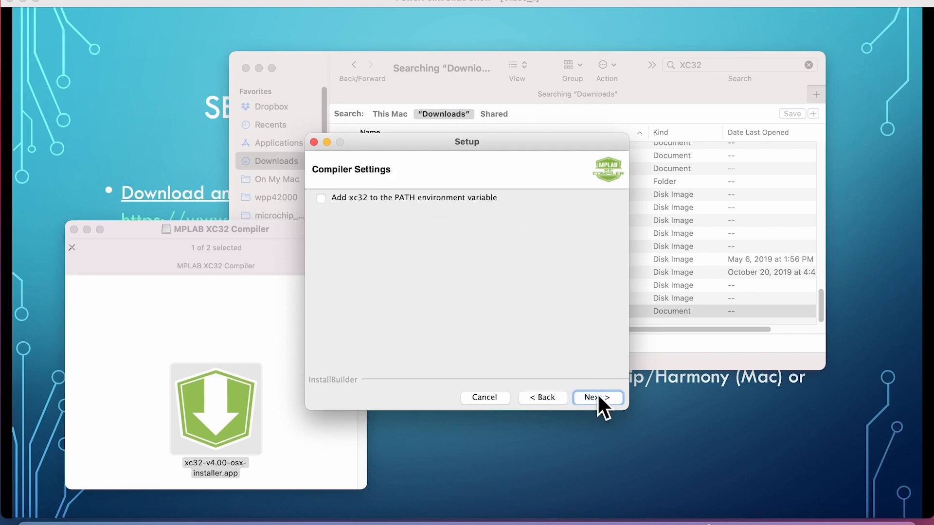
click(321, 197)
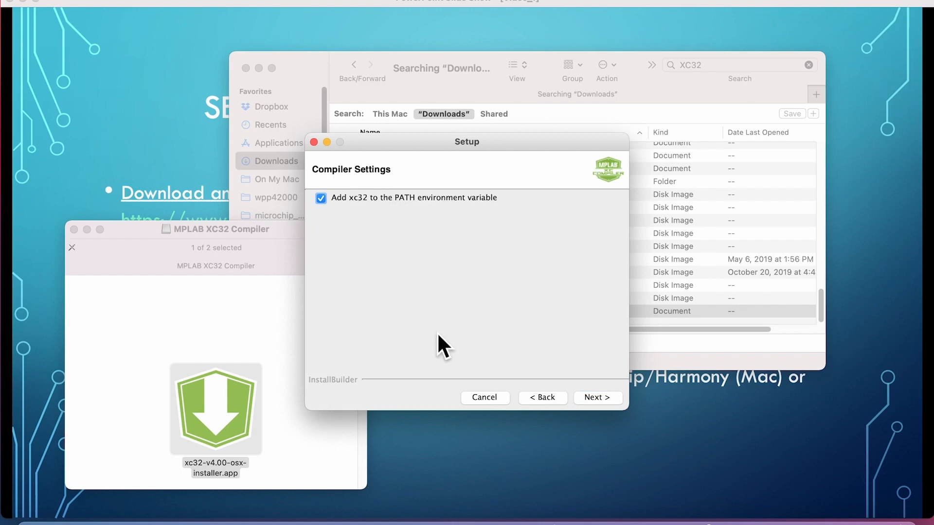
click(596, 397)
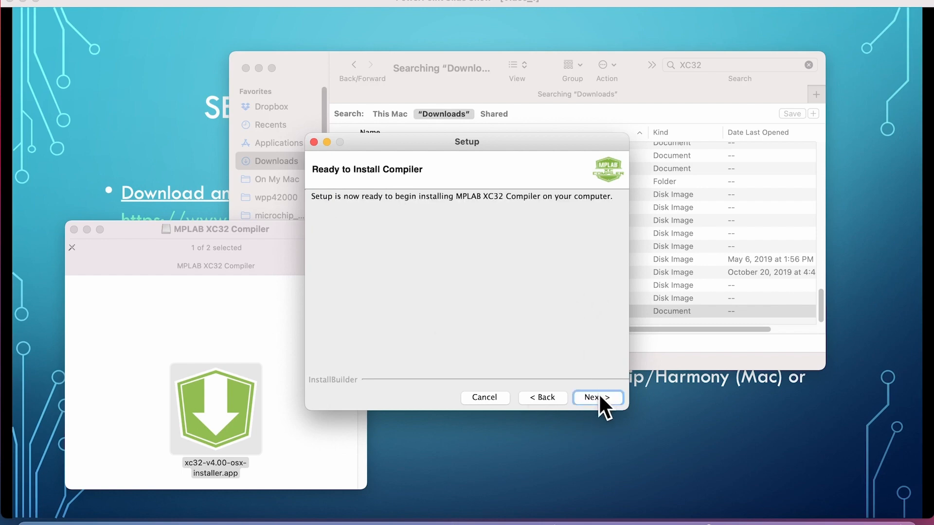
mouse_move(584, 286)
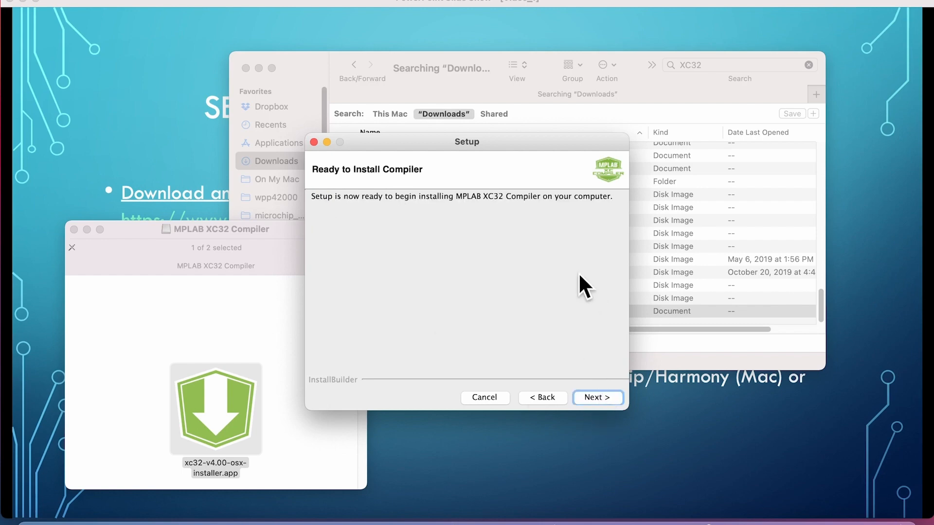
click(596, 396)
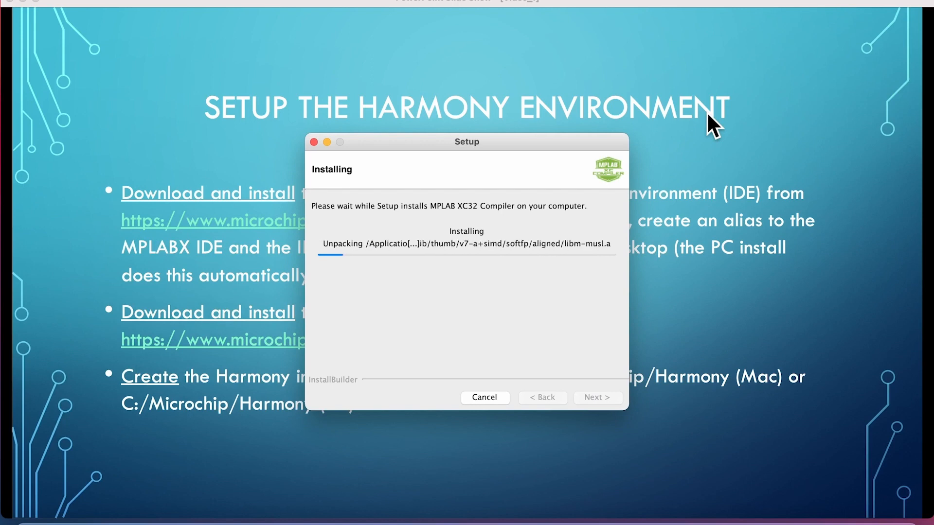
mouse_move(655, 56)
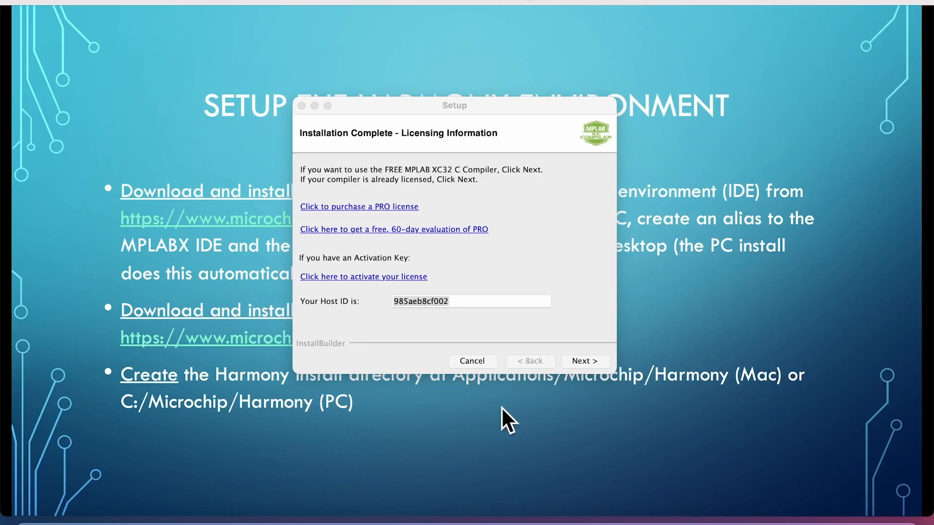
mouse_move(406, 428)
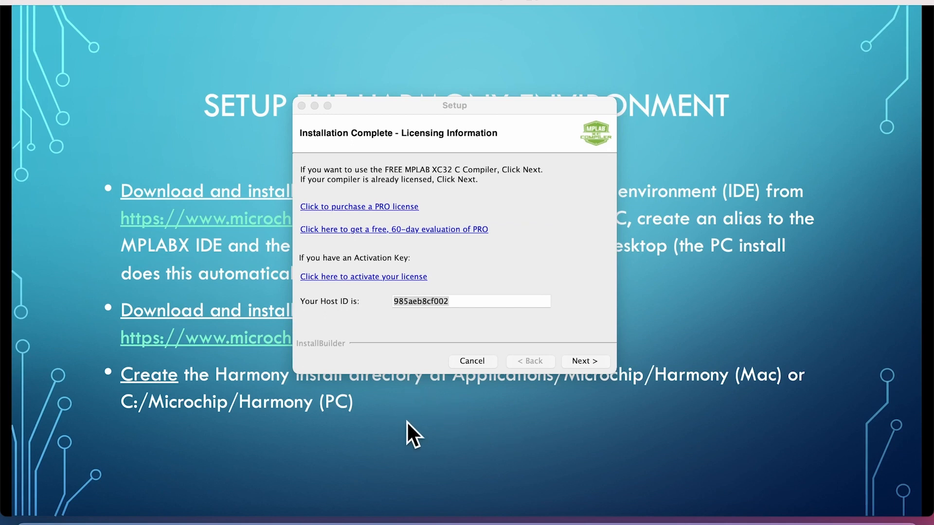
mouse_move(388, 327)
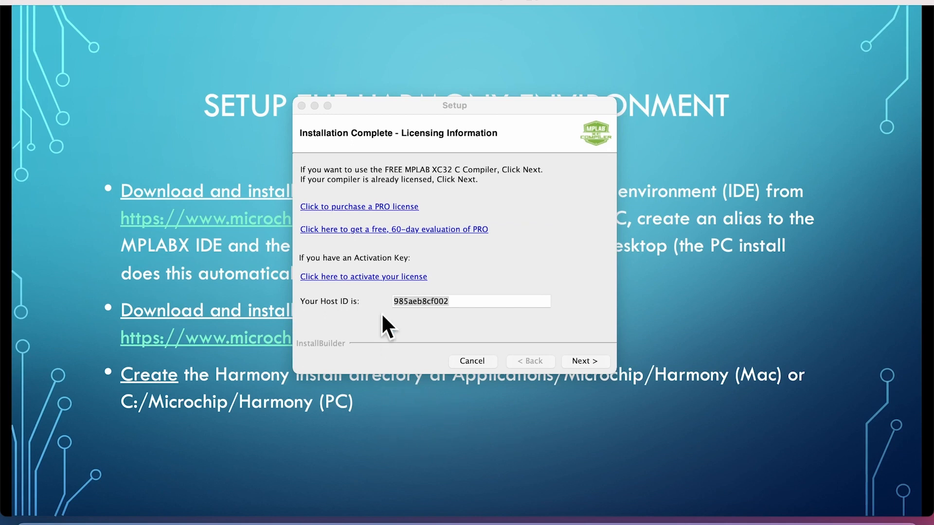
mouse_move(578, 219)
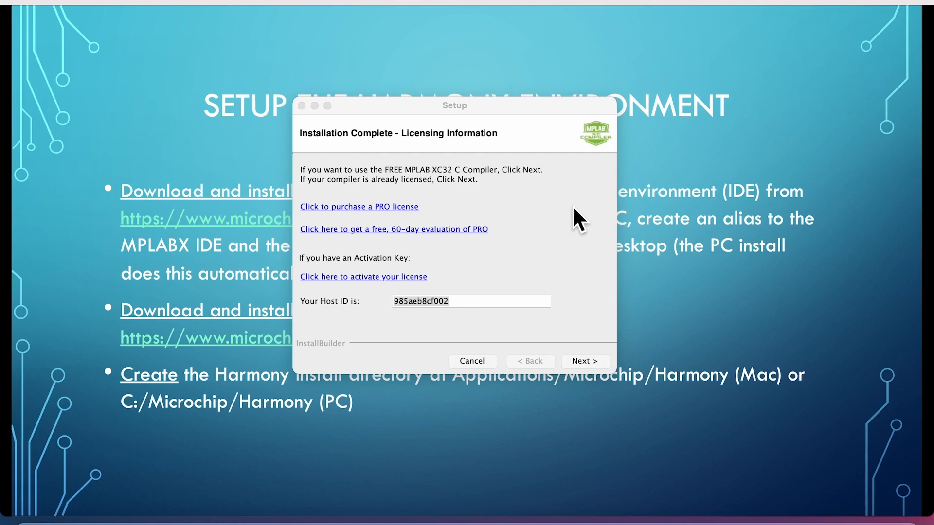
mouse_move(539, 243)
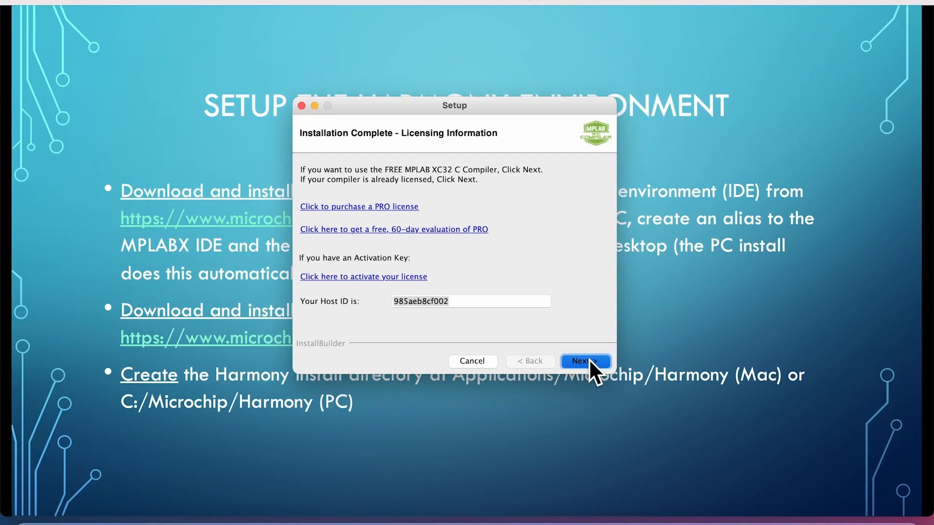
Keep the free compiler on the Licensing Information page and finish the completed setup
click(585, 361)
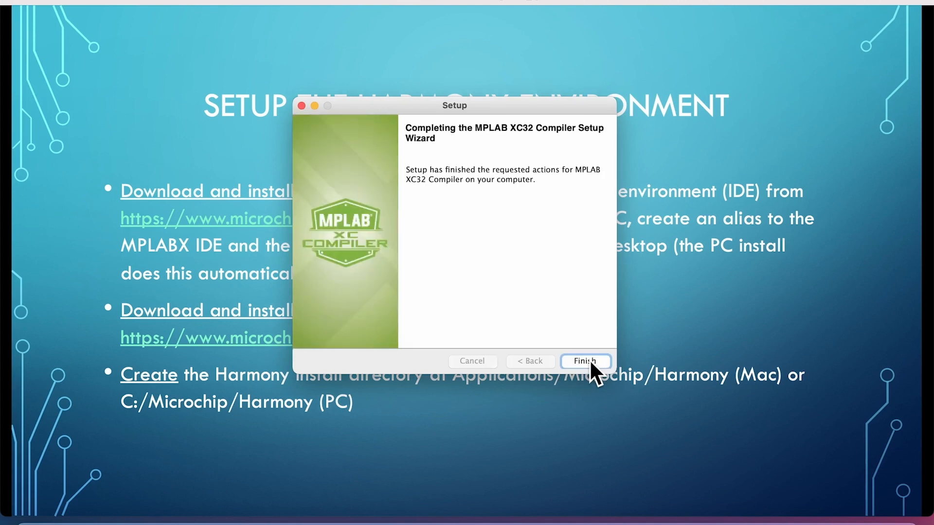
mouse_move(586, 367)
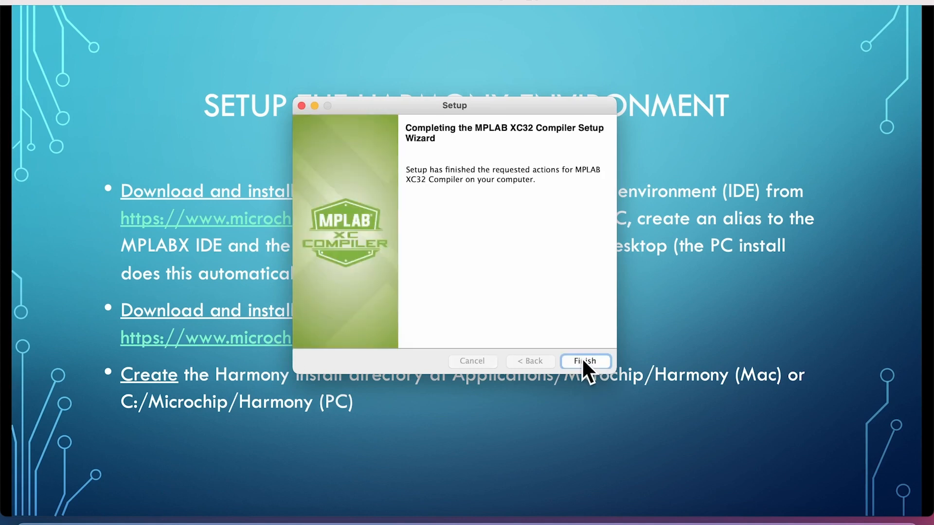
click(585, 361)
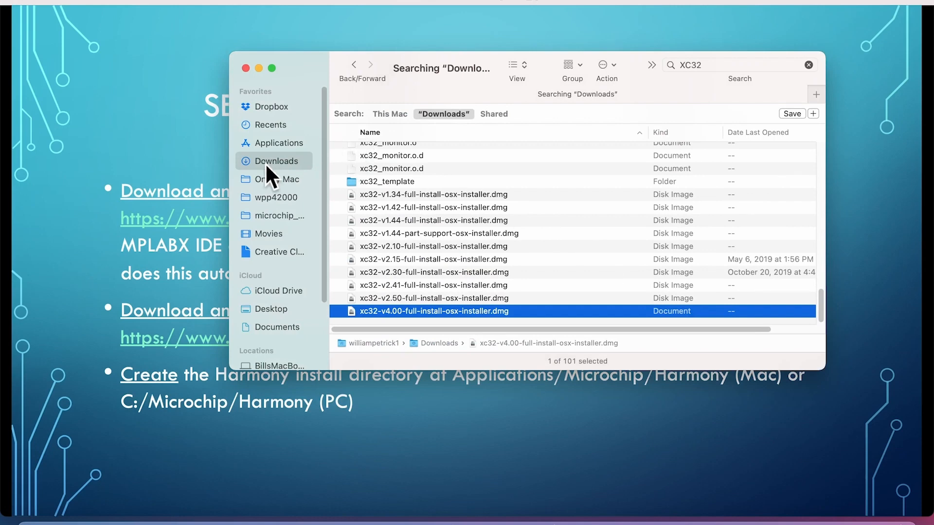
mouse_move(274, 143)
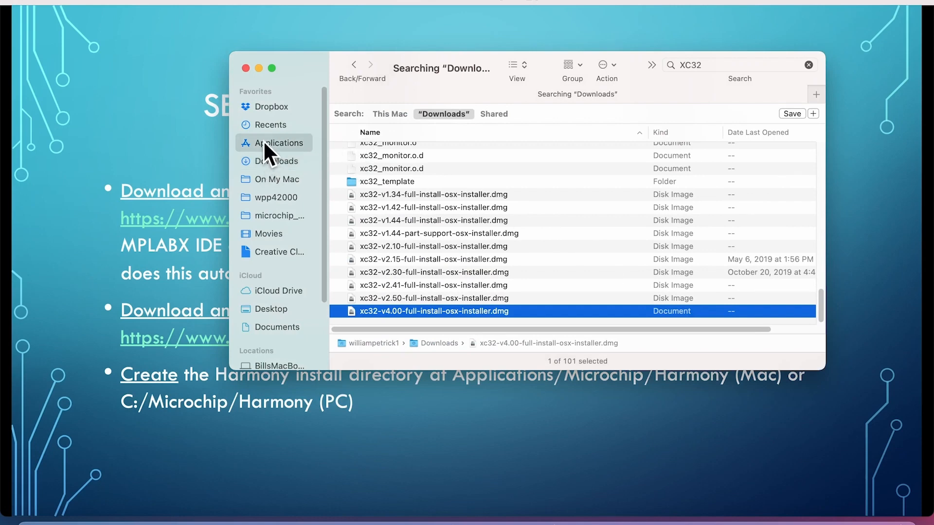
Open the microchip folder in Applications showing mplabcomm, mplabx and xc32
click(280, 143)
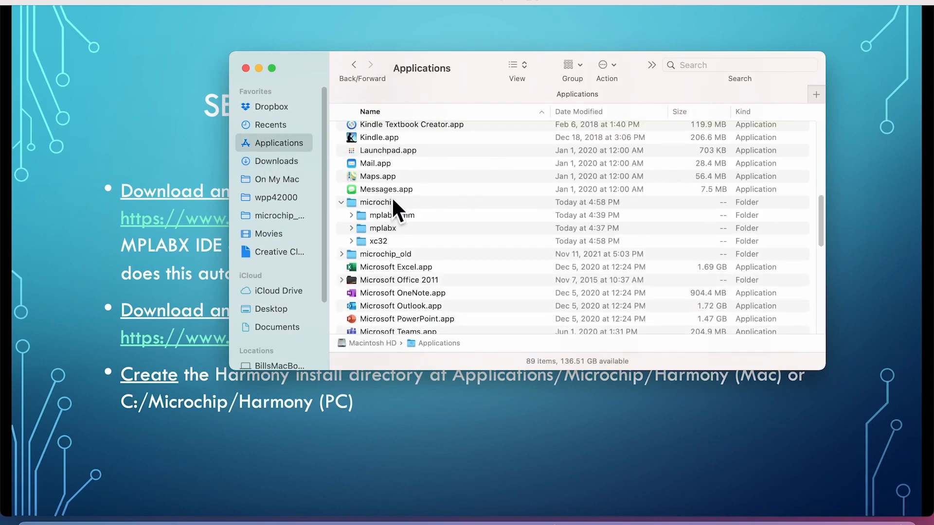
mouse_move(384, 250)
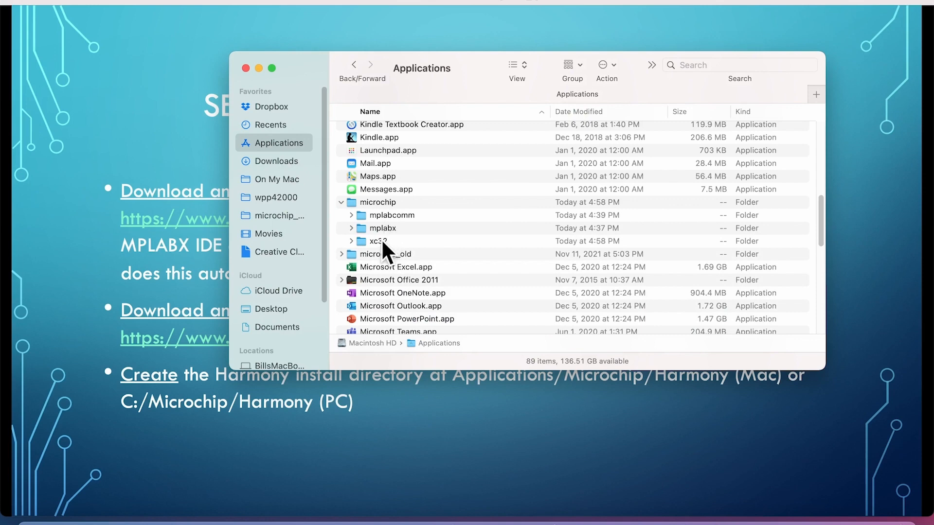
click(377, 202)
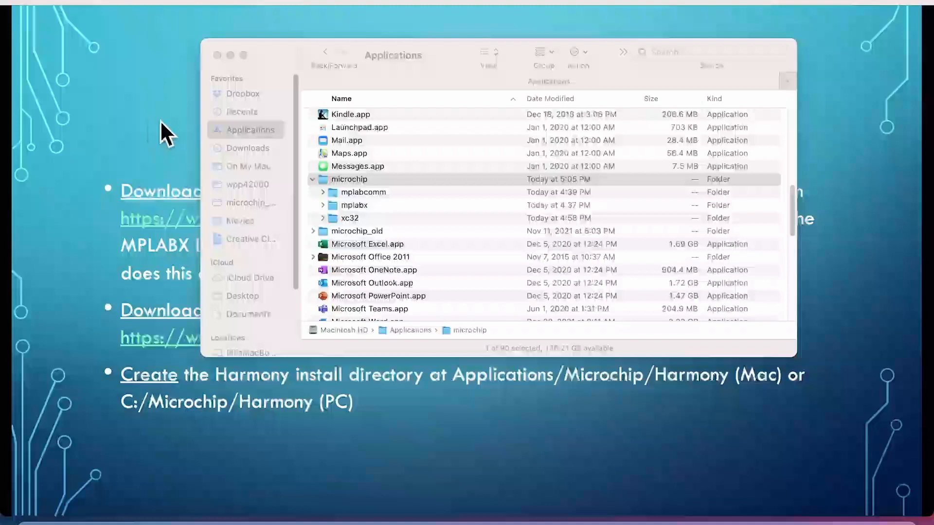
mouse_move(354, 423)
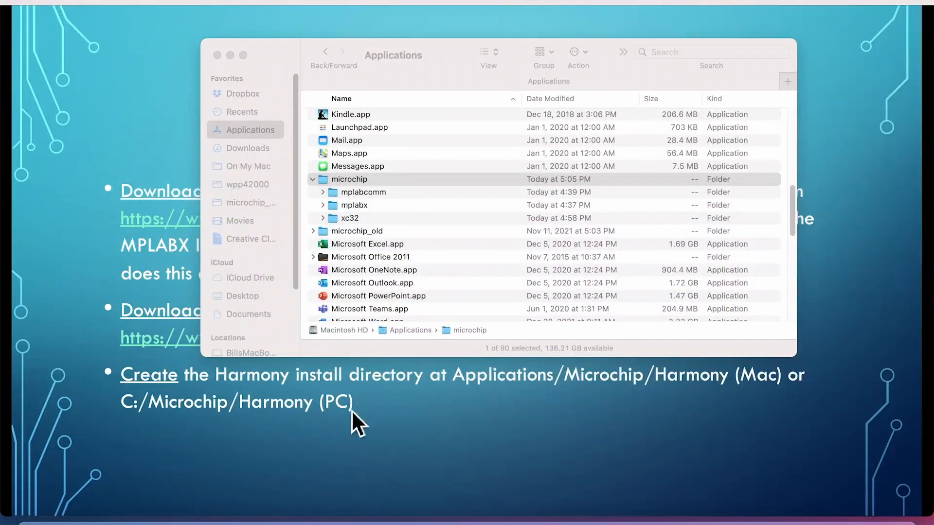
mouse_move(357, 188)
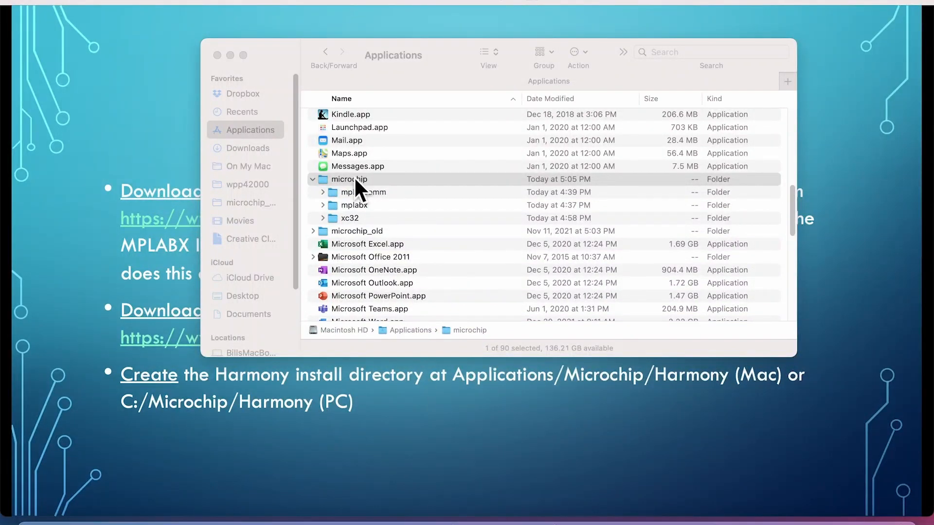
double_click(348, 179)
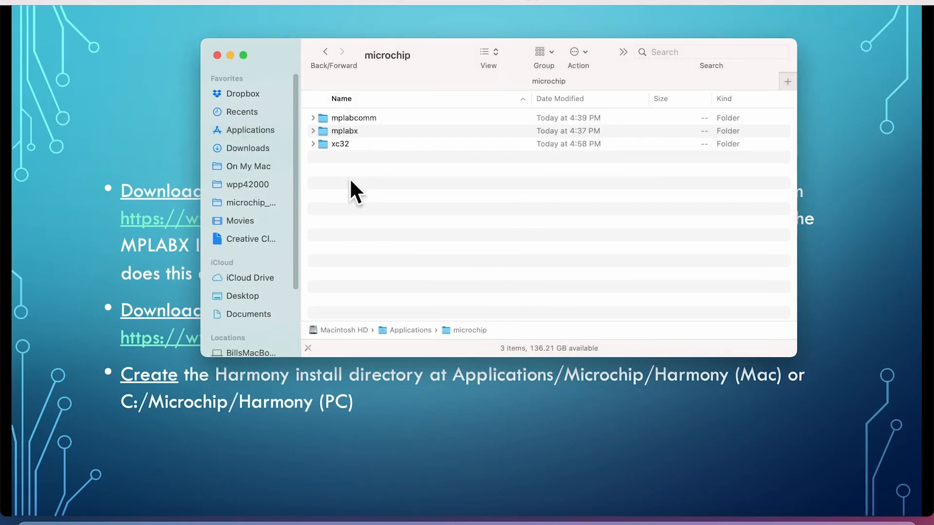
Create a new folder named Harmony inside Applications/microchip, authorising with the password
right_click(354, 191)
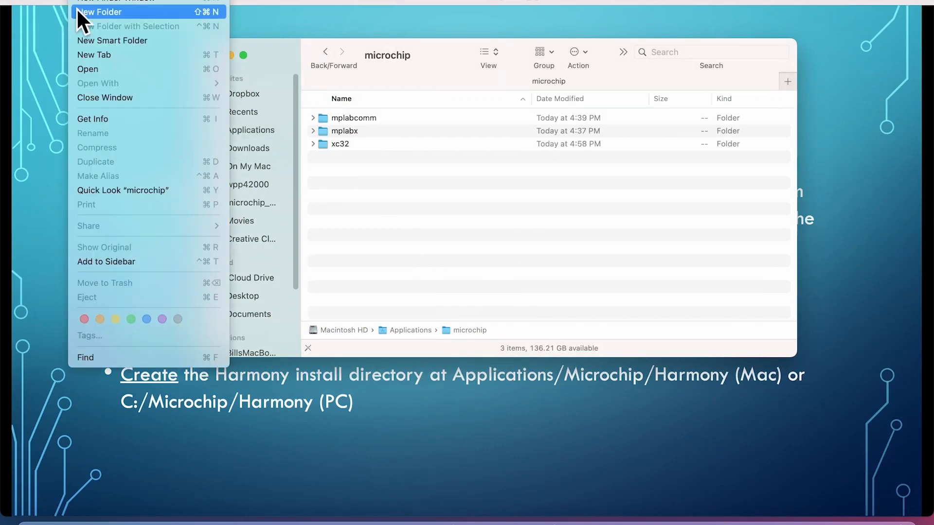
click(101, 12)
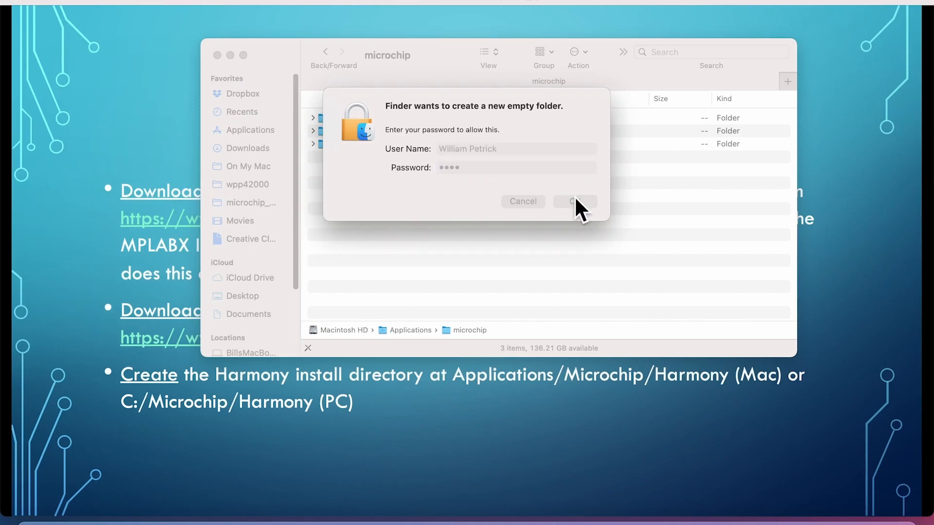
click(574, 201)
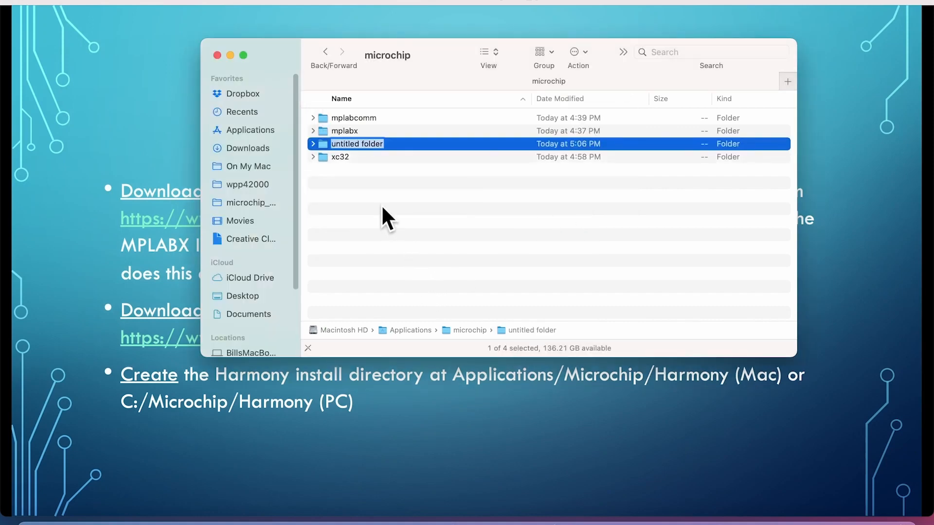
text(Harmony)
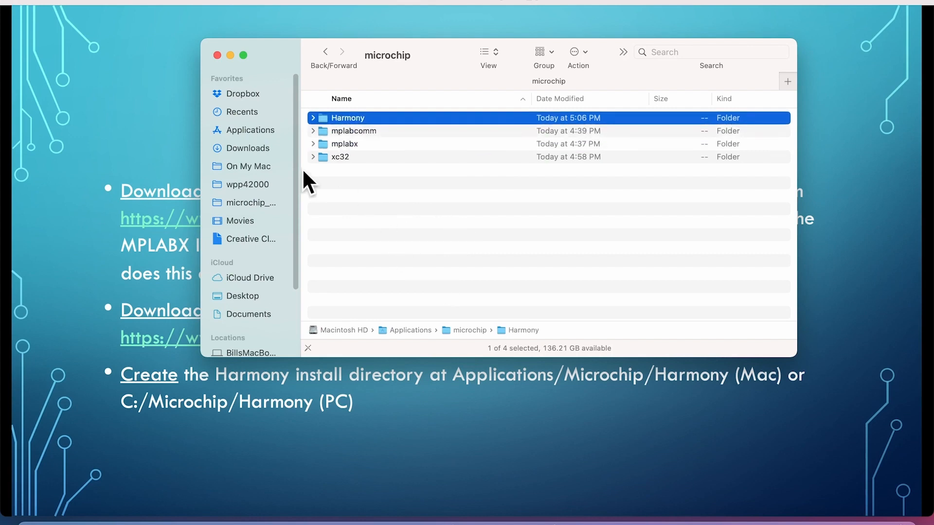
mouse_move(234, 206)
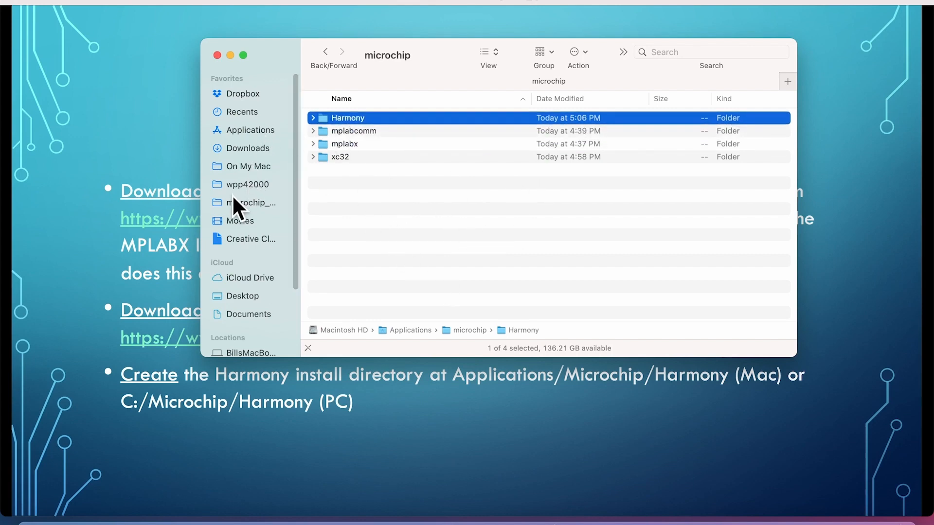
mouse_move(404, 134)
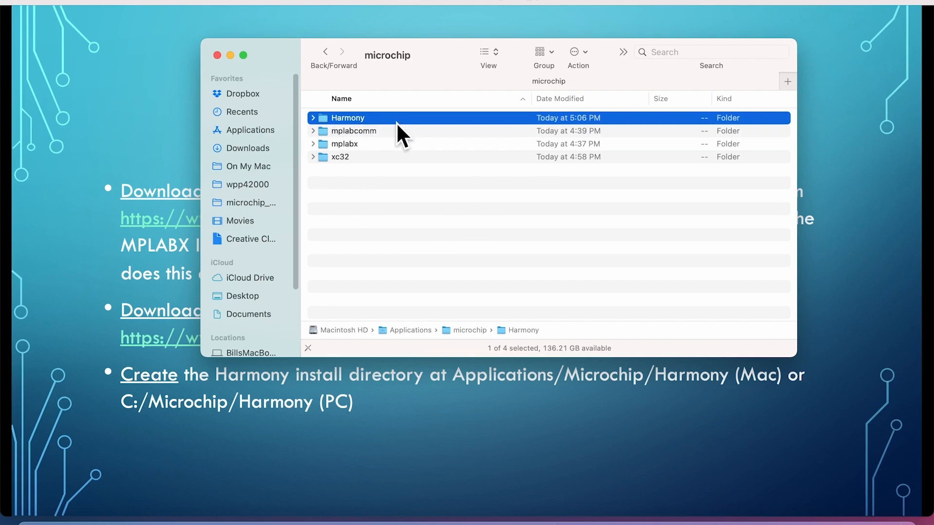
mouse_move(347, 160)
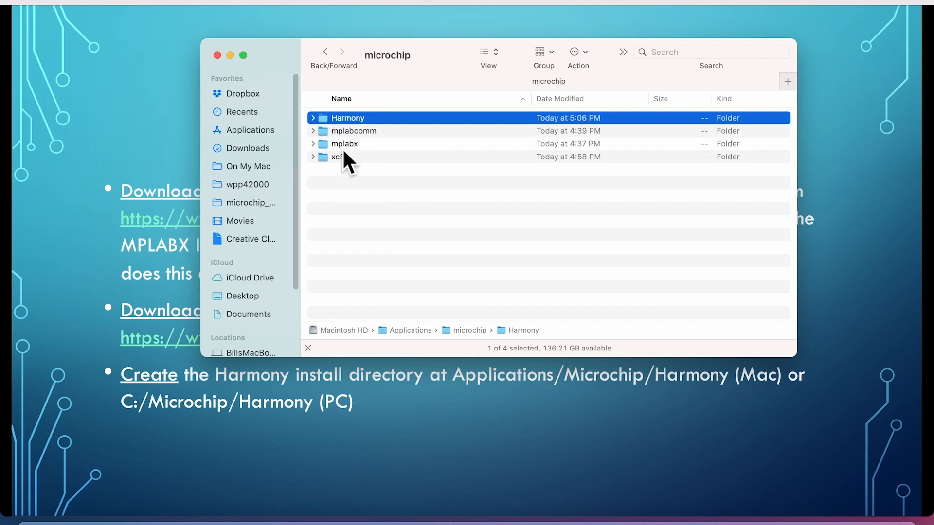
mouse_move(351, 173)
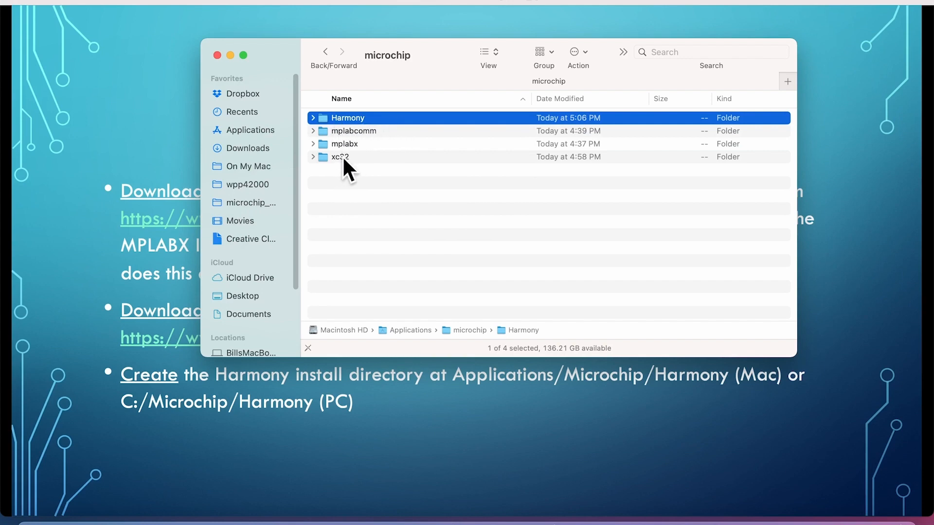
mouse_move(372, 140)
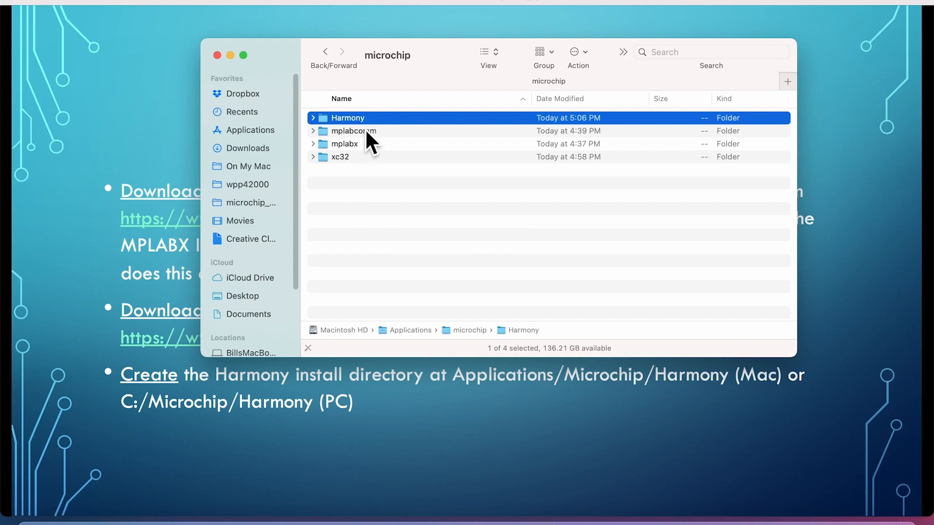
mouse_move(326, 127)
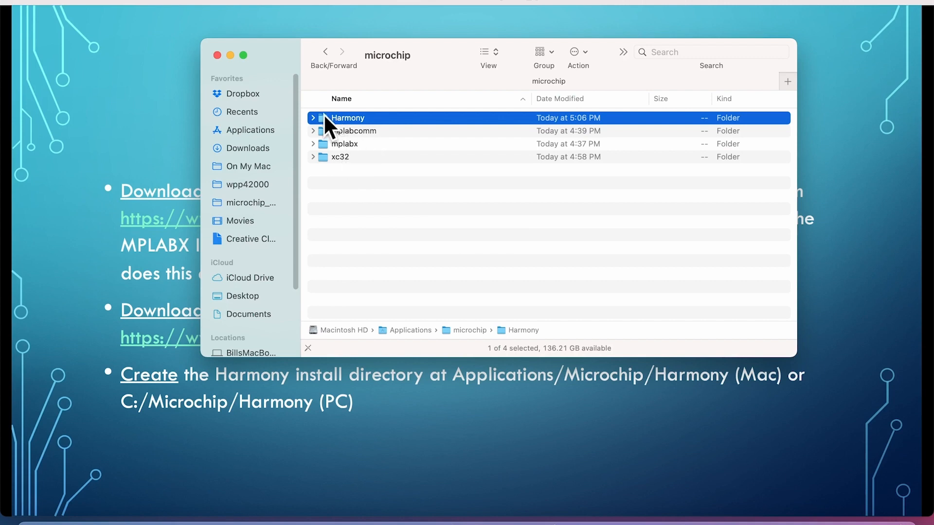
mouse_move(414, 424)
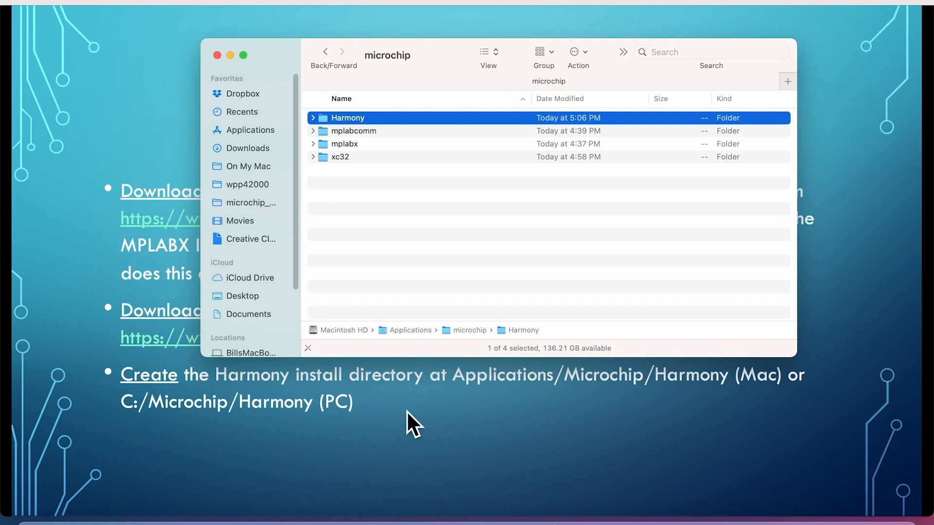
mouse_move(449, 444)
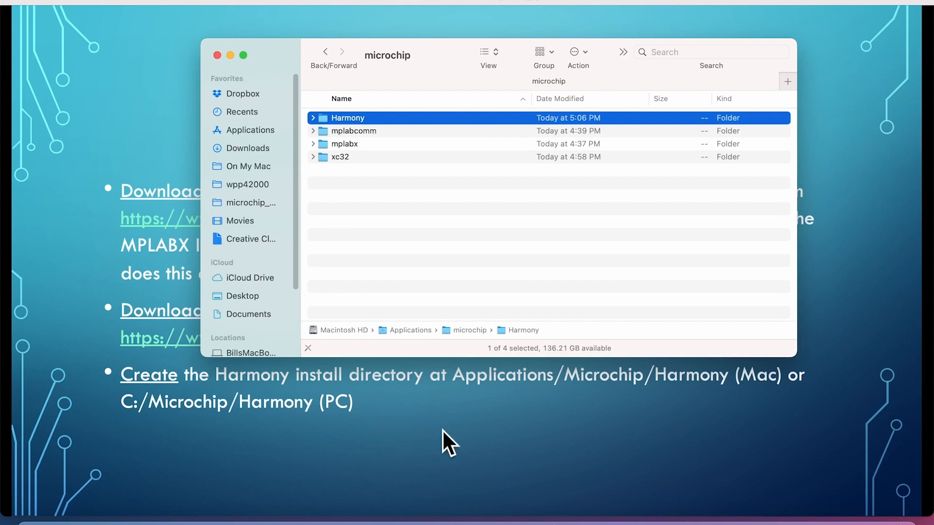
mouse_move(169, 513)
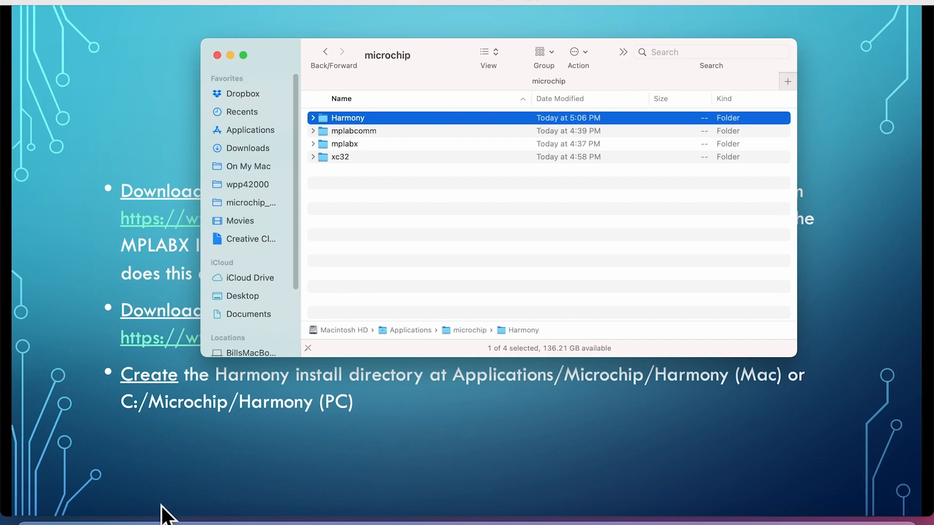
mouse_move(214, 480)
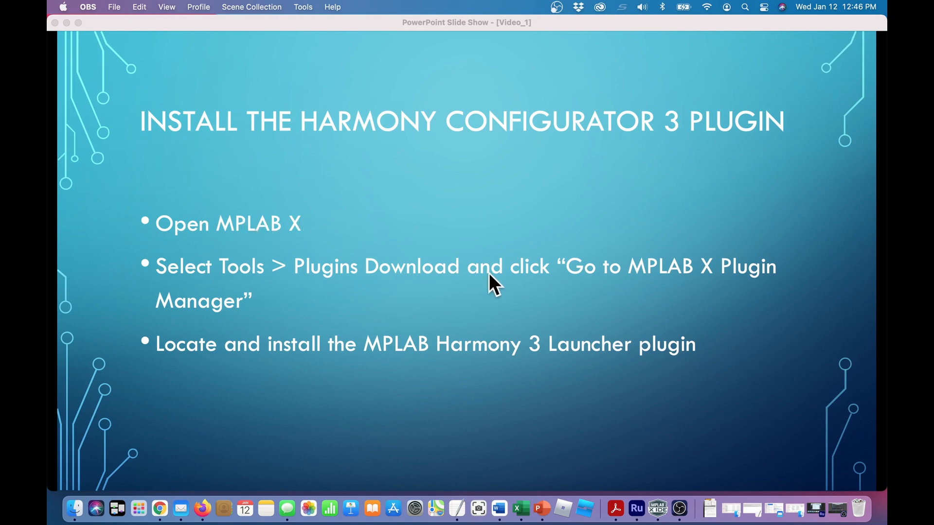
mouse_move(351, 280)
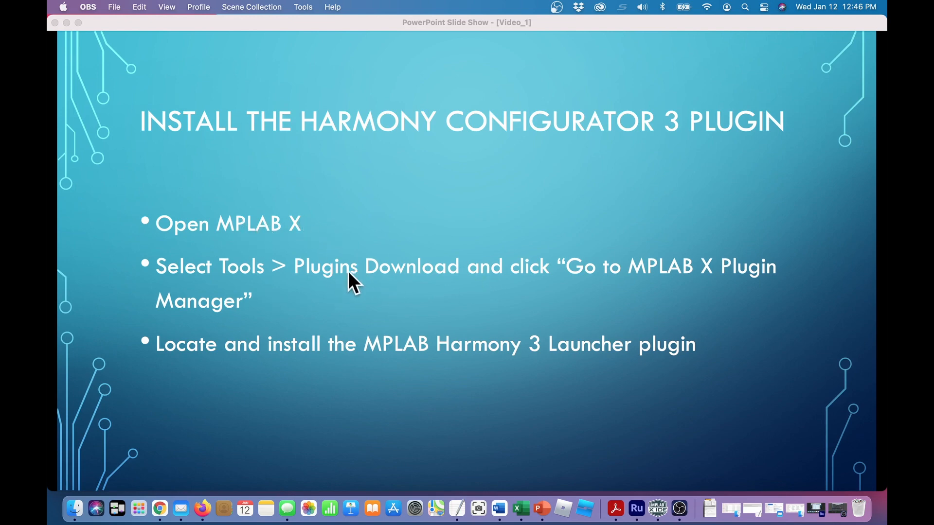
mouse_move(820, 518)
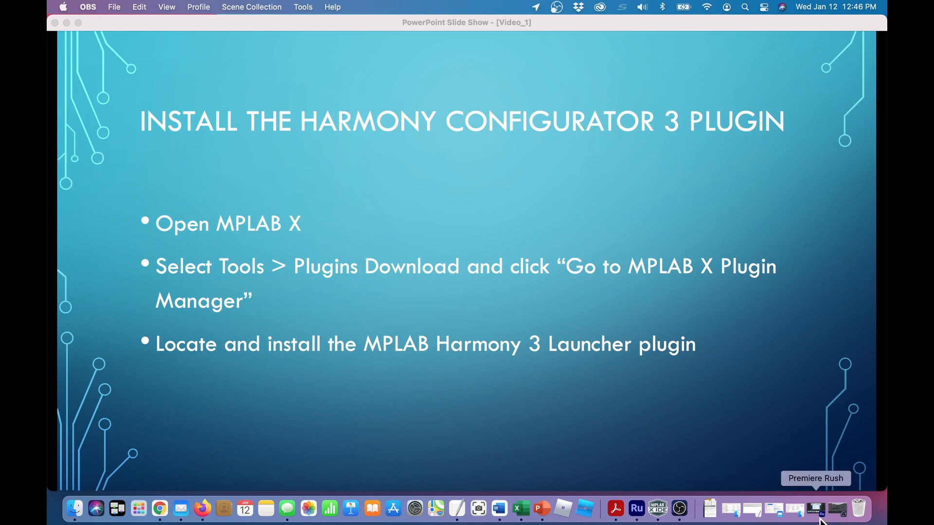
Launch MPLAB X IDE from the Dock after the Harmony Configurator 3 plugin slide
click(657, 508)
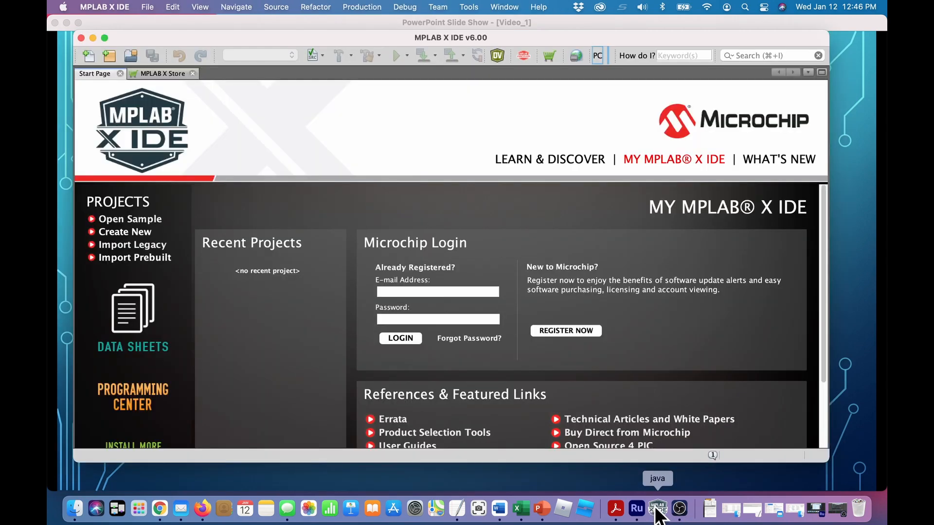
Reach the Available Plugins list via Tools > Plugins Download and the MPLAB X Plugin Manager
click(469, 6)
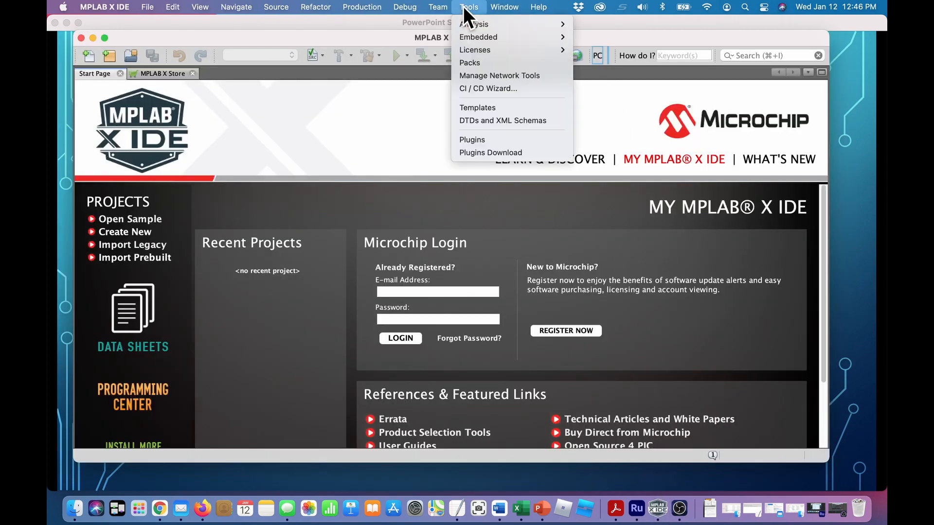
mouse_move(512, 153)
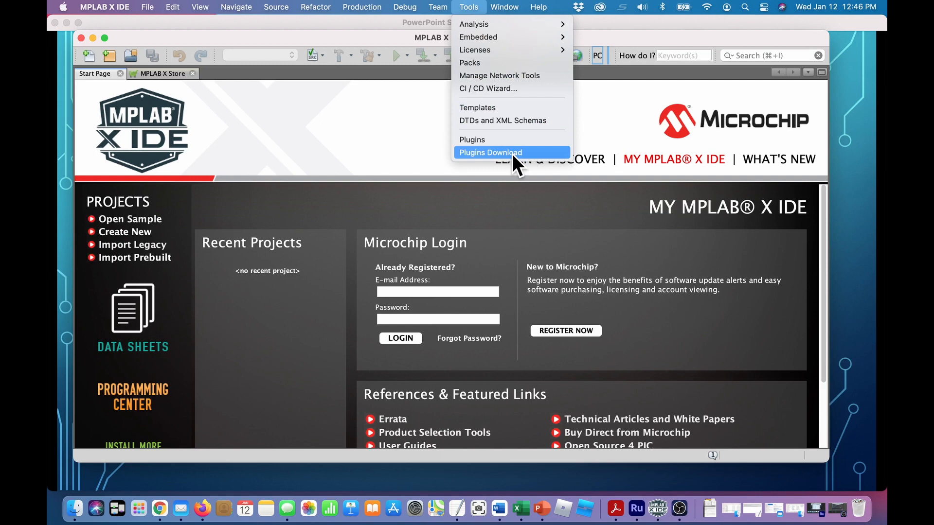
click(490, 153)
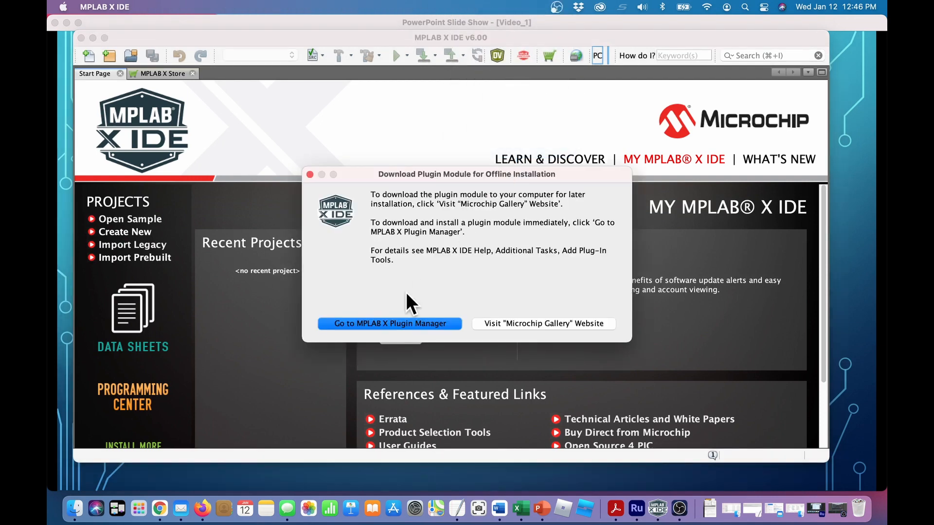
click(389, 322)
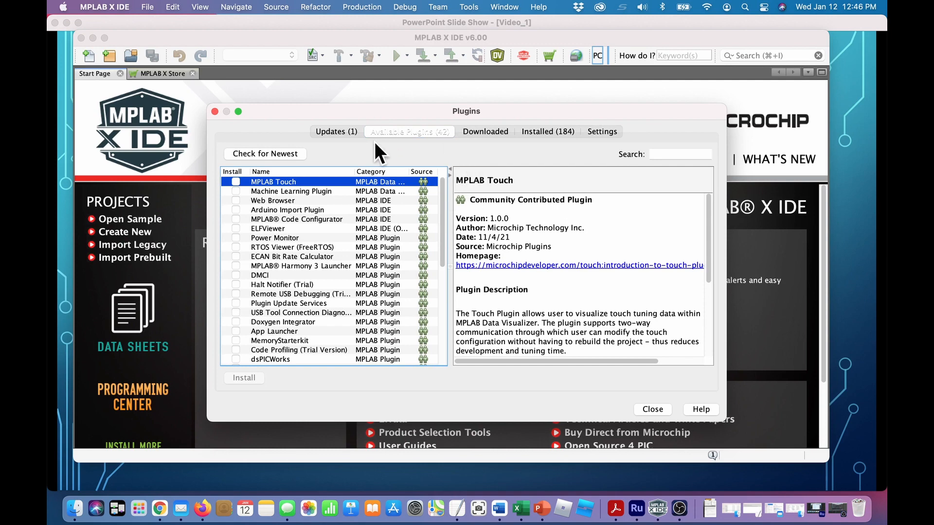
mouse_move(449, 229)
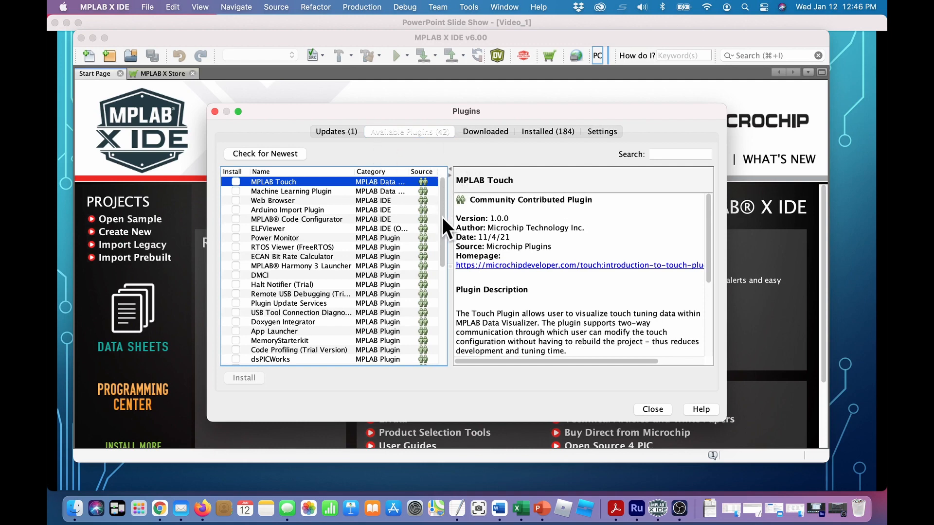
mouse_move(337, 274)
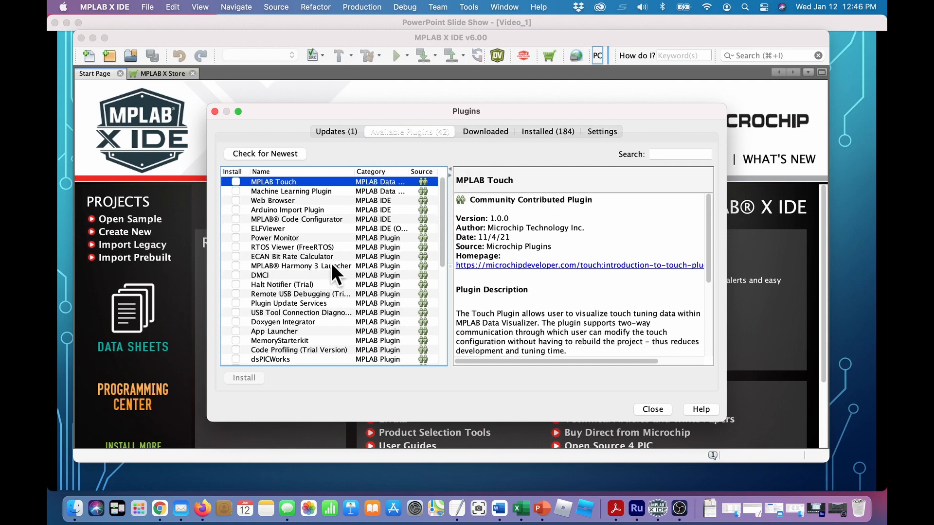
Install the MPLAB Harmony 3 Launcher plugin, accepting its license, and restart the IDE now
click(236, 266)
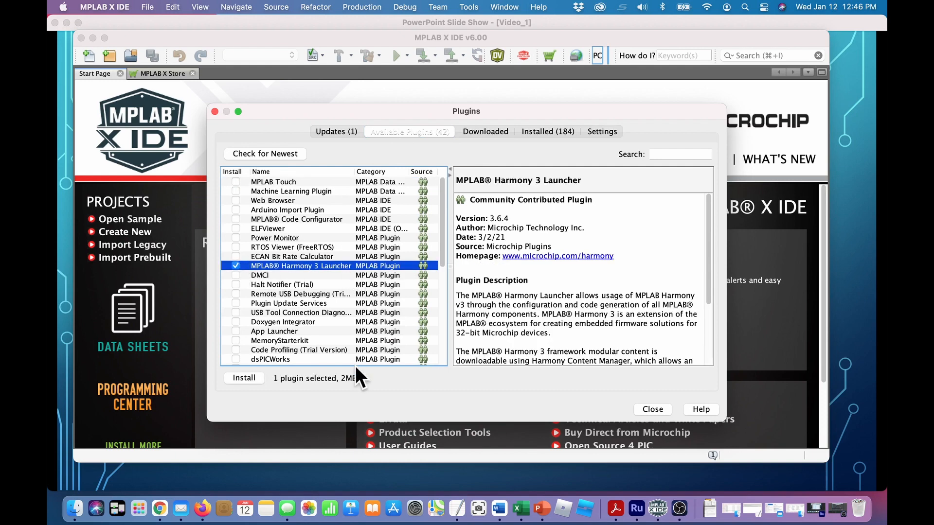
click(243, 377)
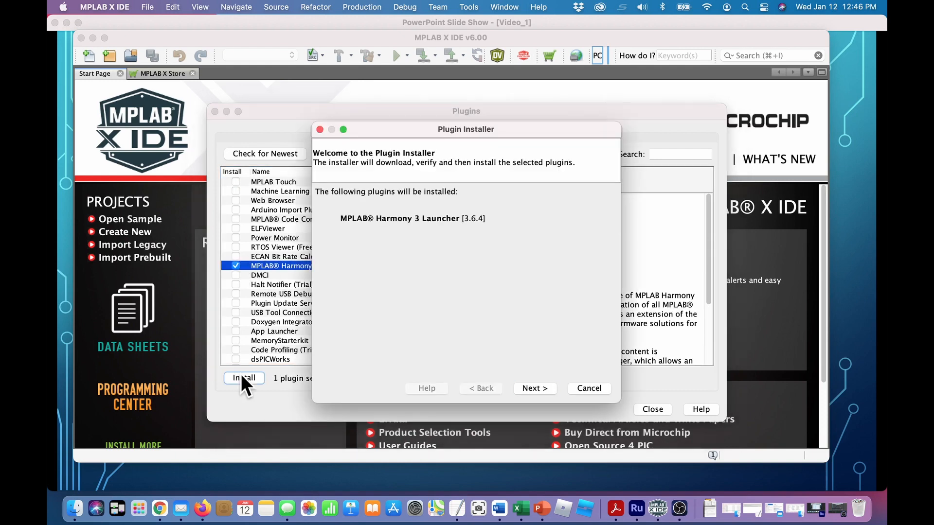
click(534, 388)
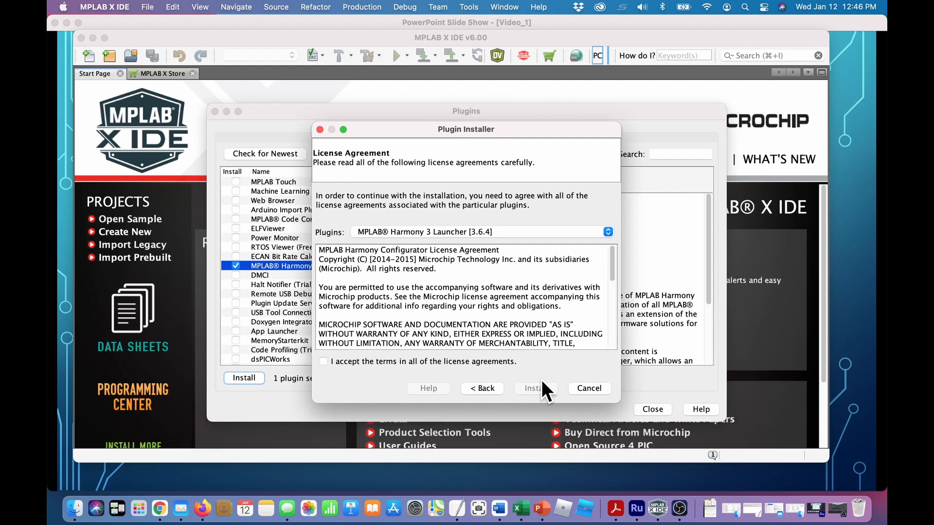
mouse_move(323, 361)
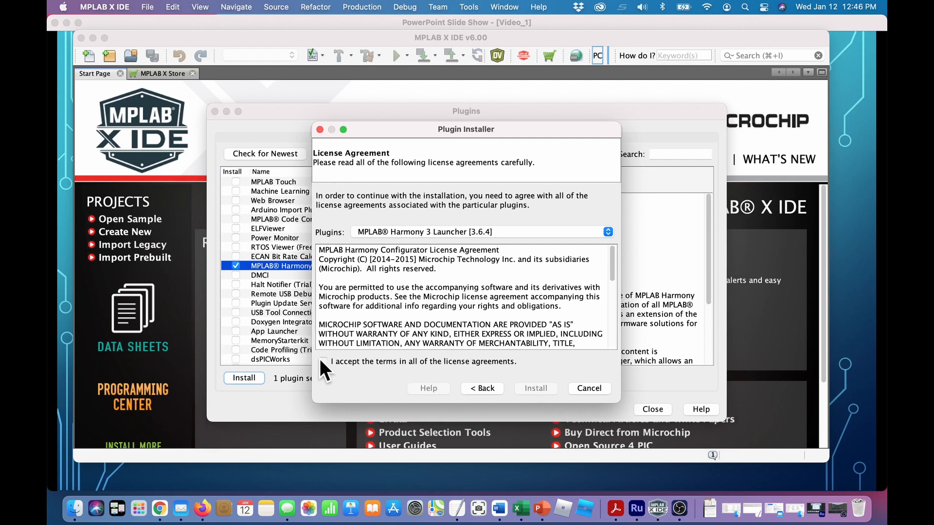
click(534, 388)
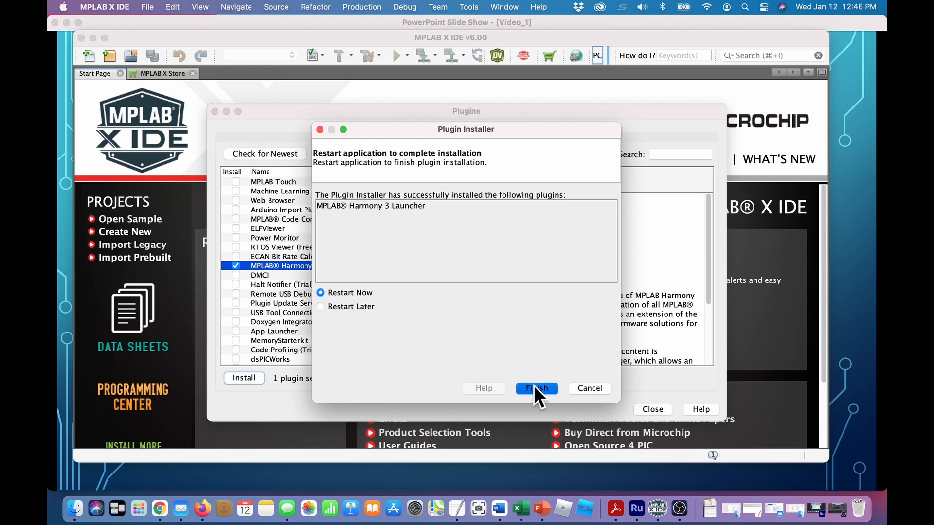
click(534, 388)
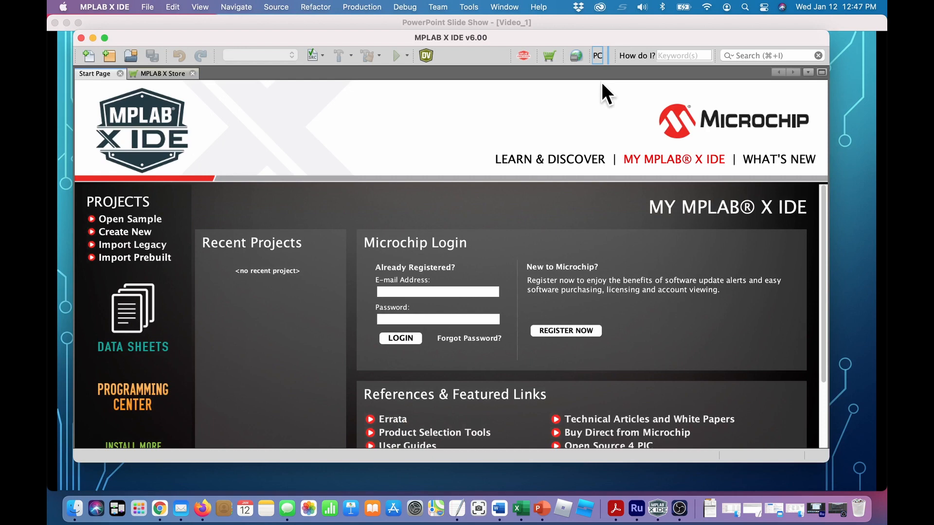
mouse_move(468, 7)
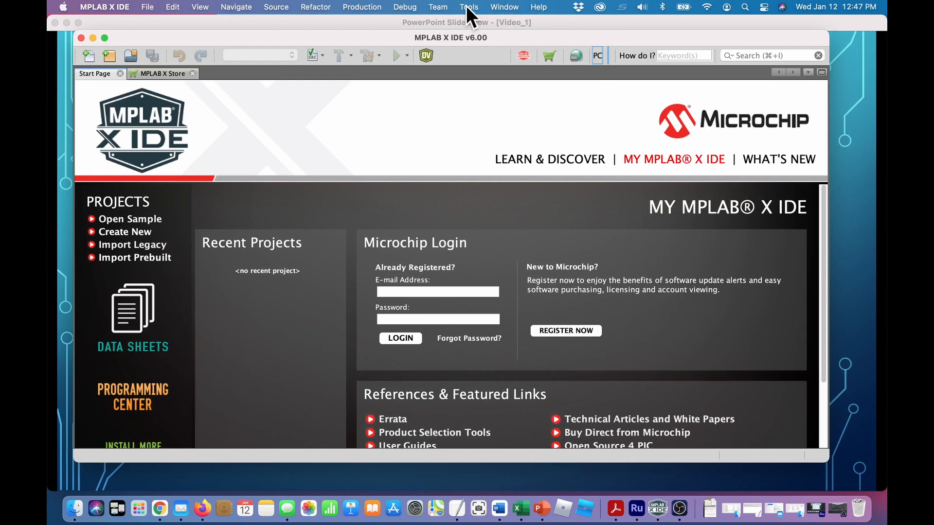
Show the Tools menu in the relaunched IDE
click(469, 7)
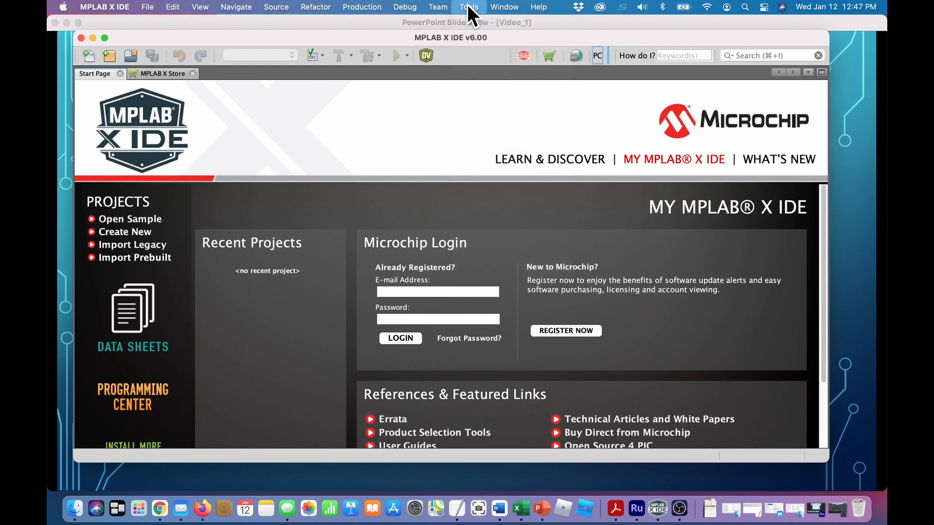
click(469, 7)
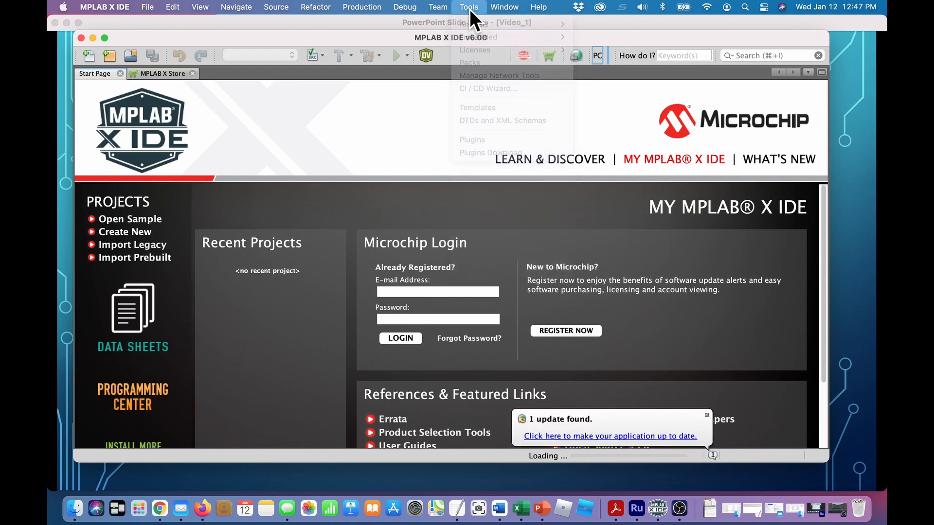
mouse_move(476, 37)
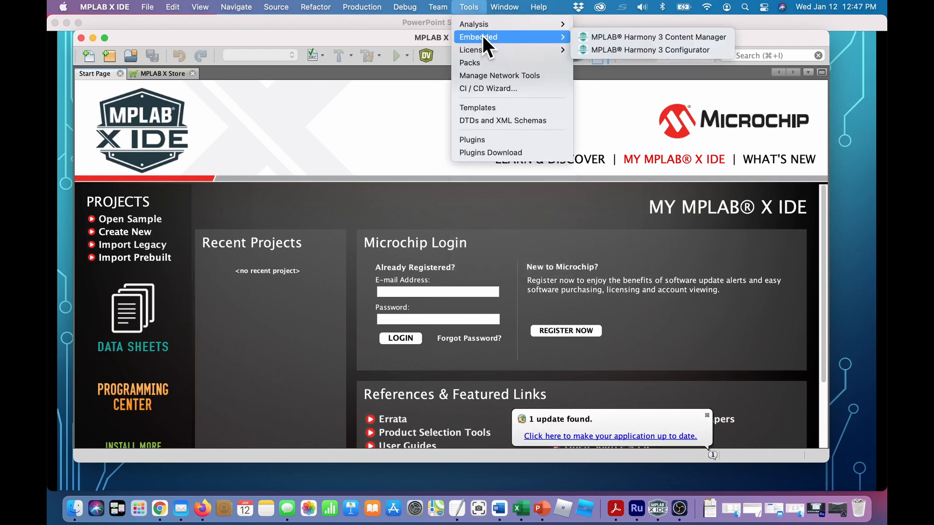
mouse_move(655, 37)
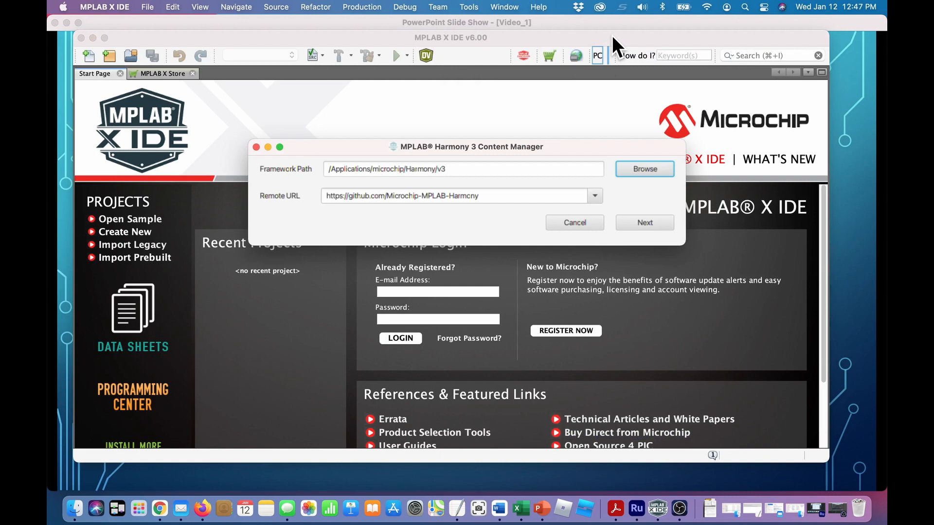
mouse_move(465, 171)
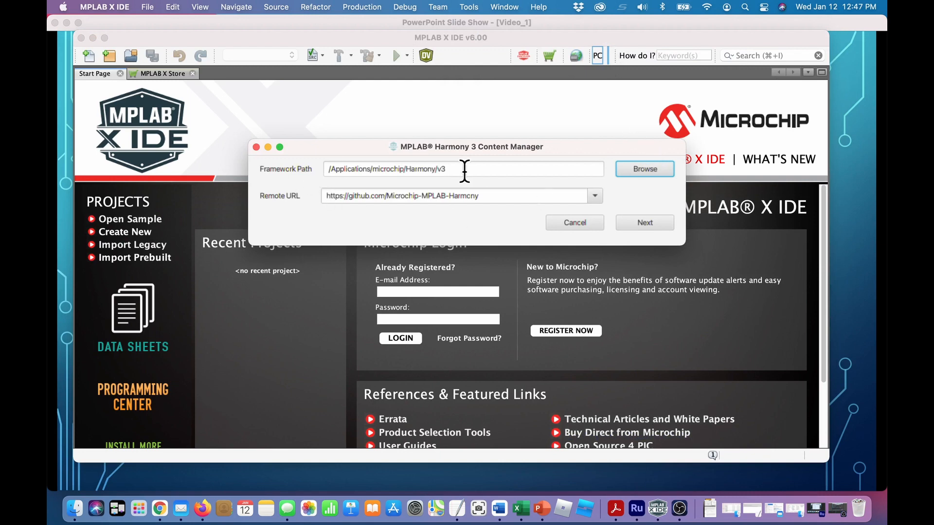
mouse_move(749, 185)
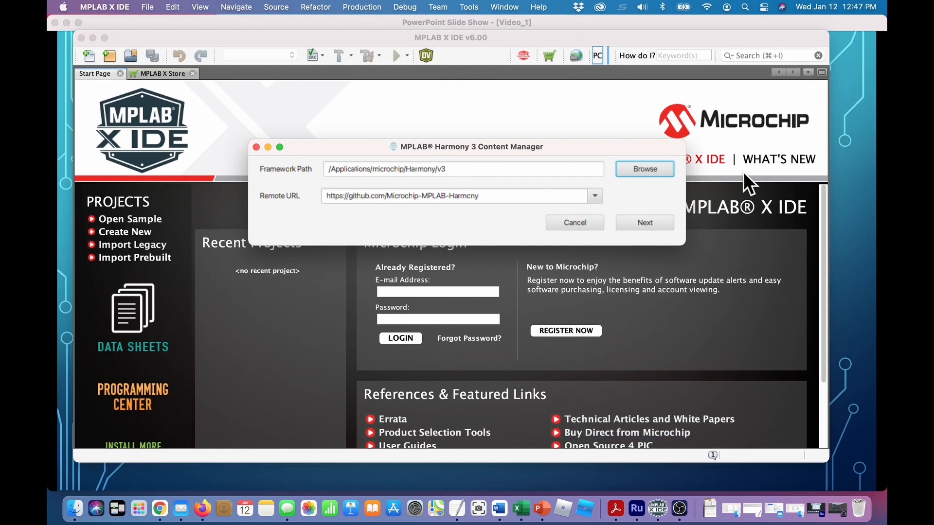
Start the Harmony 3 Content Manager with framework path /Applications/microchip/Harmony/v3 and the default remote URL
click(644, 221)
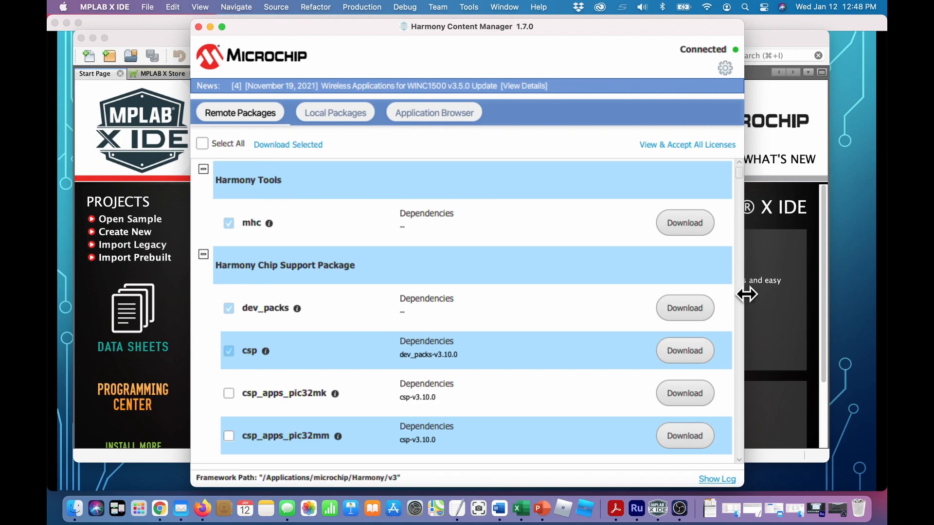
Tick the core package under Harmony Core in Remote Packages, alongside mhc, dev_packs and csp
scroll(down, 3)
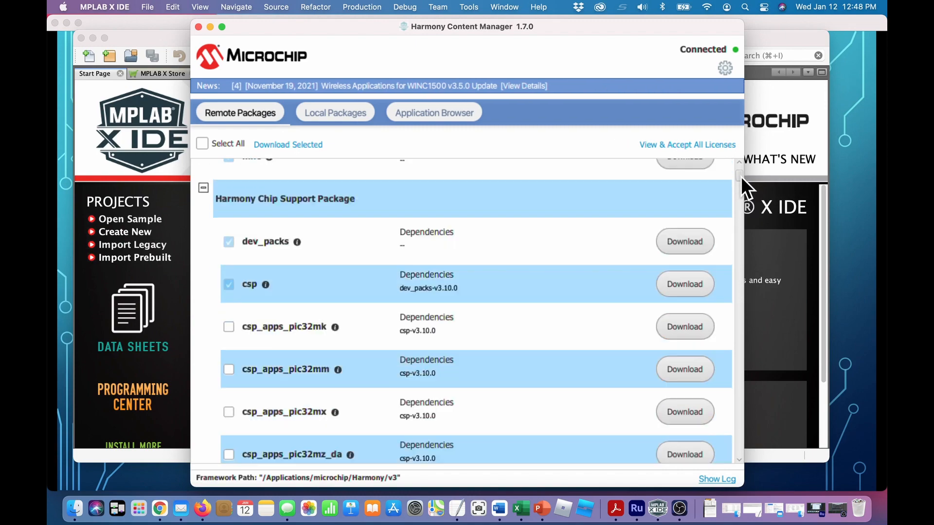
scroll(down, 3)
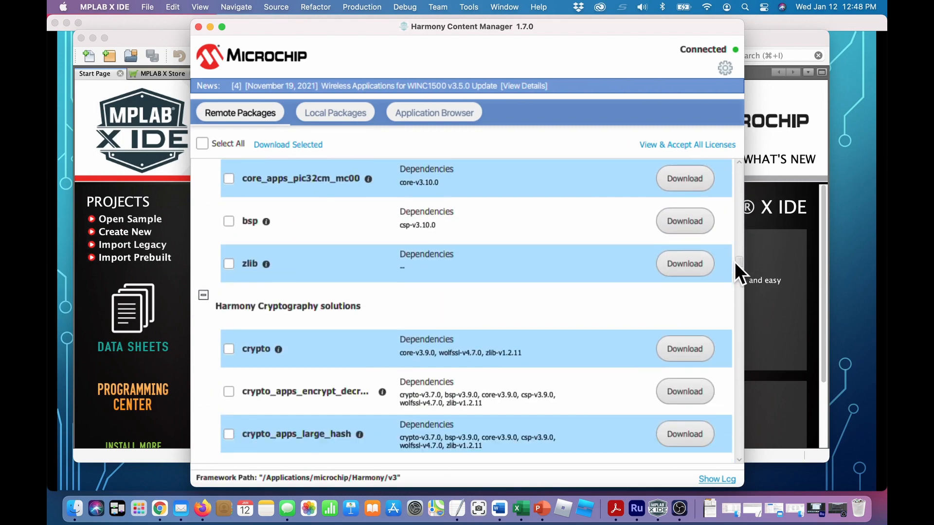
scroll(down, 3)
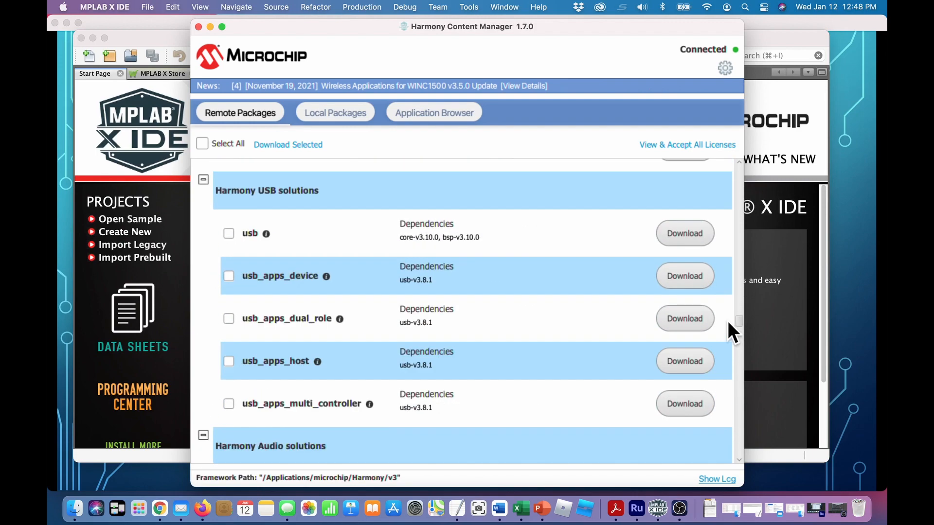
scroll(down, 3)
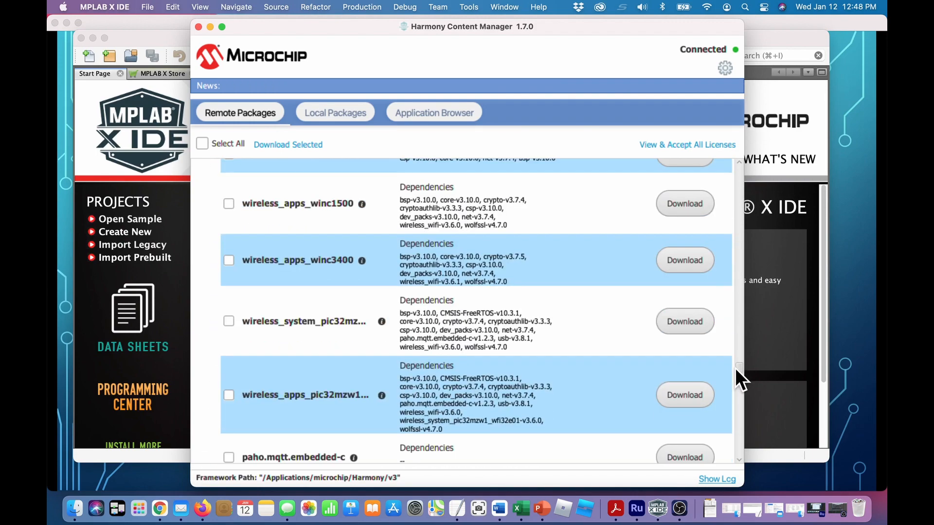
scroll(up, 3)
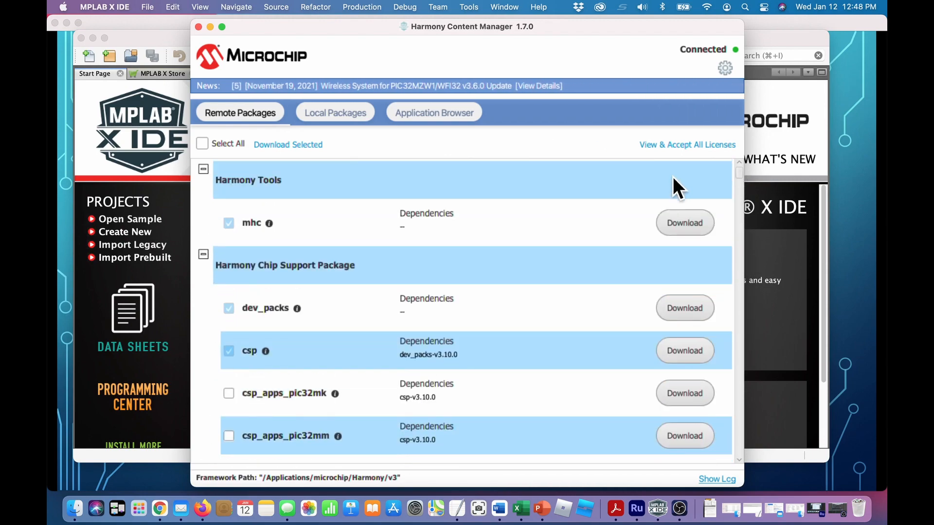
mouse_move(274, 241)
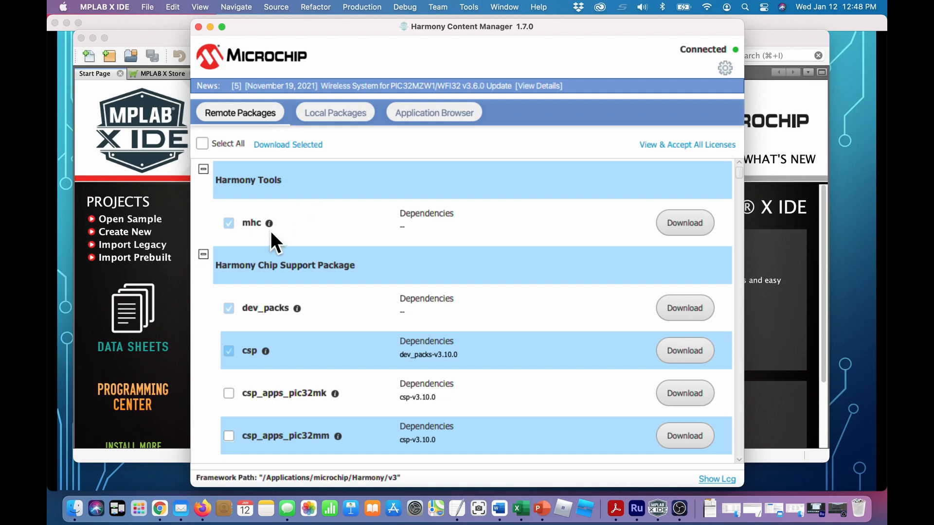
mouse_move(242, 241)
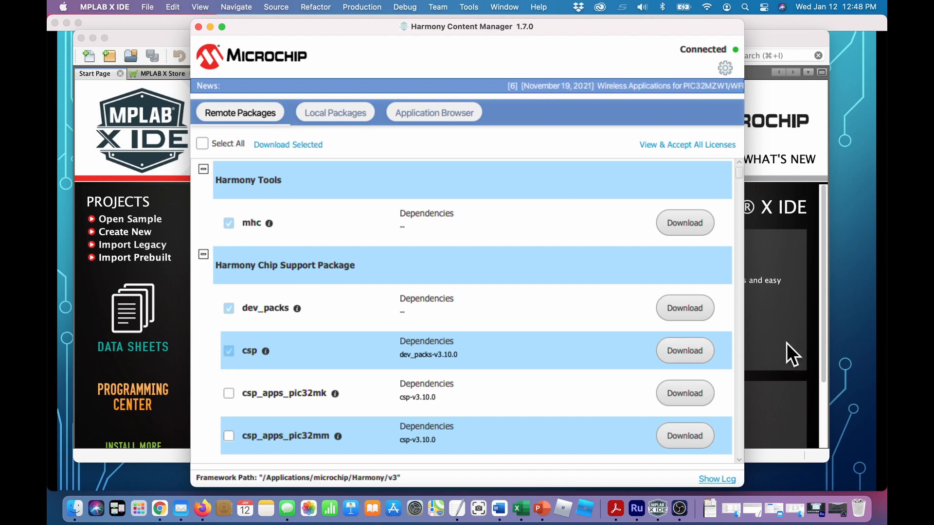
scroll(down, 3)
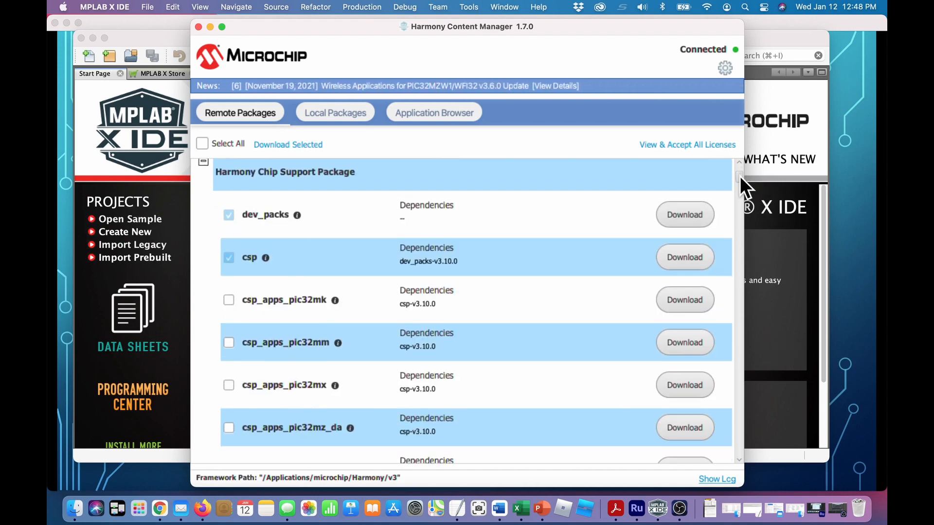
scroll(down, 3)
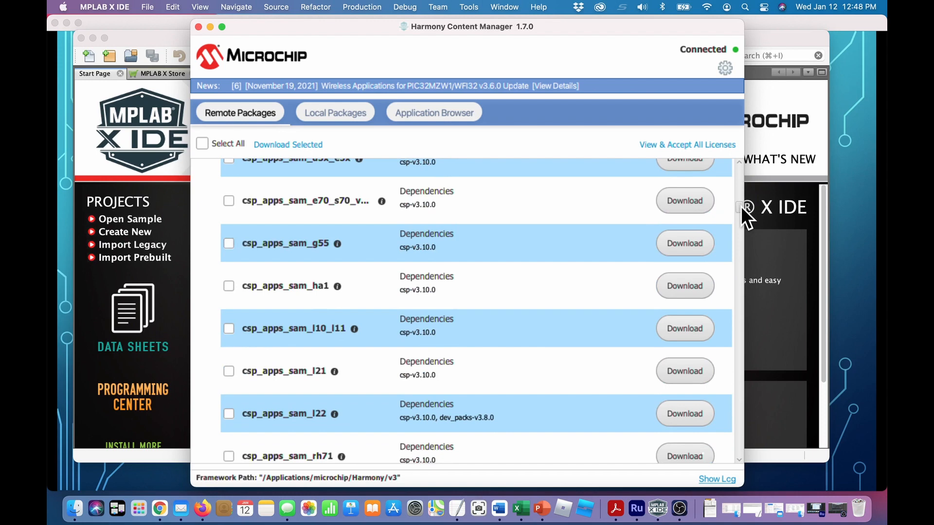
scroll(down, 3)
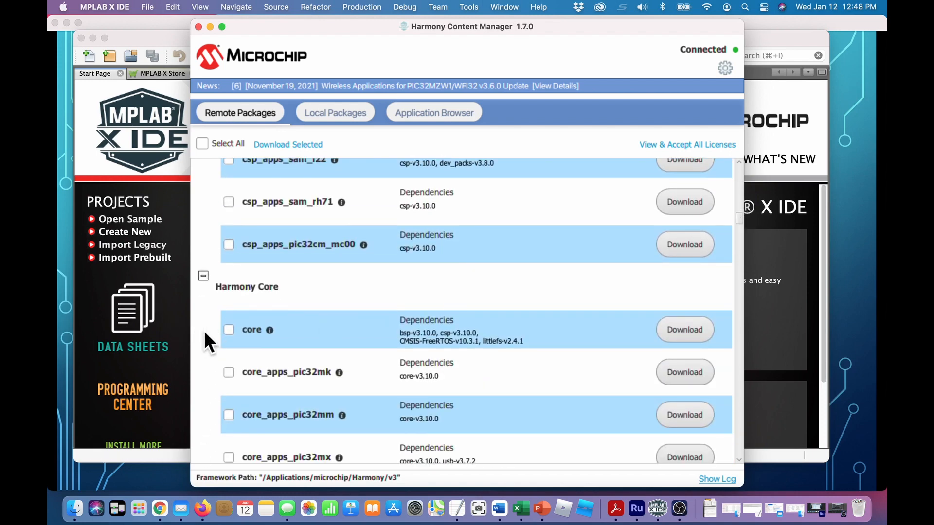
click(228, 330)
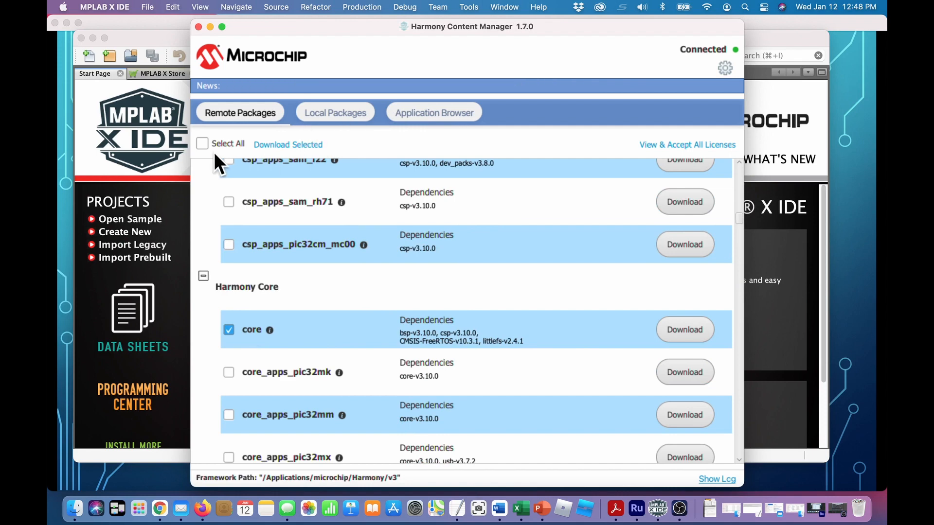
mouse_move(438, 152)
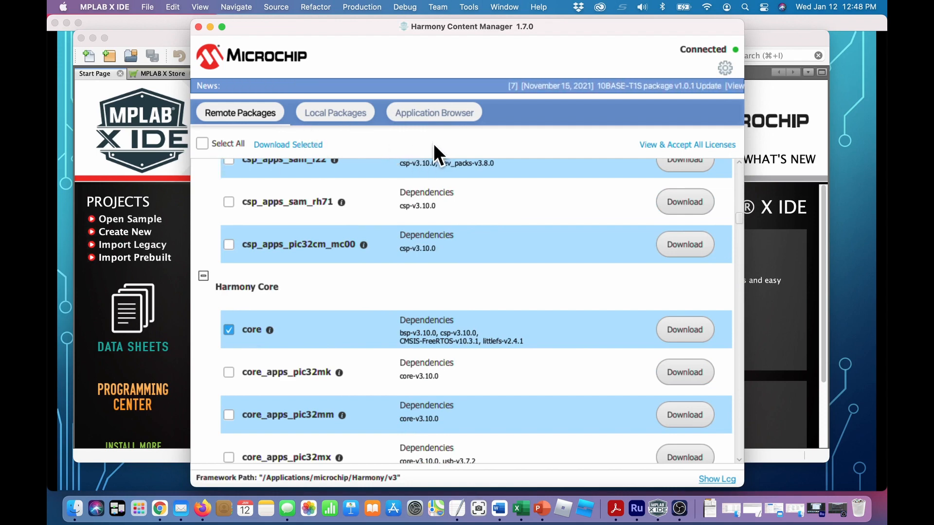
mouse_move(667, 158)
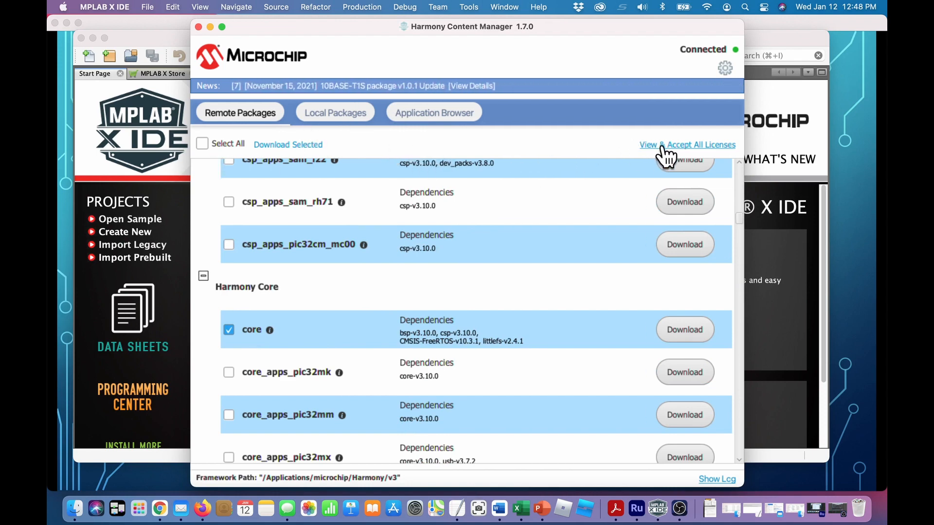
Review licenses for the selected packages, accepting the Eclipse Distribution License and all others at once
click(686, 145)
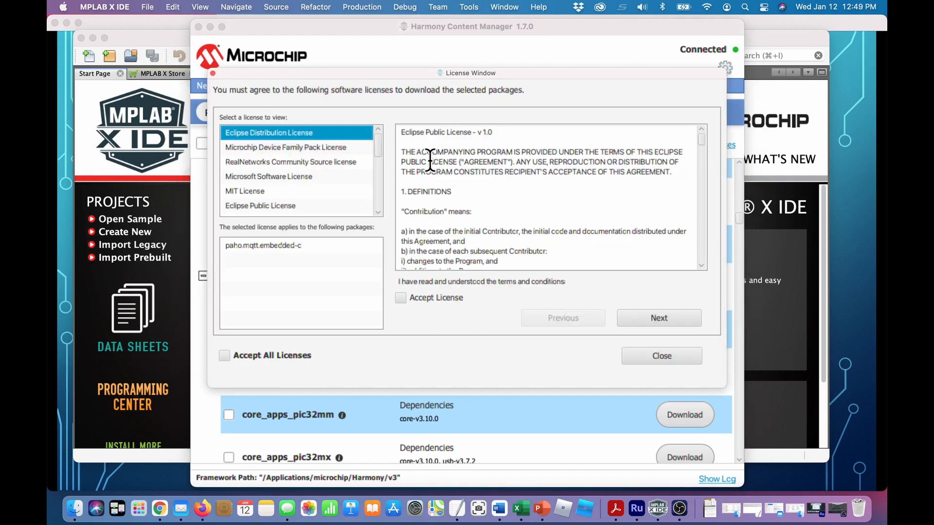
mouse_move(421, 322)
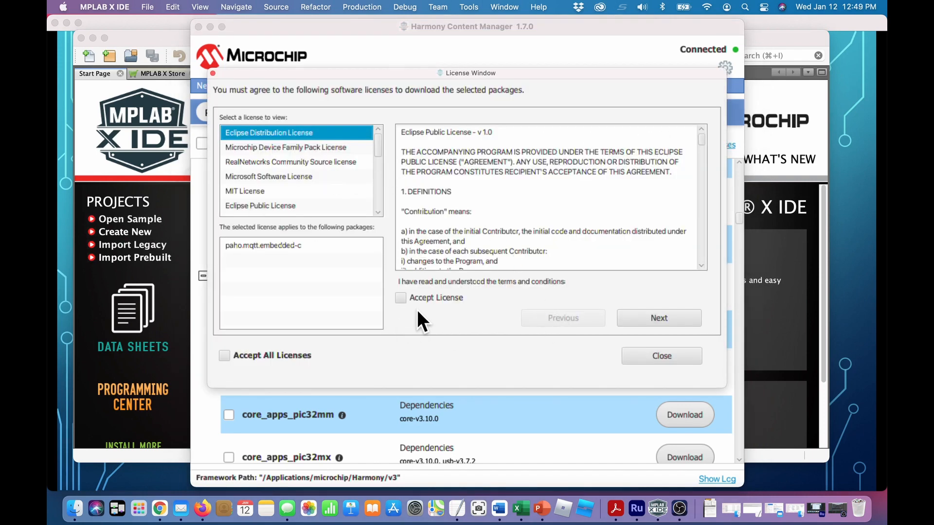
click(400, 297)
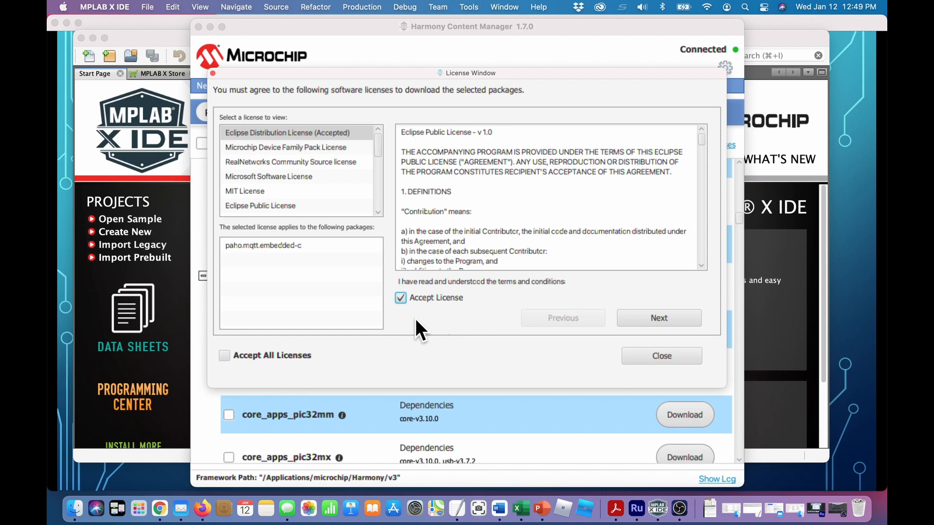
click(224, 355)
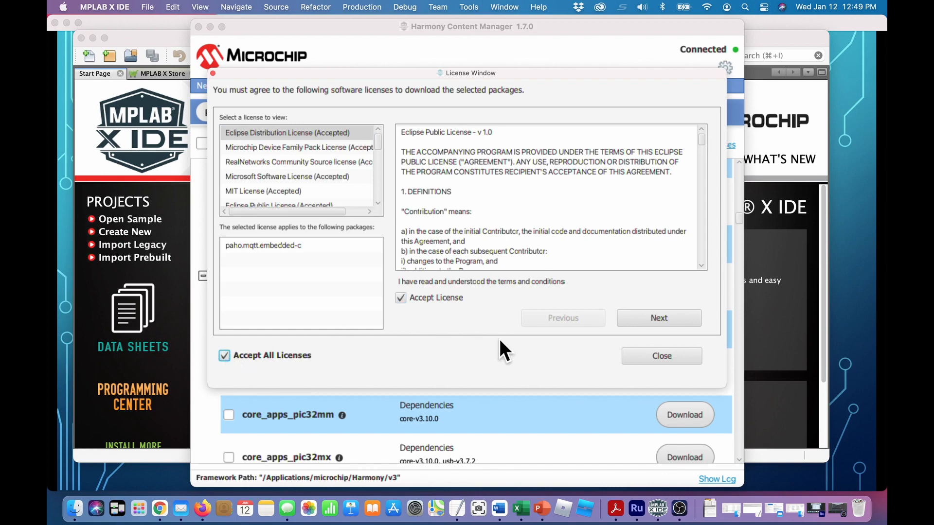
click(658, 317)
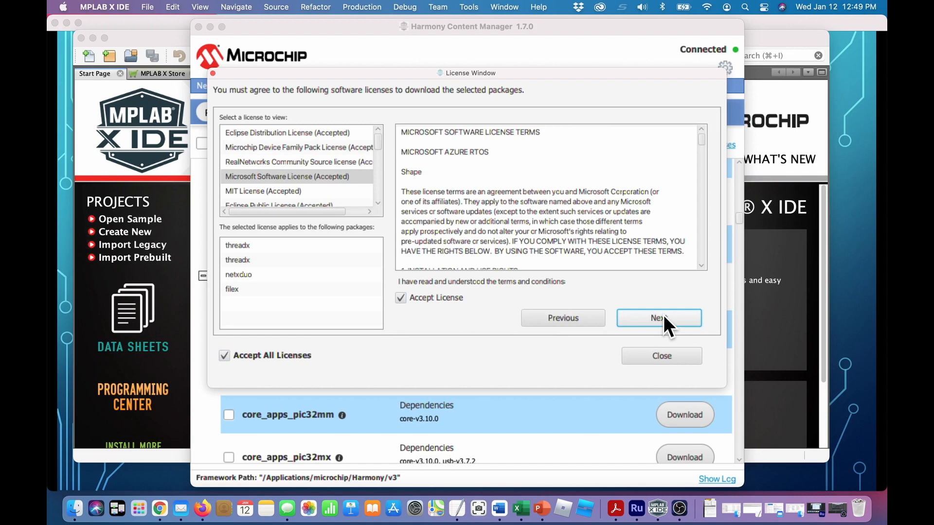
Step through the remaining licenses and close the License Window back to the package list
click(657, 317)
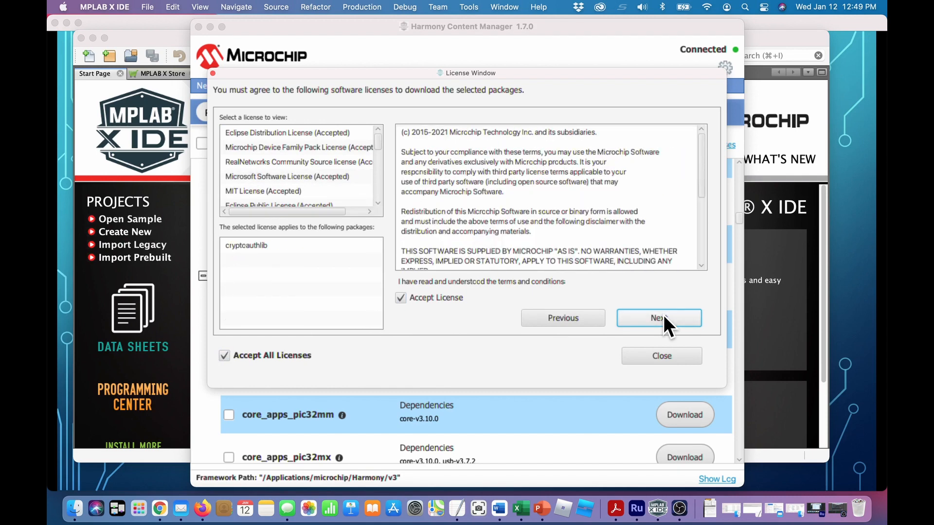
click(658, 317)
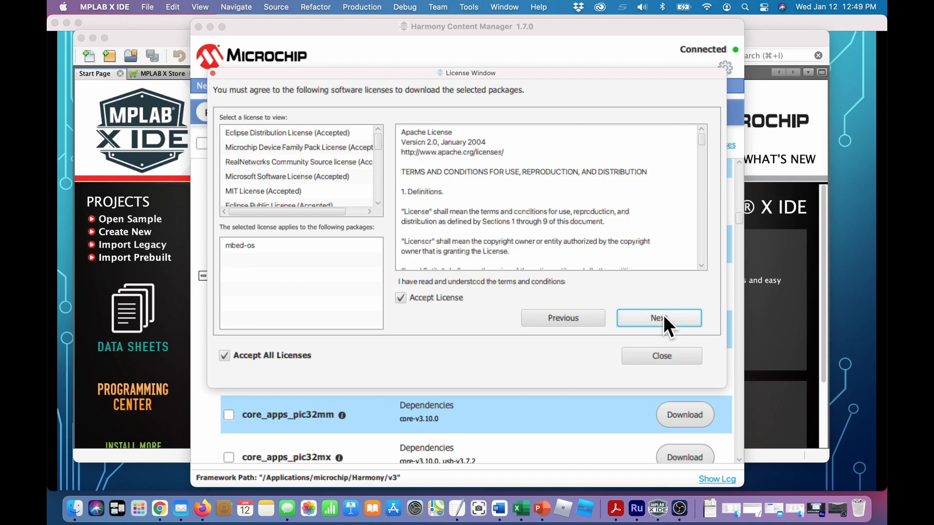
click(658, 317)
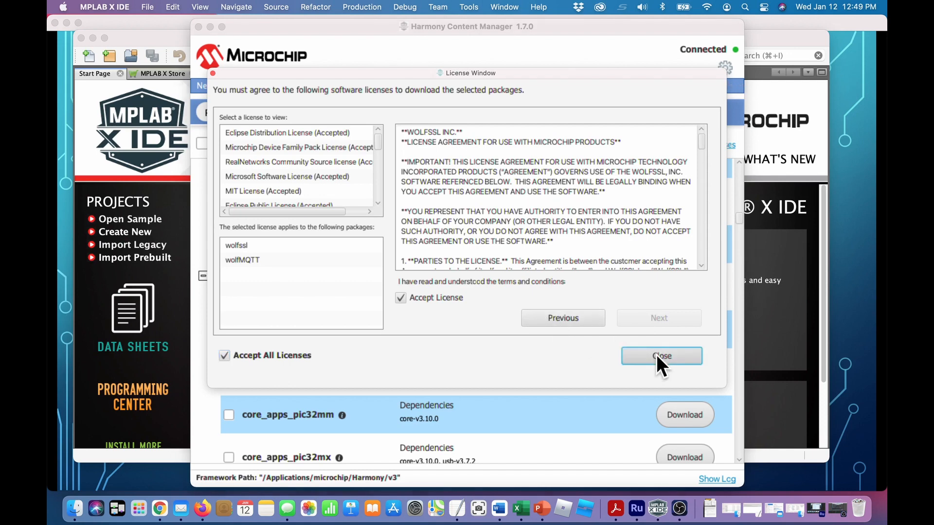
click(660, 356)
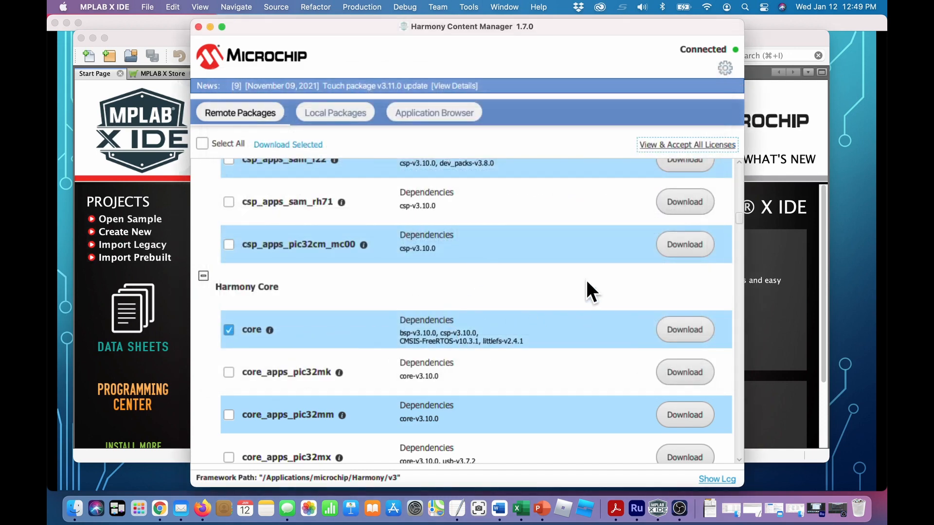
mouse_move(654, 306)
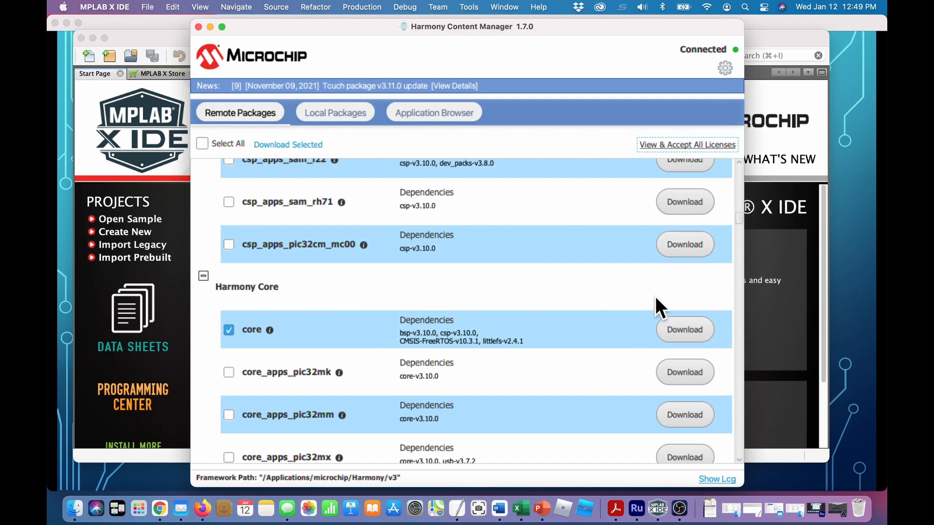
Start downloading the checked mhc, dev_packs and csp Harmony packages
scroll(up, 3)
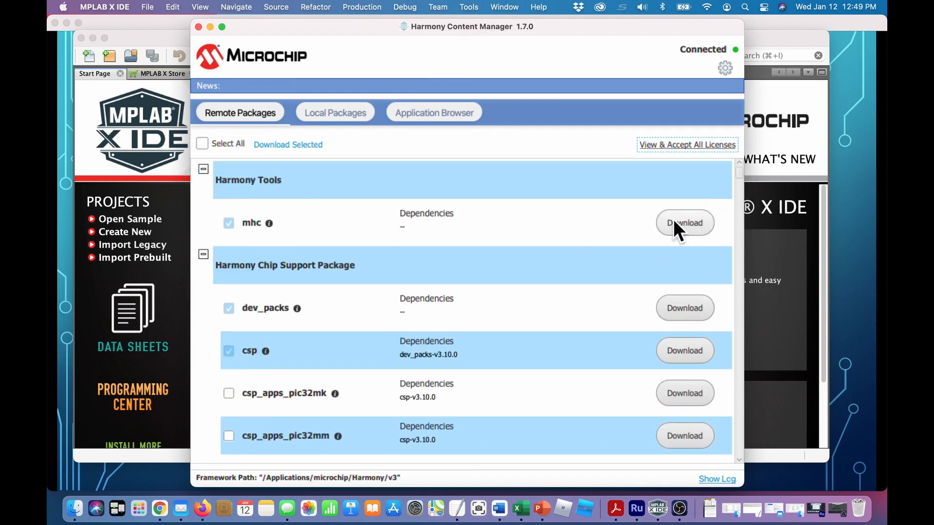
click(684, 222)
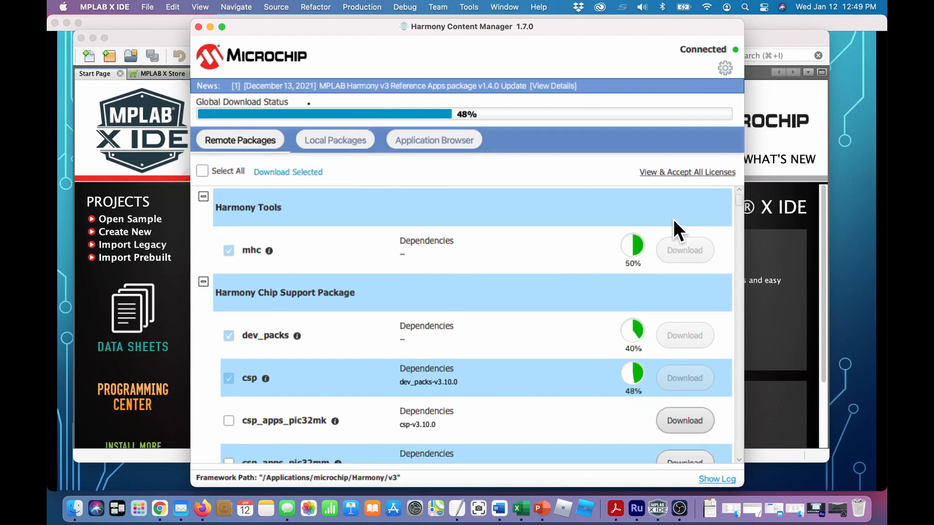
mouse_move(527, 390)
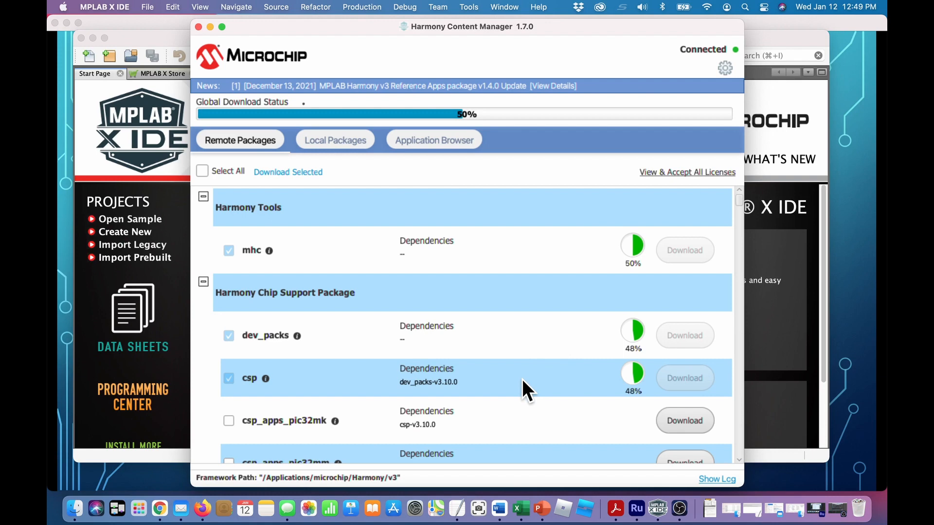
mouse_move(746, 247)
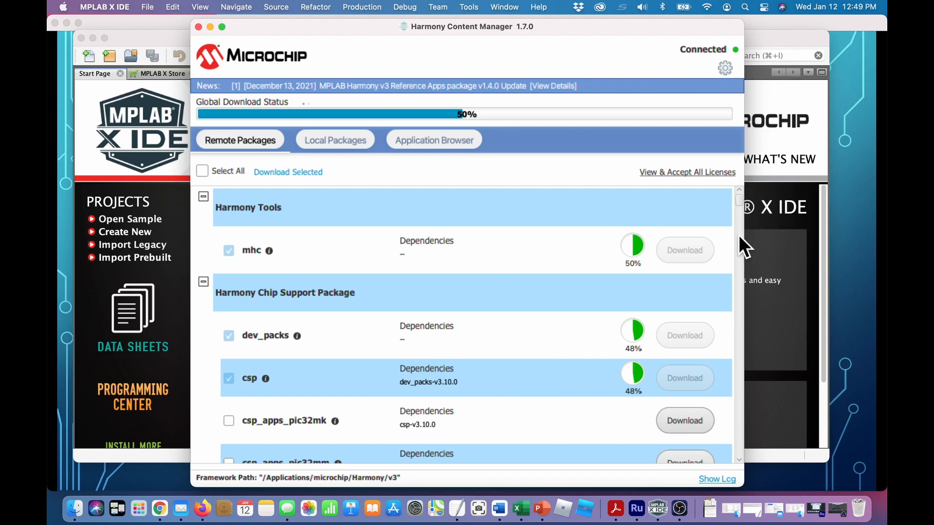
mouse_move(741, 200)
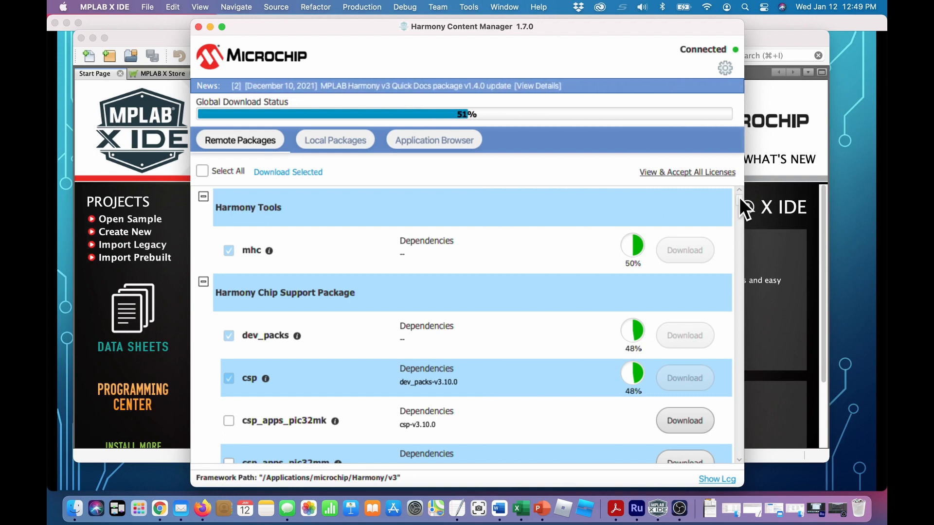
Request the core package download from the Harmony Core section
scroll(down, 3)
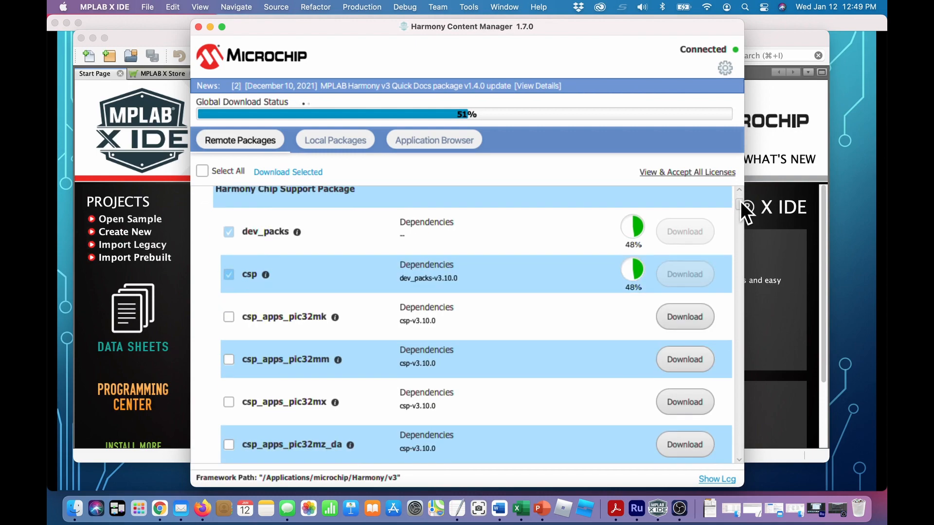
scroll(down, 3)
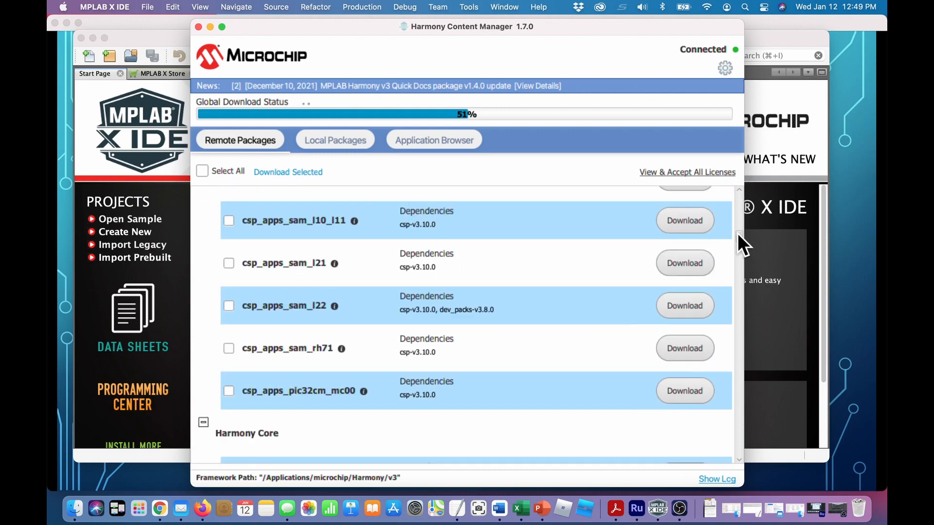
scroll(down, 3)
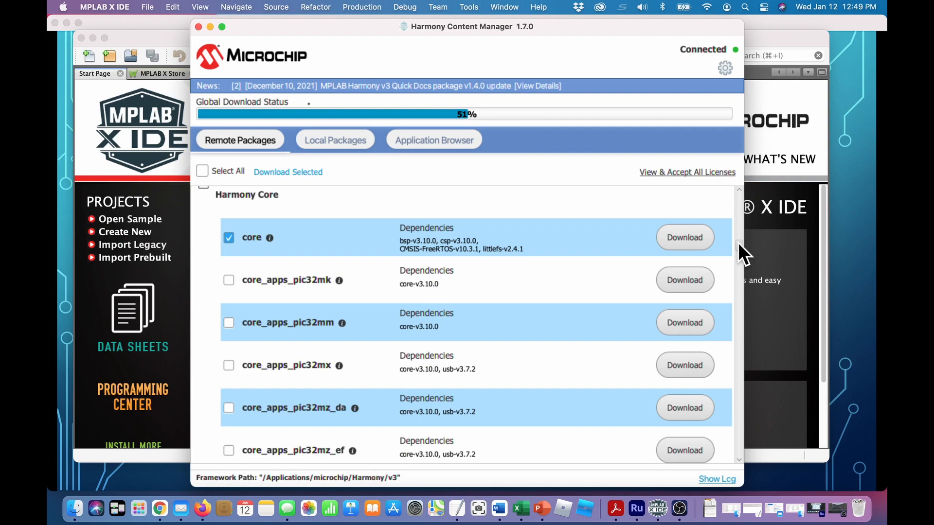
click(684, 237)
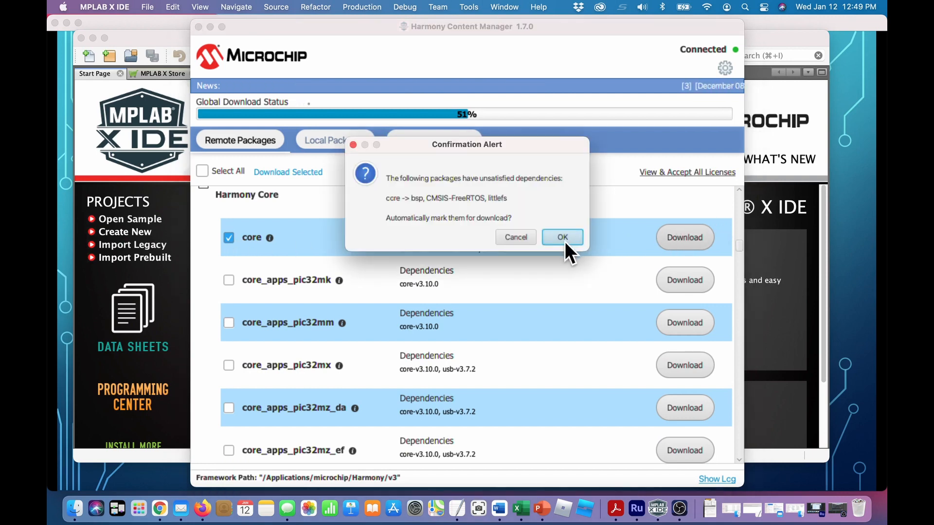
mouse_move(398, 222)
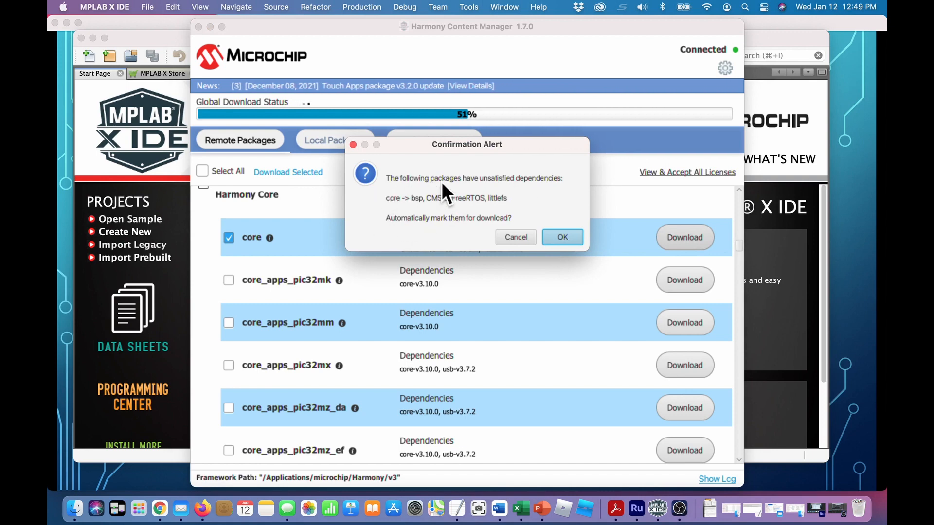
mouse_move(426, 232)
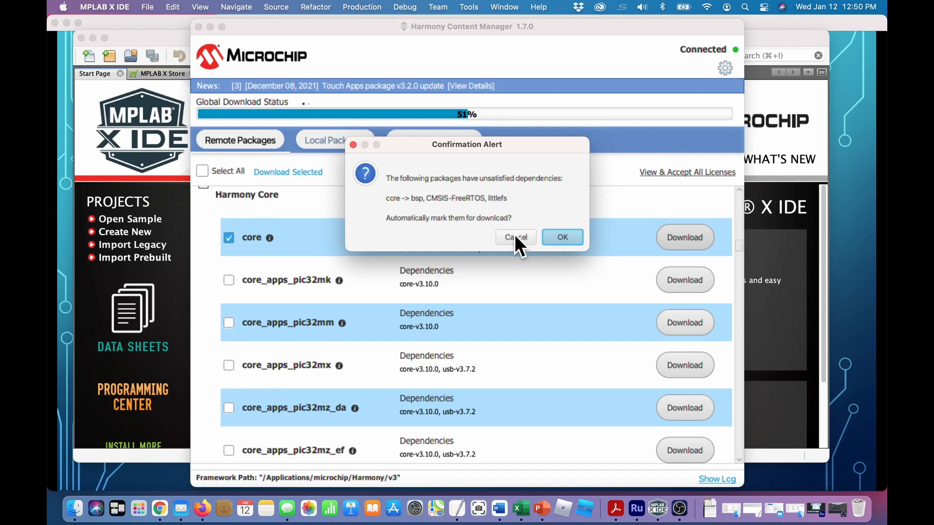
Cancel the prompt to auto-add core's bsp, CMSIS-FreeRTOS and littlefs dependencies
click(560, 237)
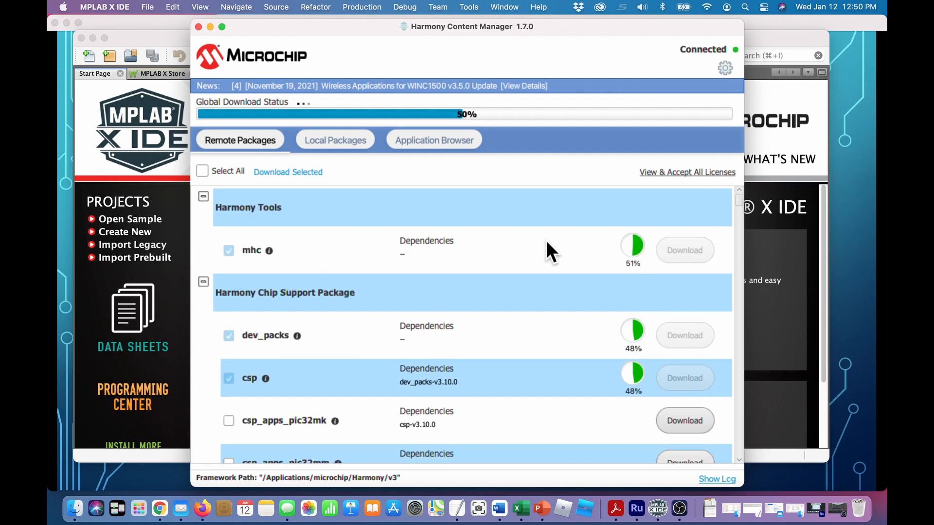
mouse_move(538, 322)
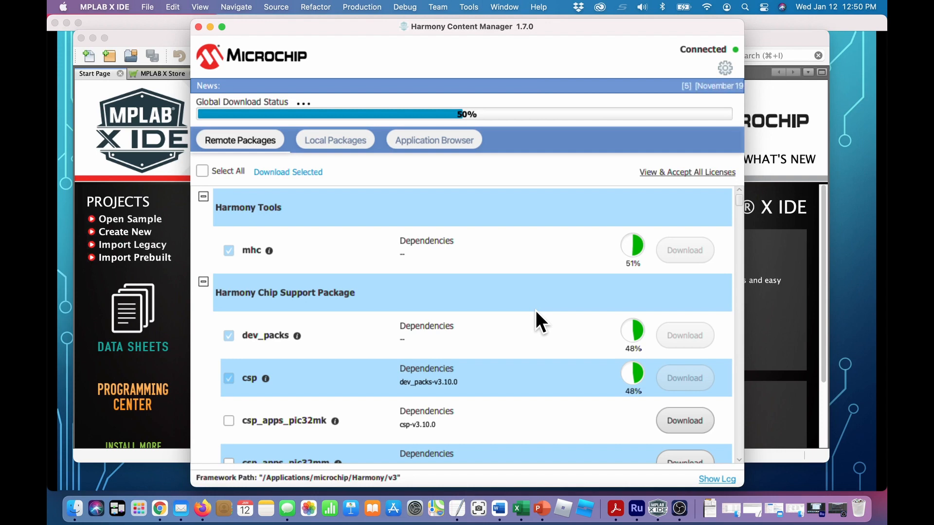
mouse_move(534, 351)
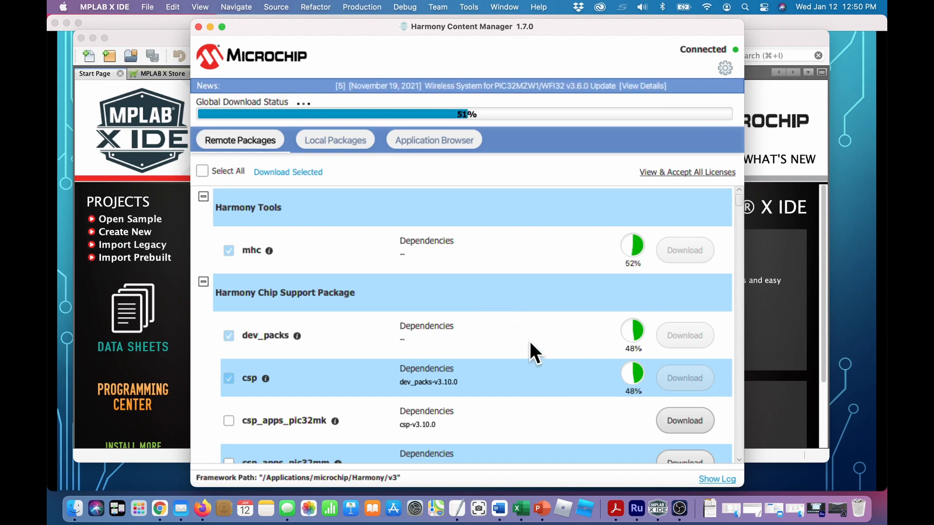
mouse_move(515, 322)
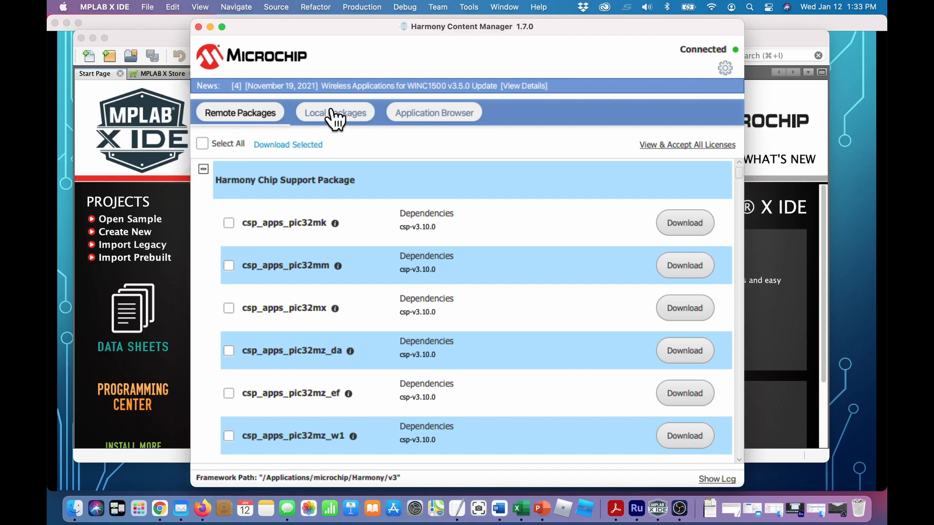
Show Local Packages with quick_docs, mhc, core, dev_packs and csp all Synchronized
click(335, 112)
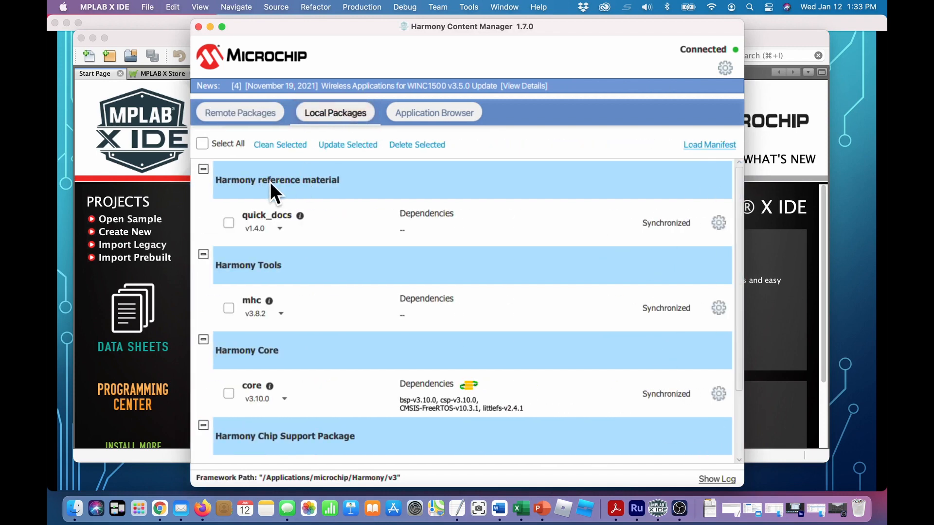
mouse_move(830, 337)
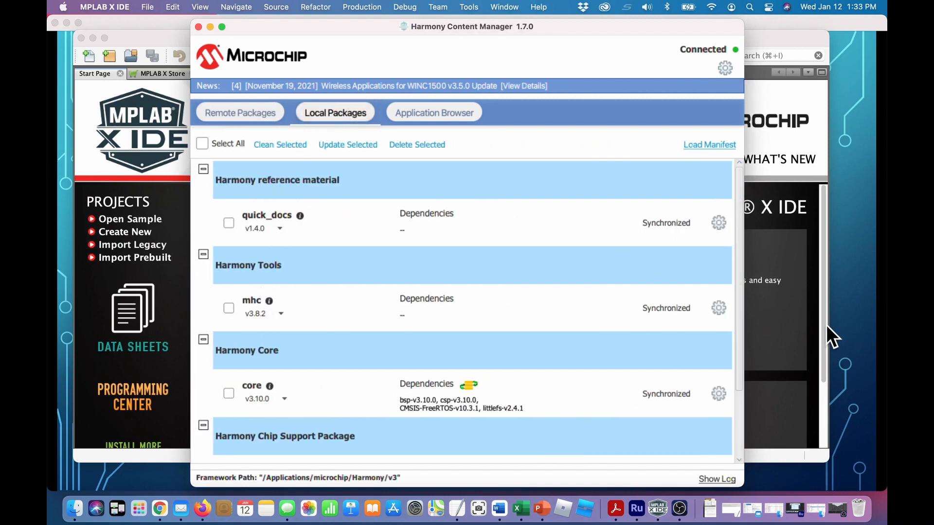
scroll(down, 3)
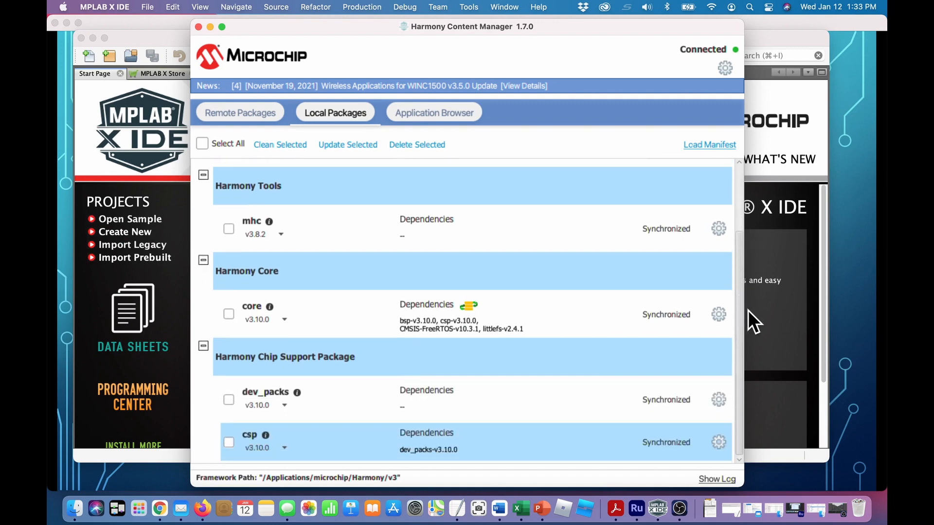
mouse_move(578, 441)
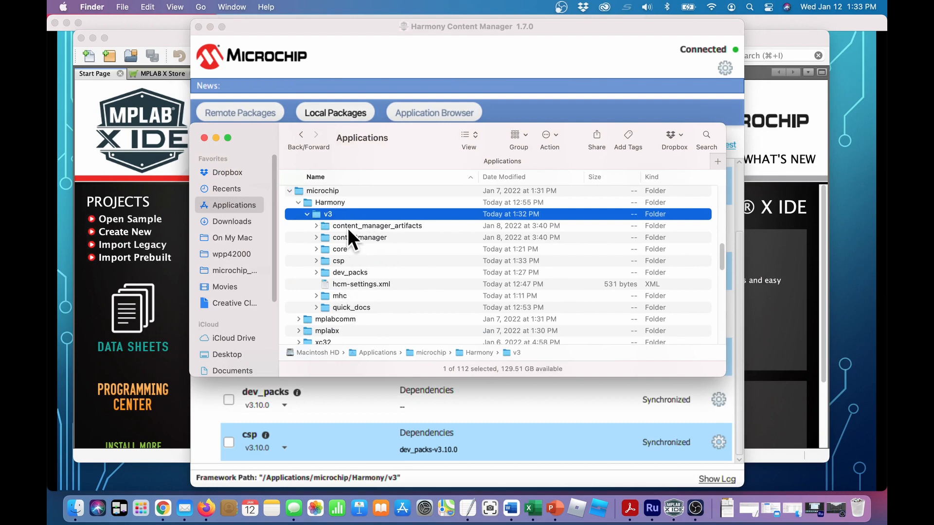
mouse_move(340, 295)
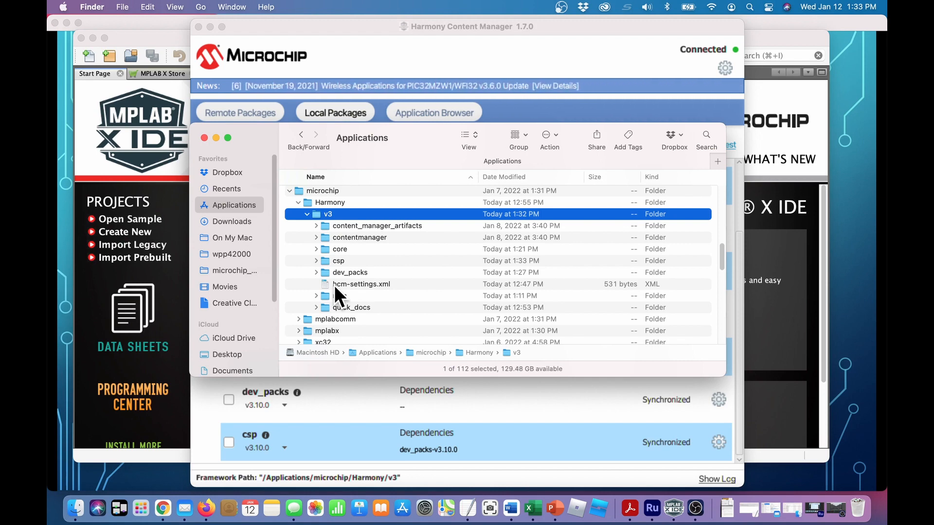
mouse_move(337, 289)
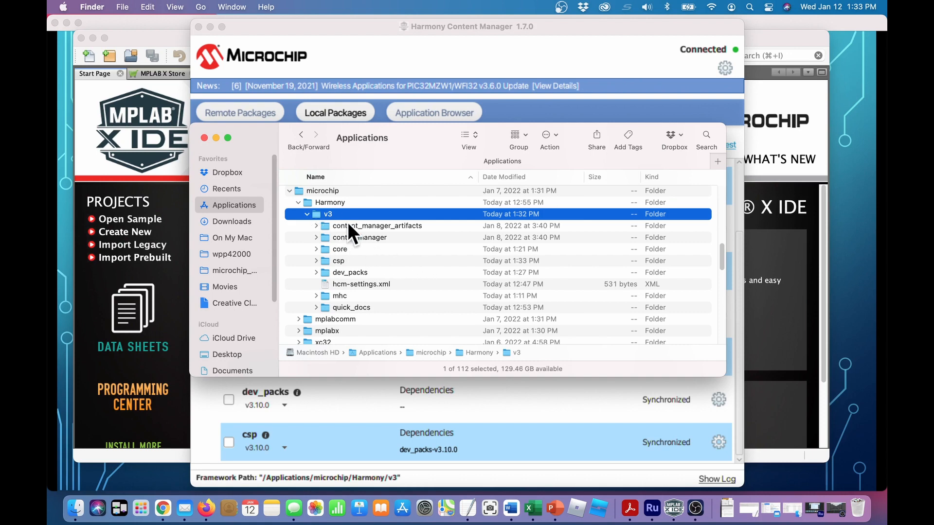
mouse_move(434, 250)
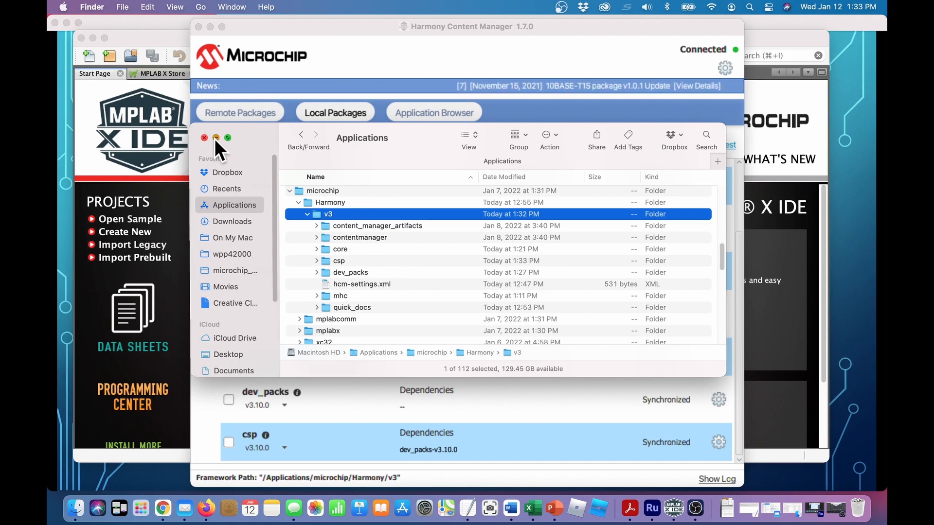
Close the Finder window showing the Harmony v3 package folders
click(204, 137)
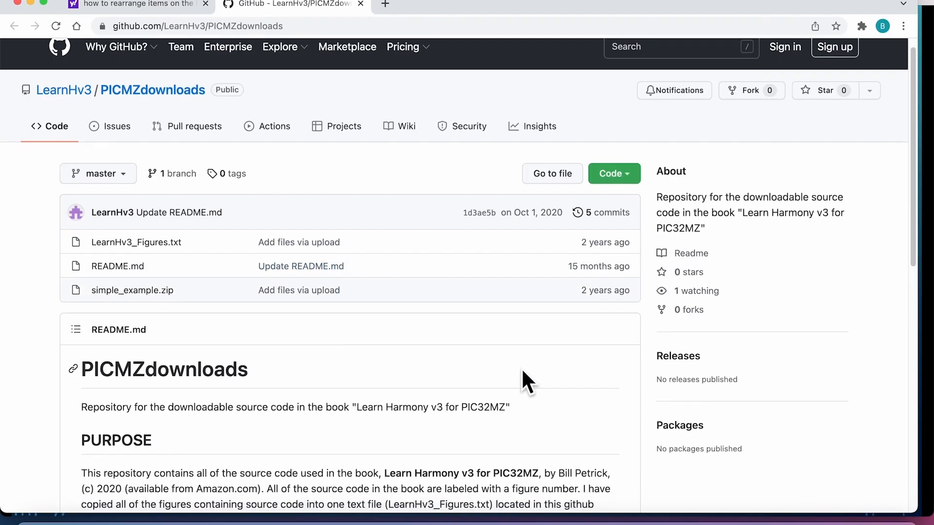
Download the PICMZdownloads repository from GitHub as a ZIP via the Code menu
scroll(down, 3)
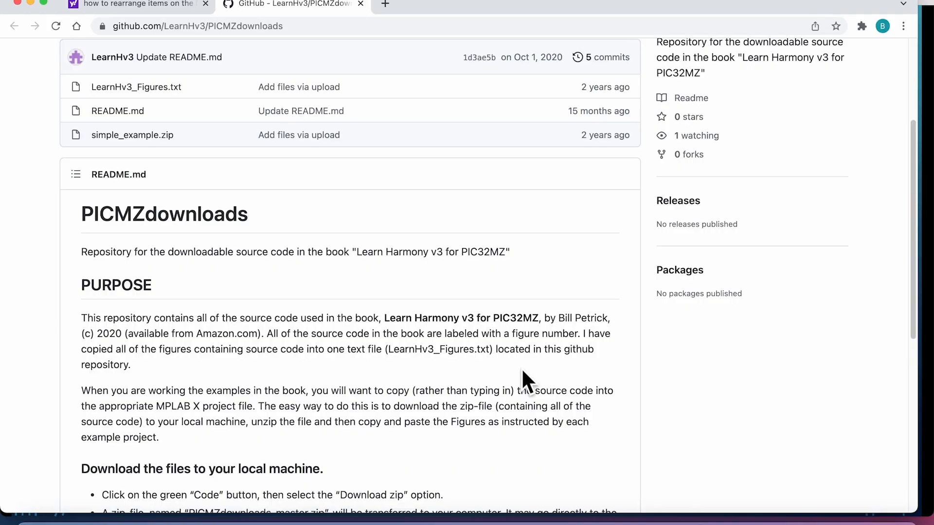
scroll(up, 3)
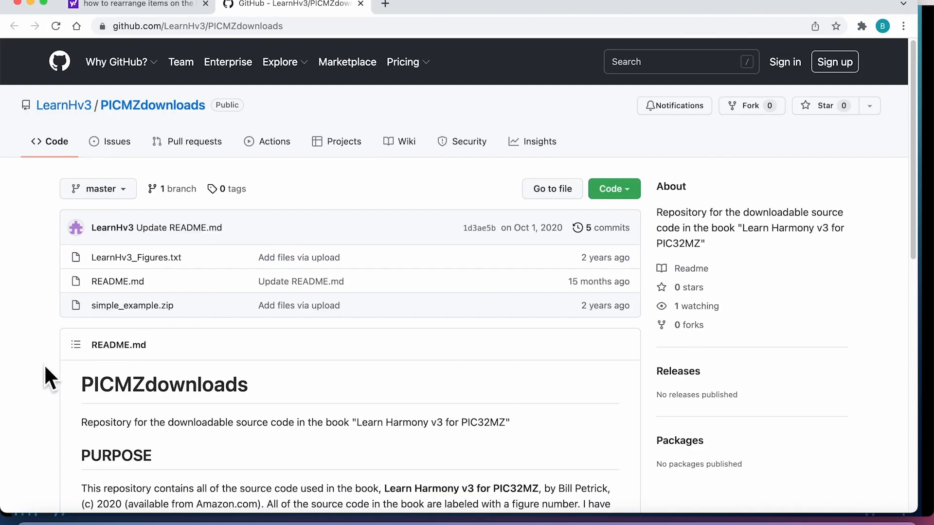
mouse_move(611, 189)
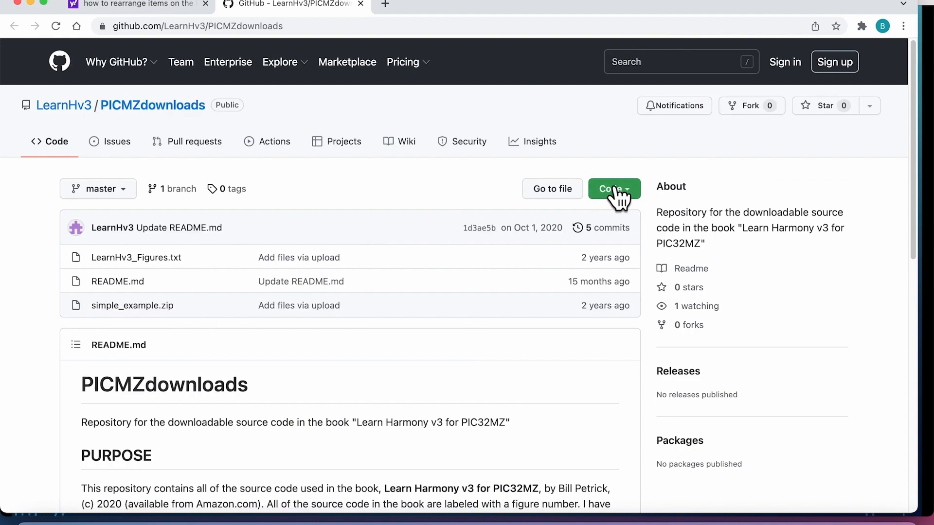
click(613, 189)
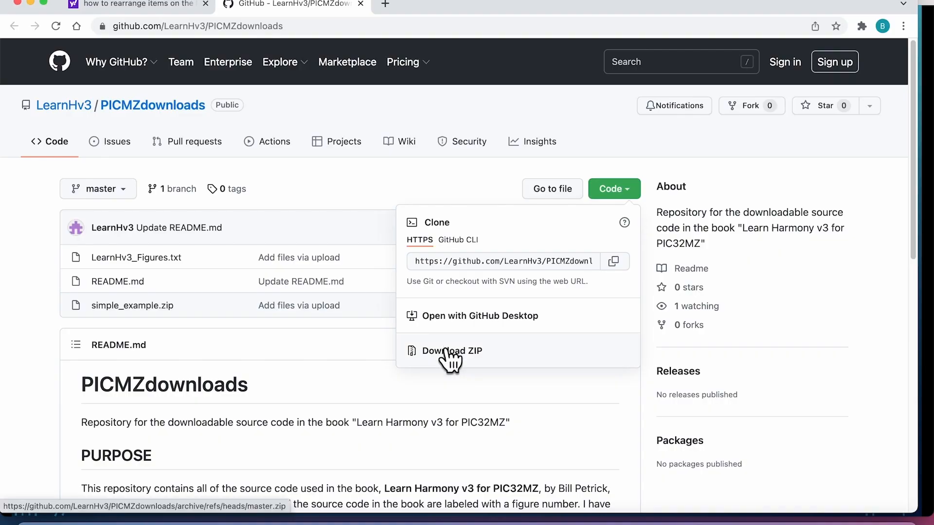
click(450, 351)
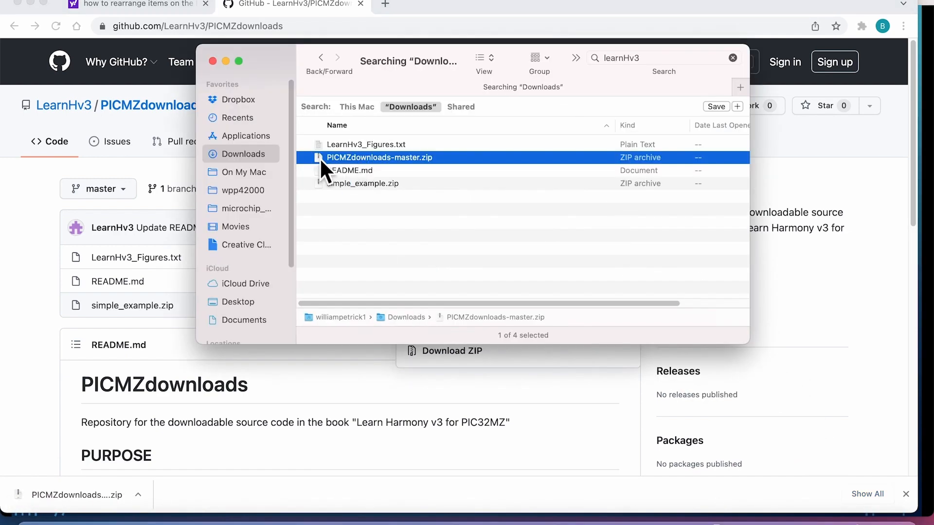
mouse_move(250, 164)
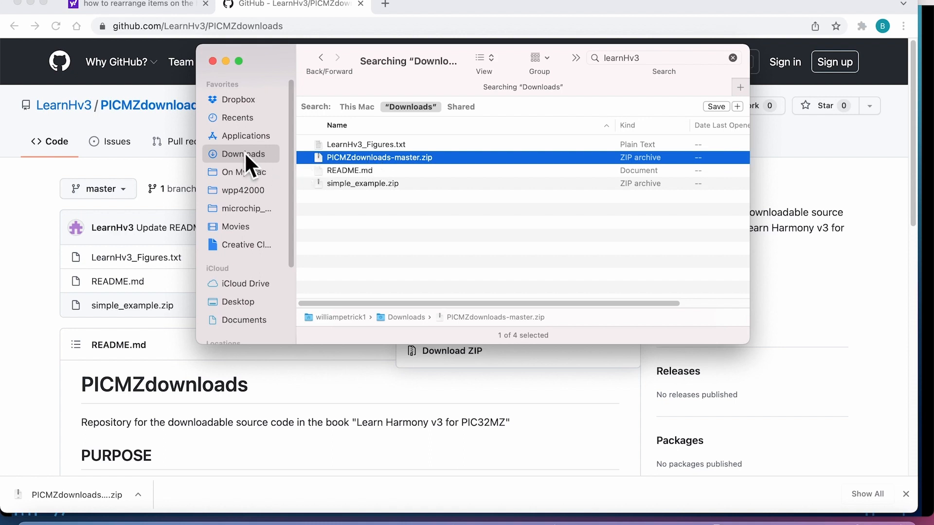
mouse_move(348, 168)
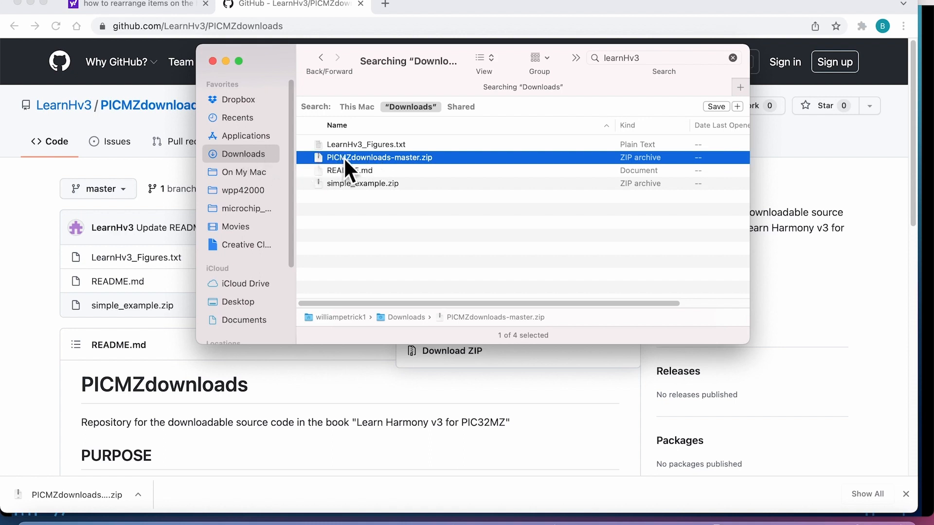
mouse_move(357, 179)
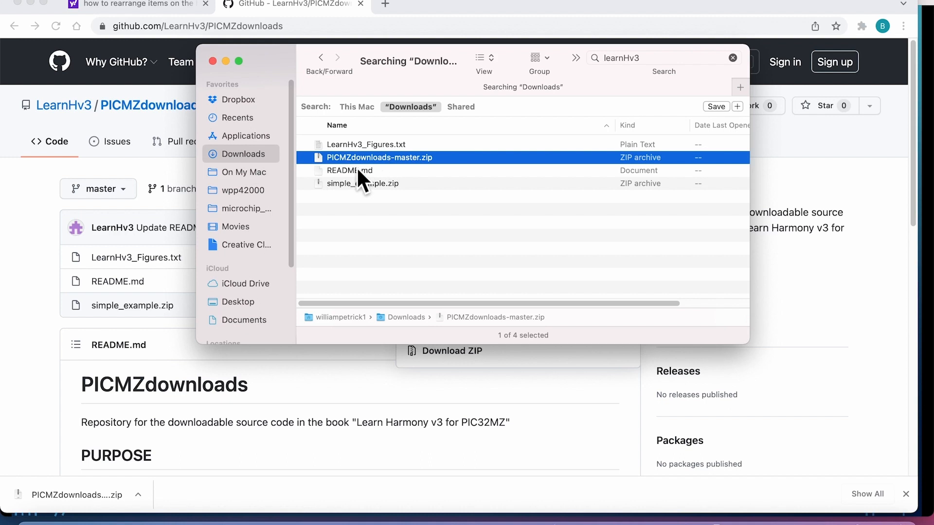
mouse_move(331, 170)
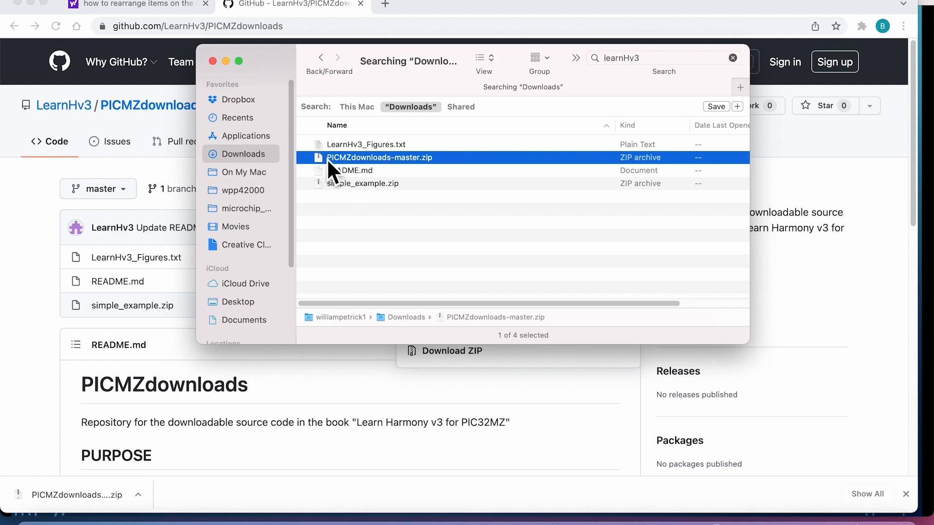
mouse_move(348, 165)
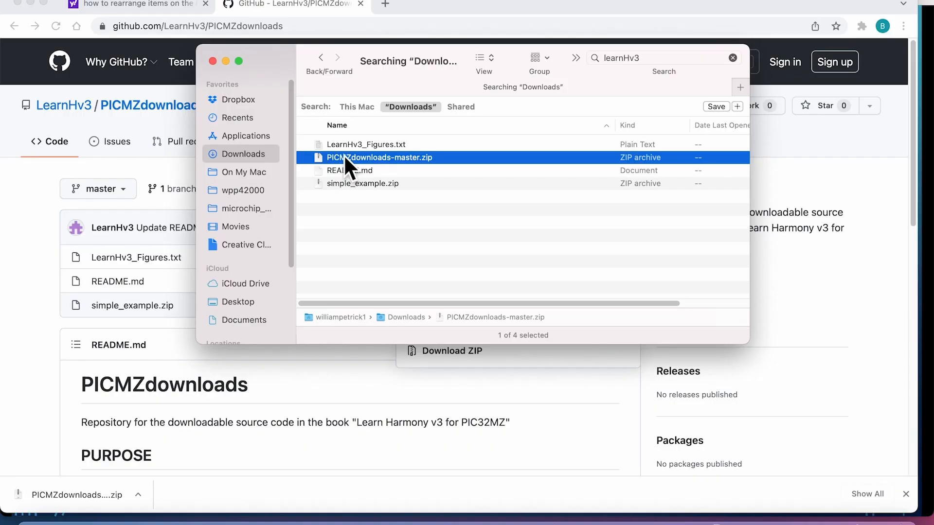
mouse_move(296, 166)
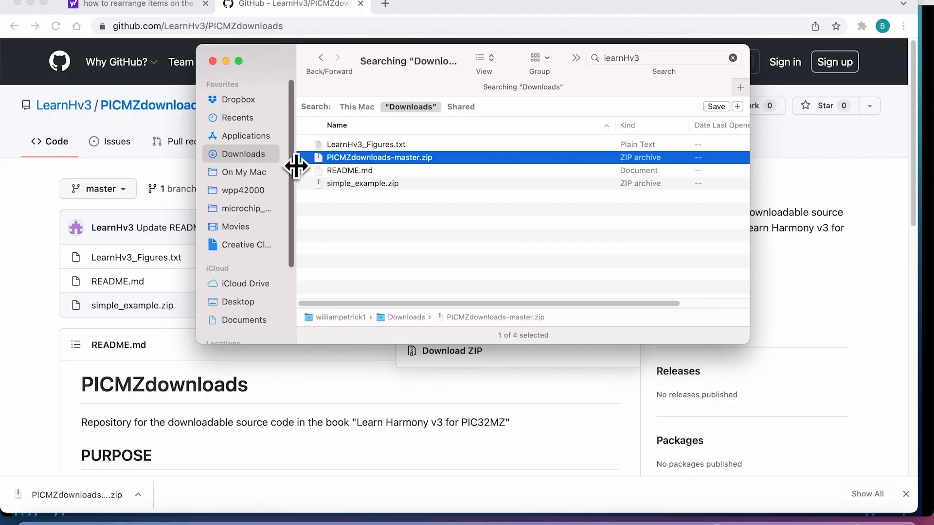
Copy PICMZdownloads-master.zip from Downloads and go to the Applications folder
right_click(378, 157)
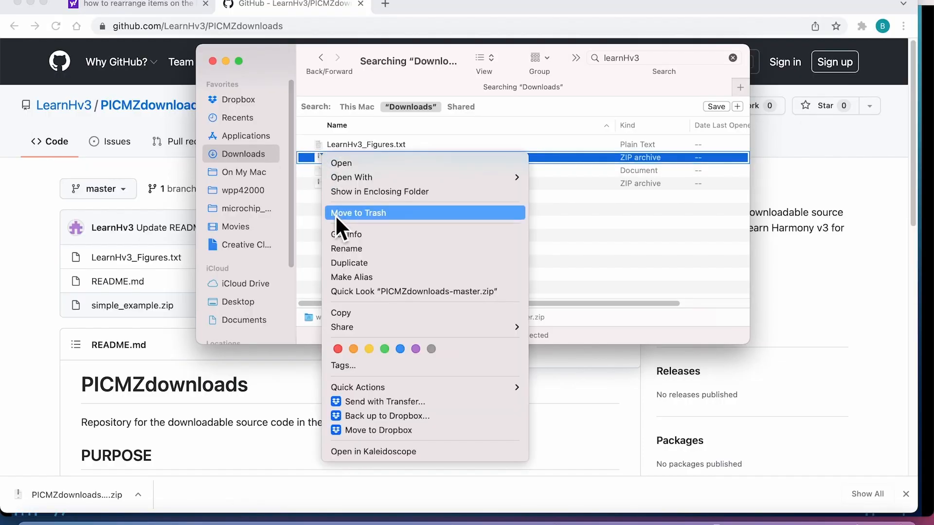
mouse_move(350, 312)
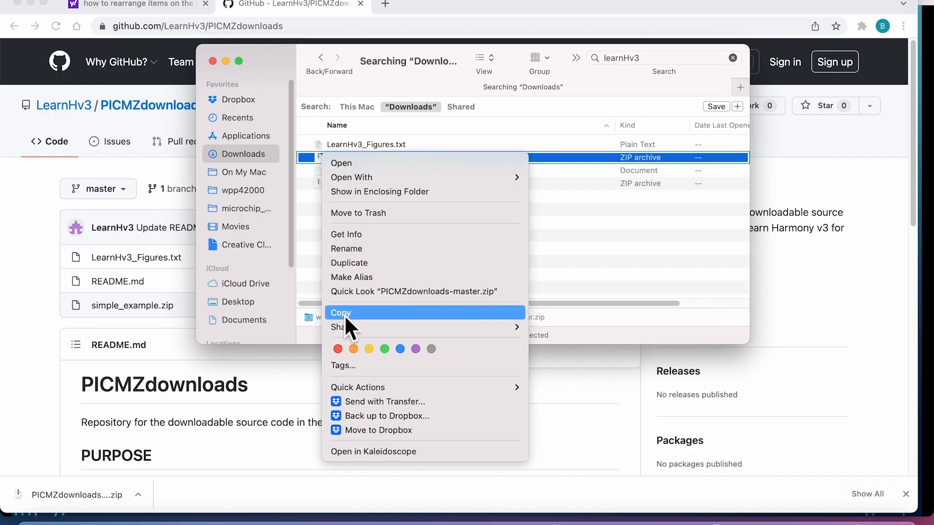
click(340, 312)
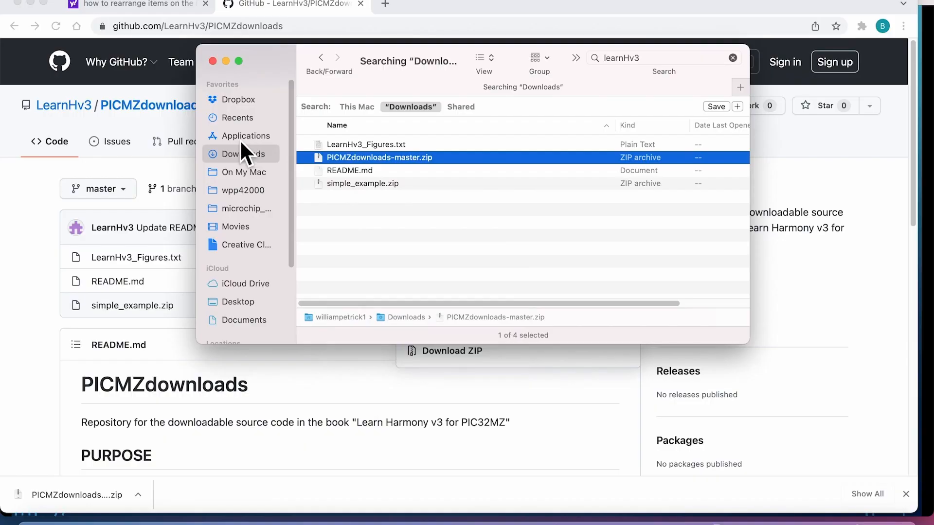
click(246, 136)
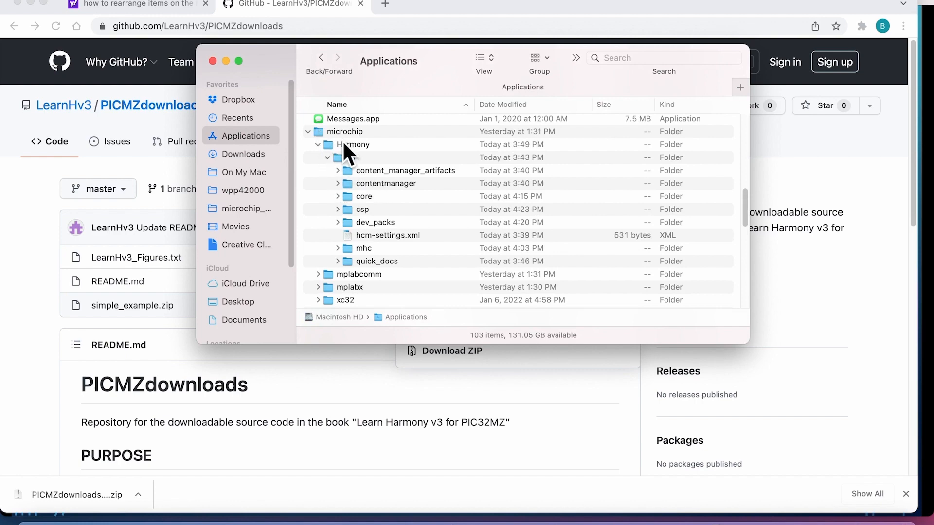
Paste PICMZdownloads-master.zip into Applications/microchip/Harmony and extract it
click(352, 144)
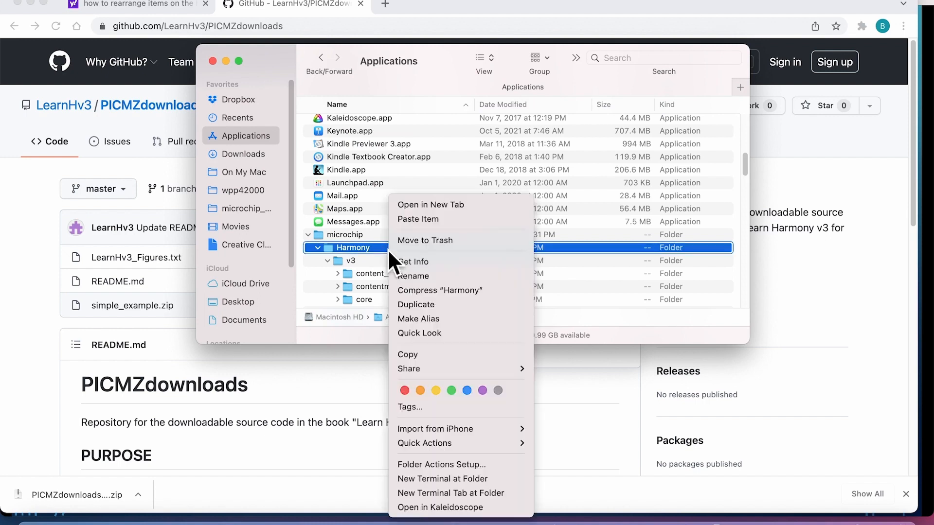
mouse_move(423, 219)
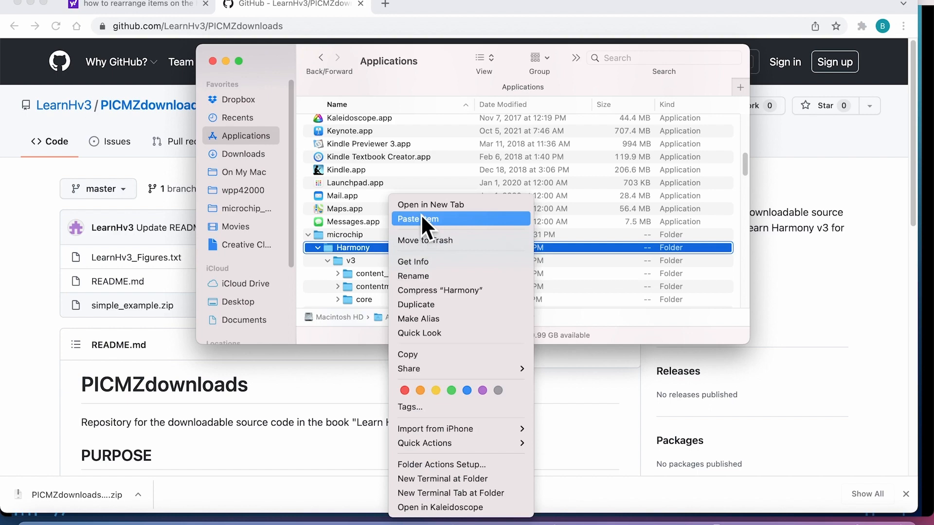
click(418, 219)
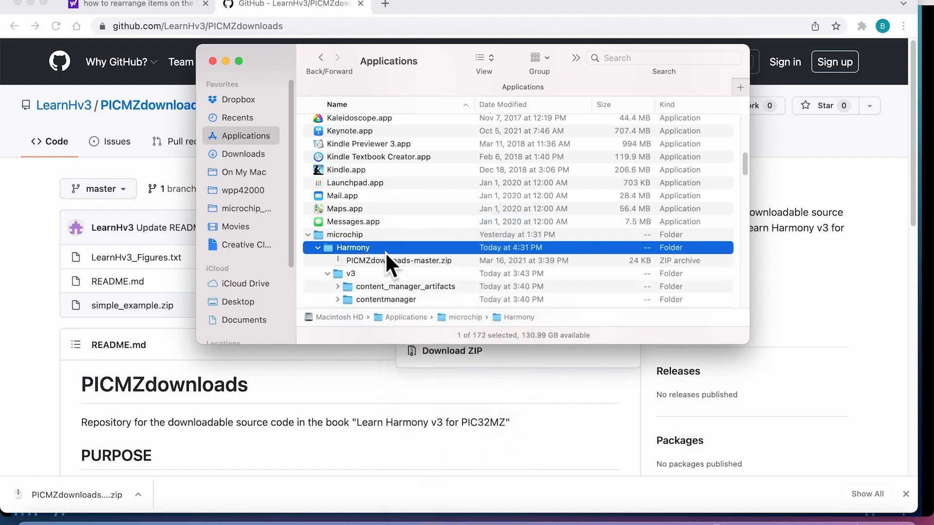
click(399, 261)
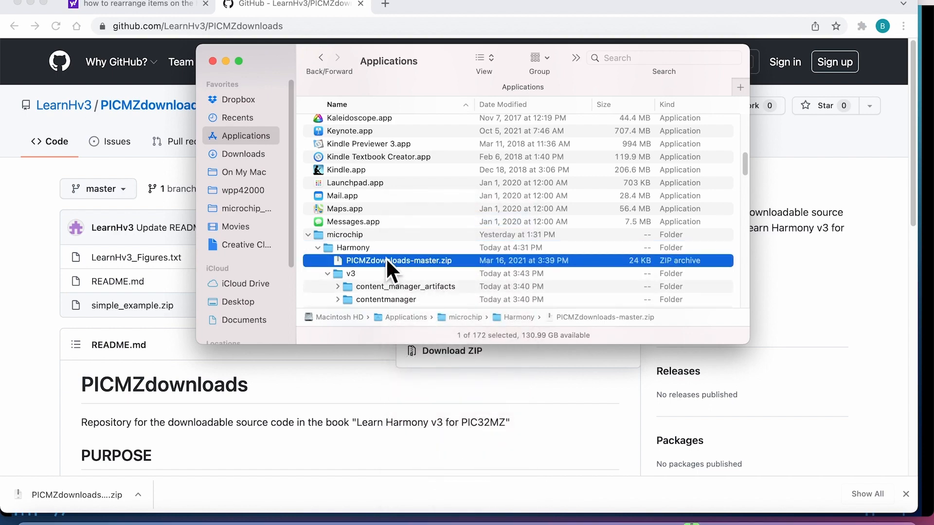
double_click(398, 261)
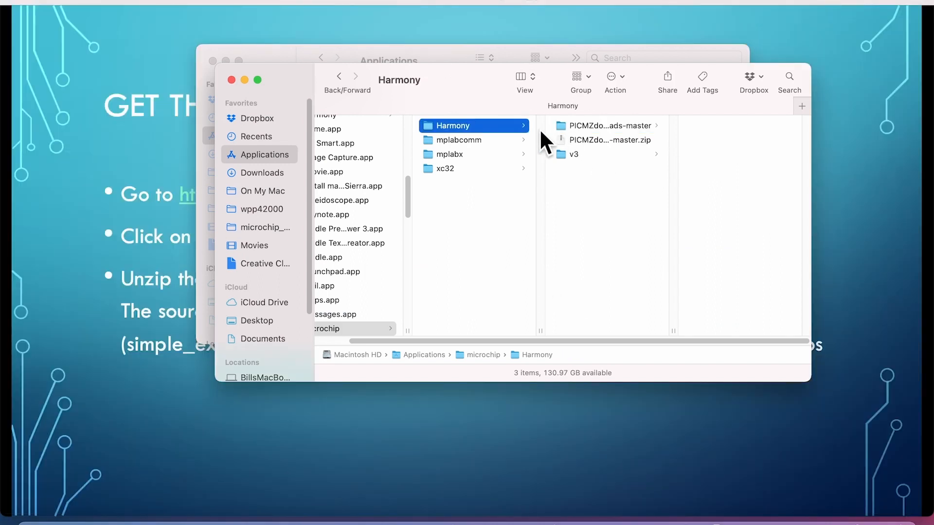
mouse_move(488, 145)
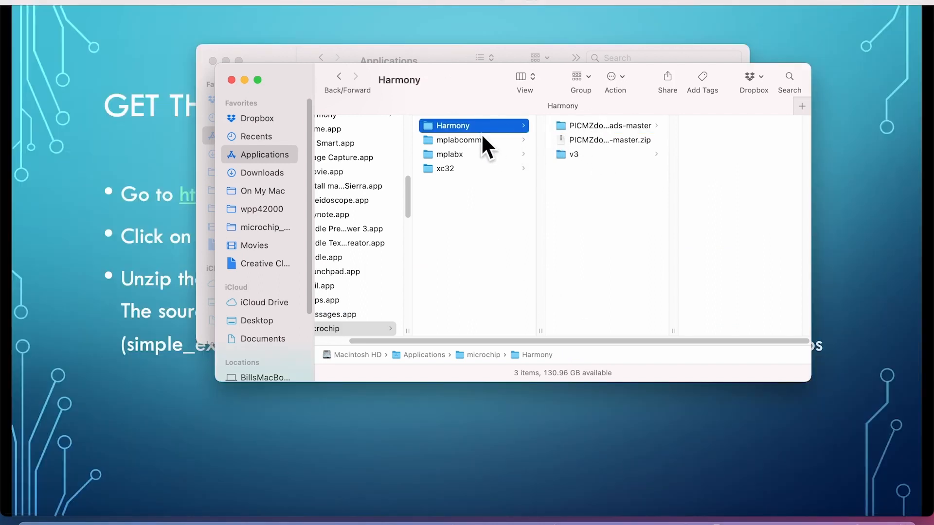
mouse_move(595, 138)
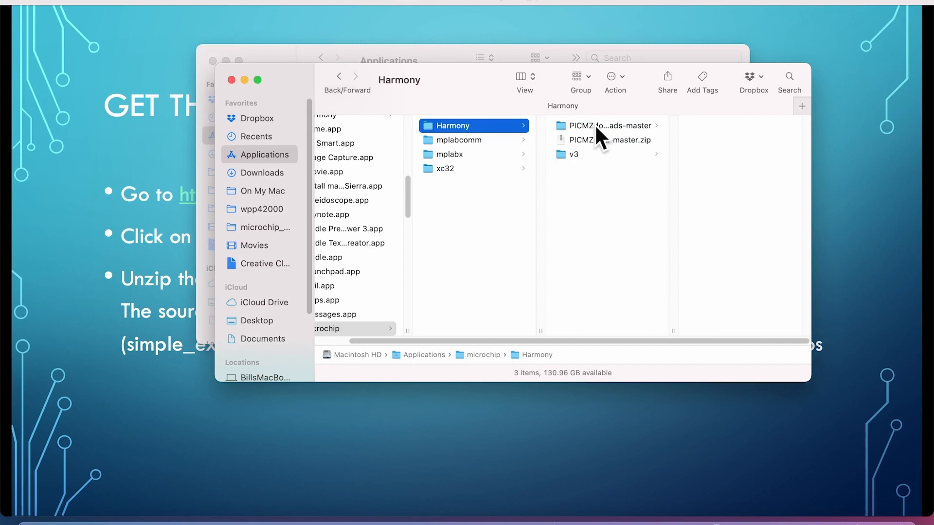
Browse the extracted PICMZdownloads-master folder and select LearnHv3_Figures.txt
click(607, 126)
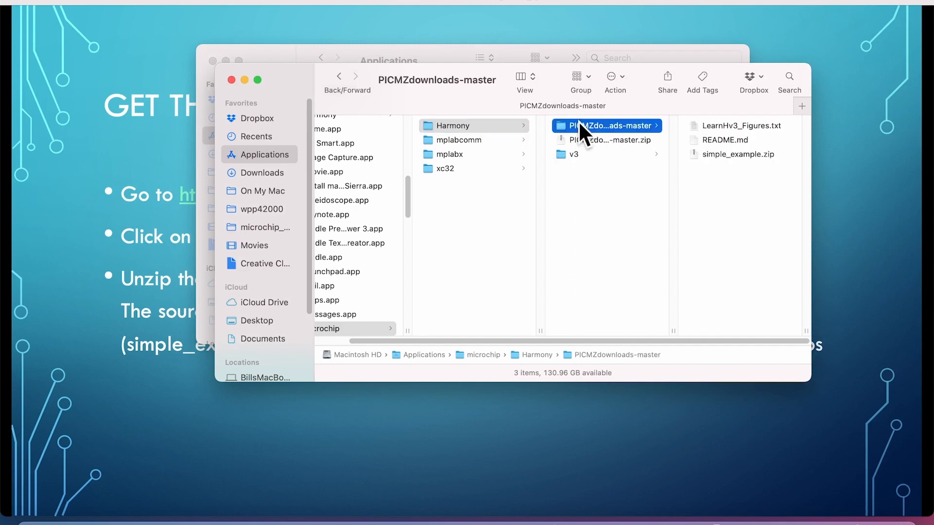
mouse_move(580, 137)
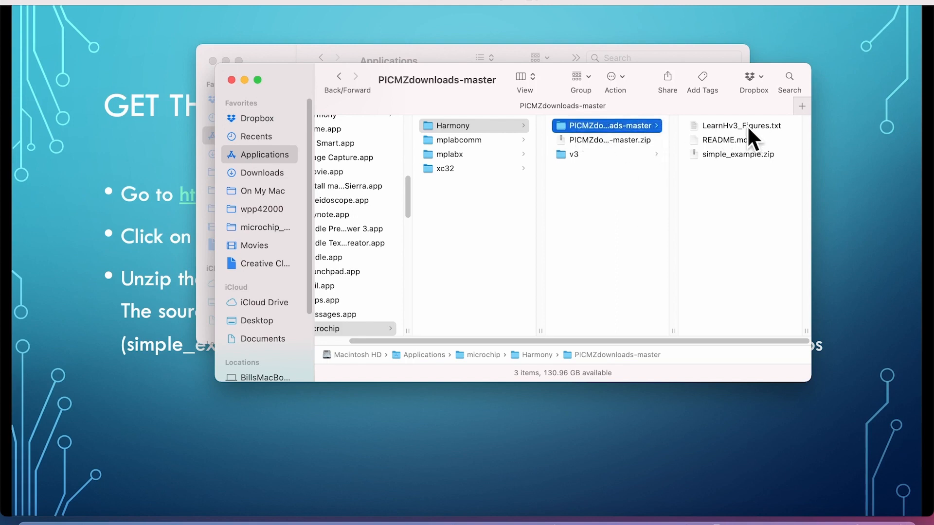
mouse_move(713, 174)
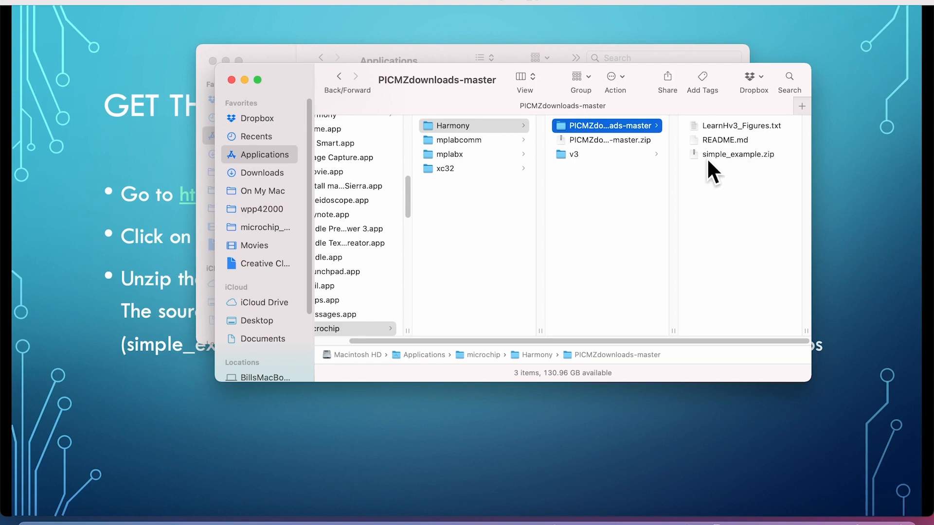
mouse_move(724, 142)
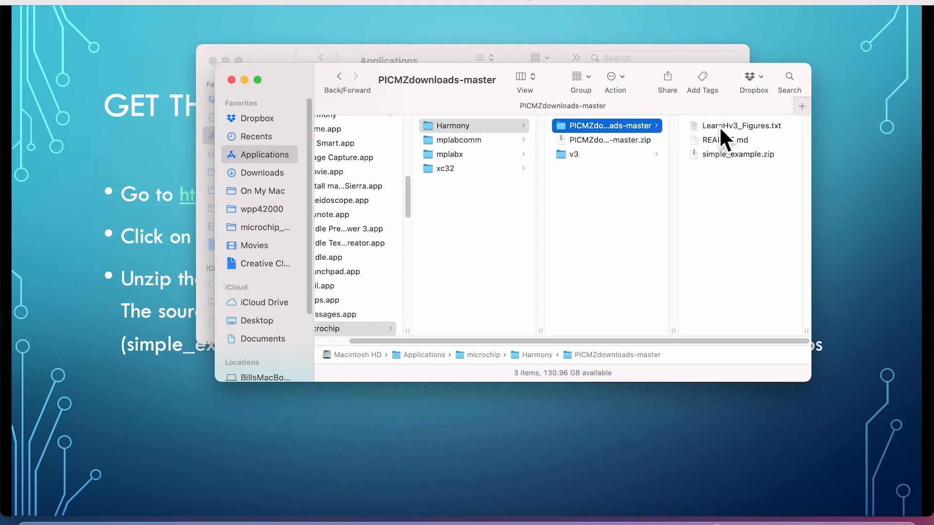
click(740, 126)
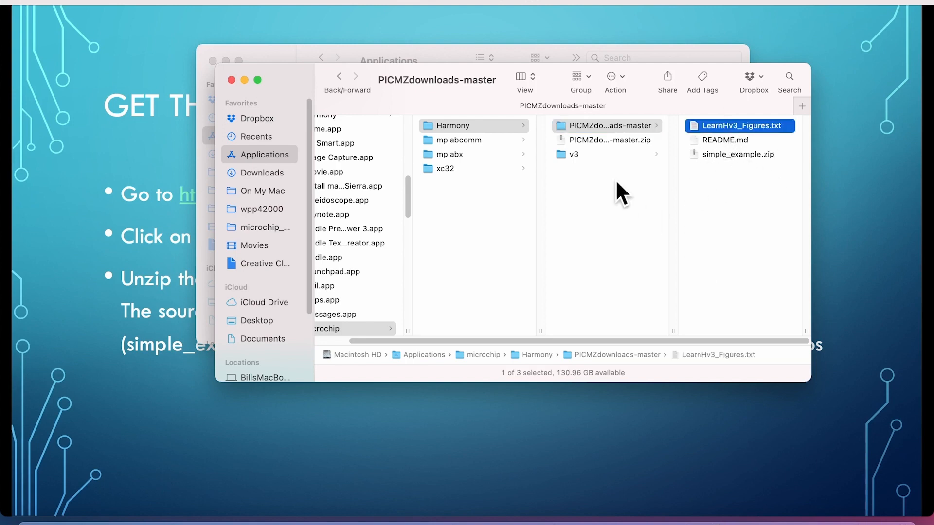
mouse_move(637, 211)
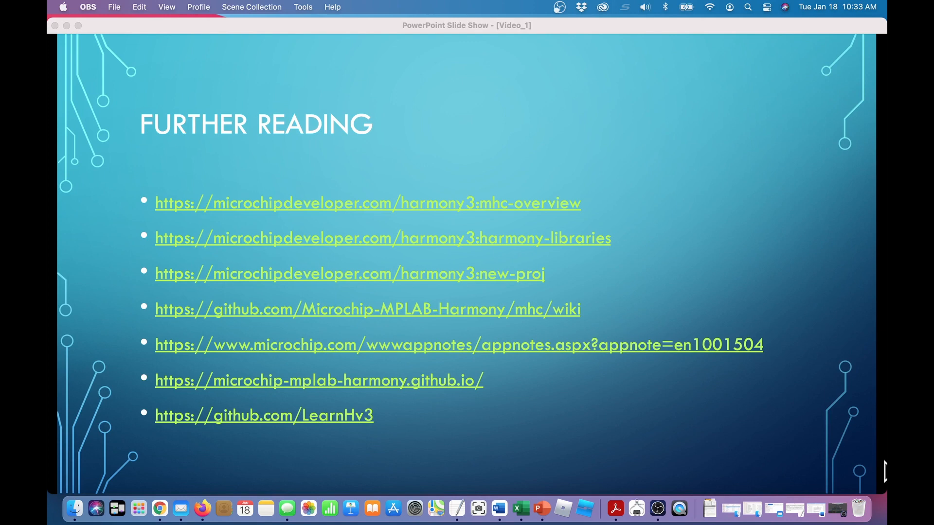
mouse_move(854, 375)
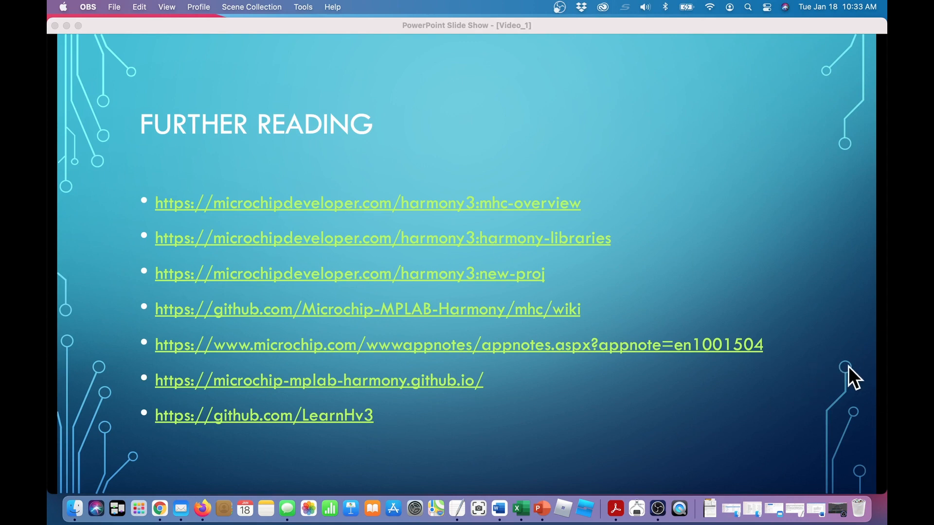